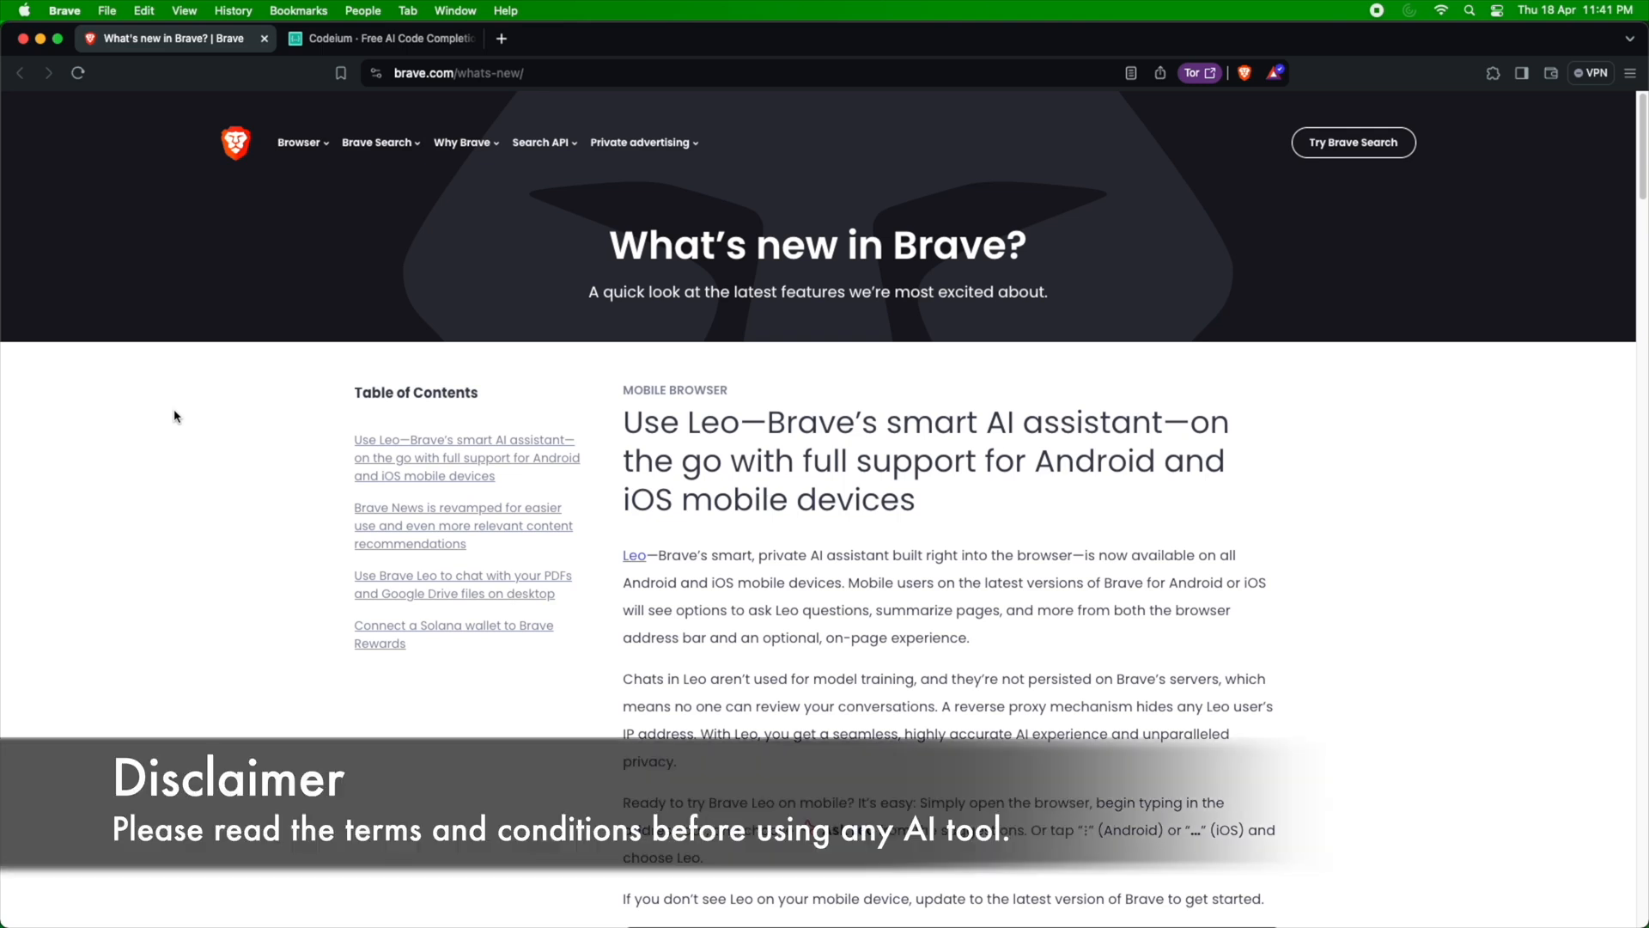
{"action": "mouse_move", "coordinate": [502, 422]}
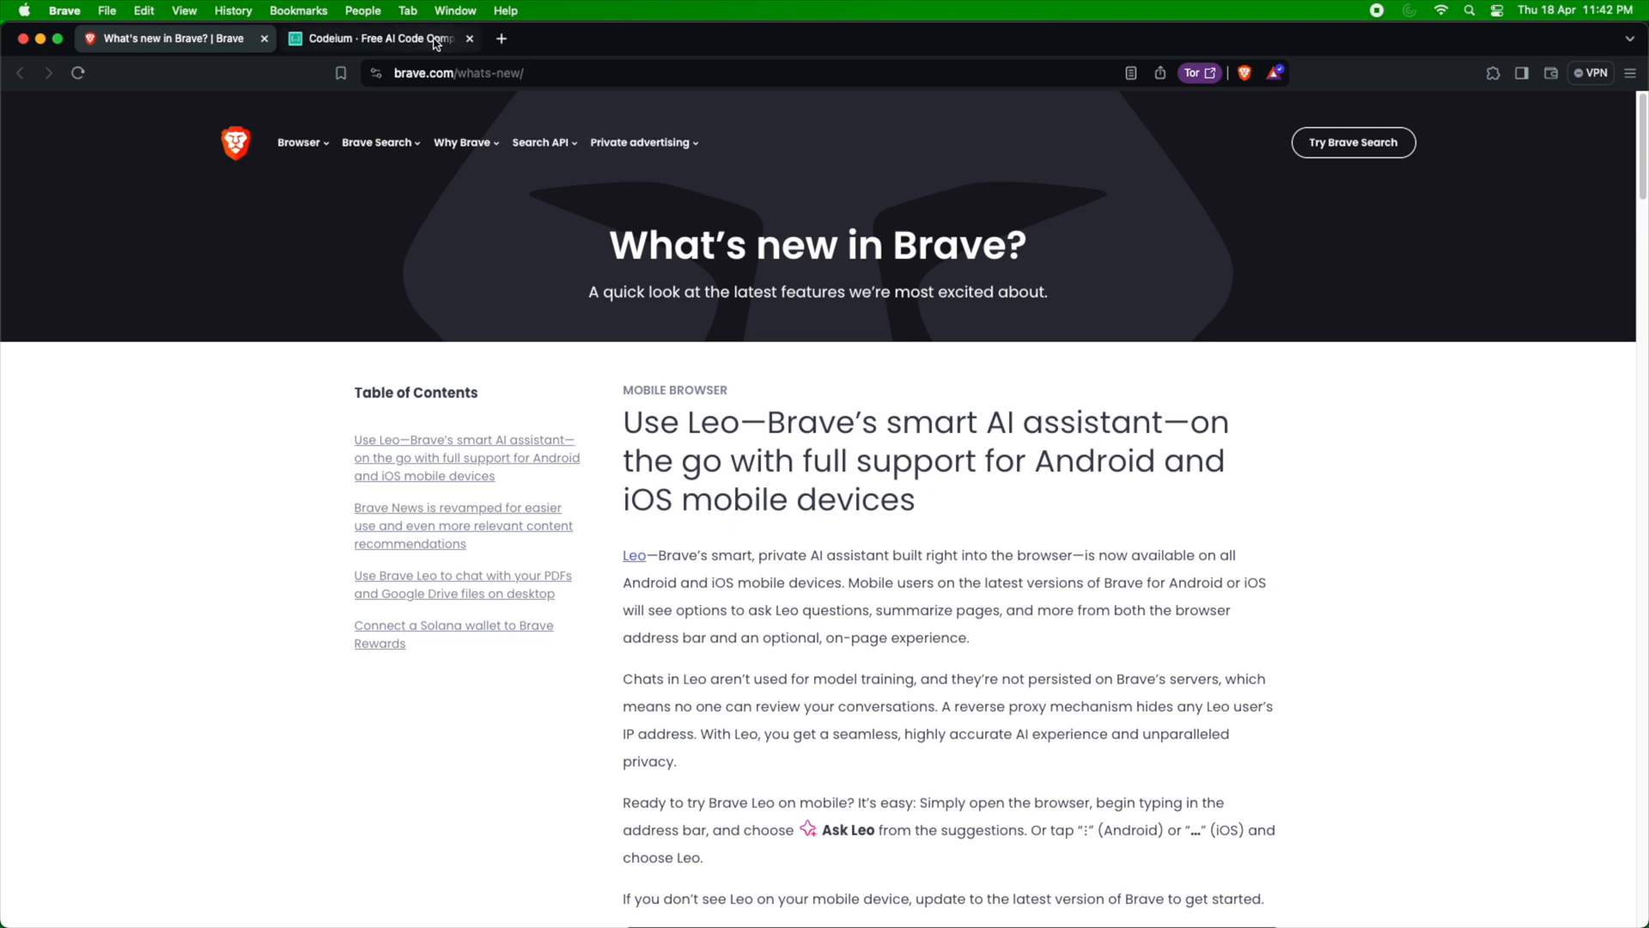
Browse the Codeium pricing page down to the extensions list showing supported editors
{"action": "left_click", "coordinate": [376, 40]}
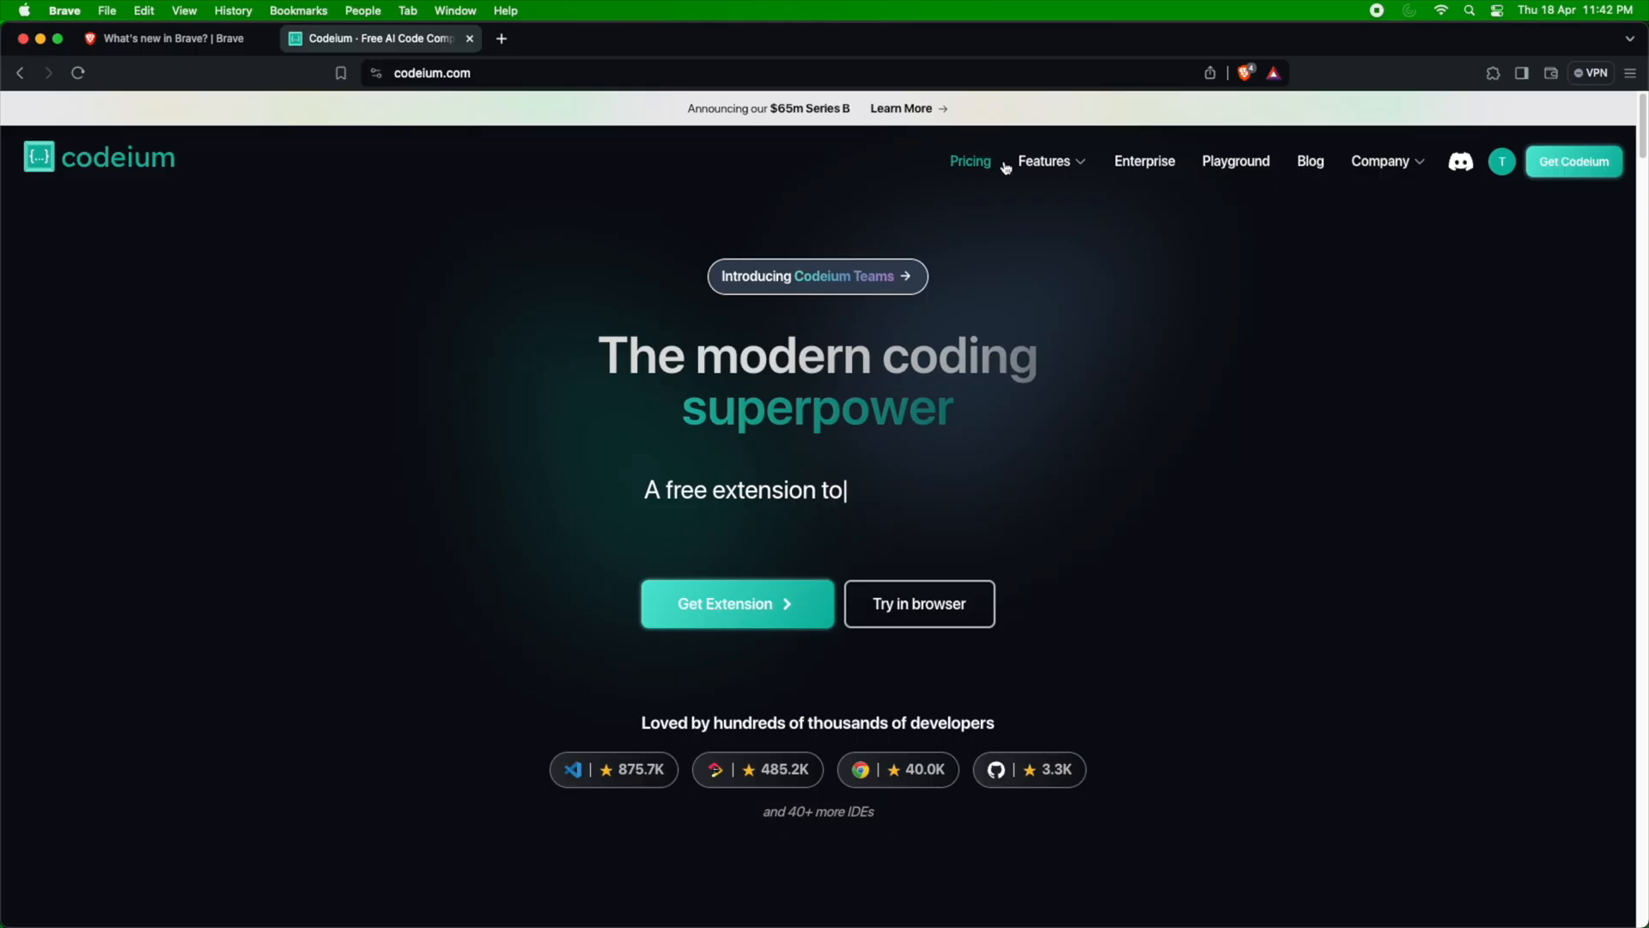
{"action": "left_click", "coordinate": [969, 162]}
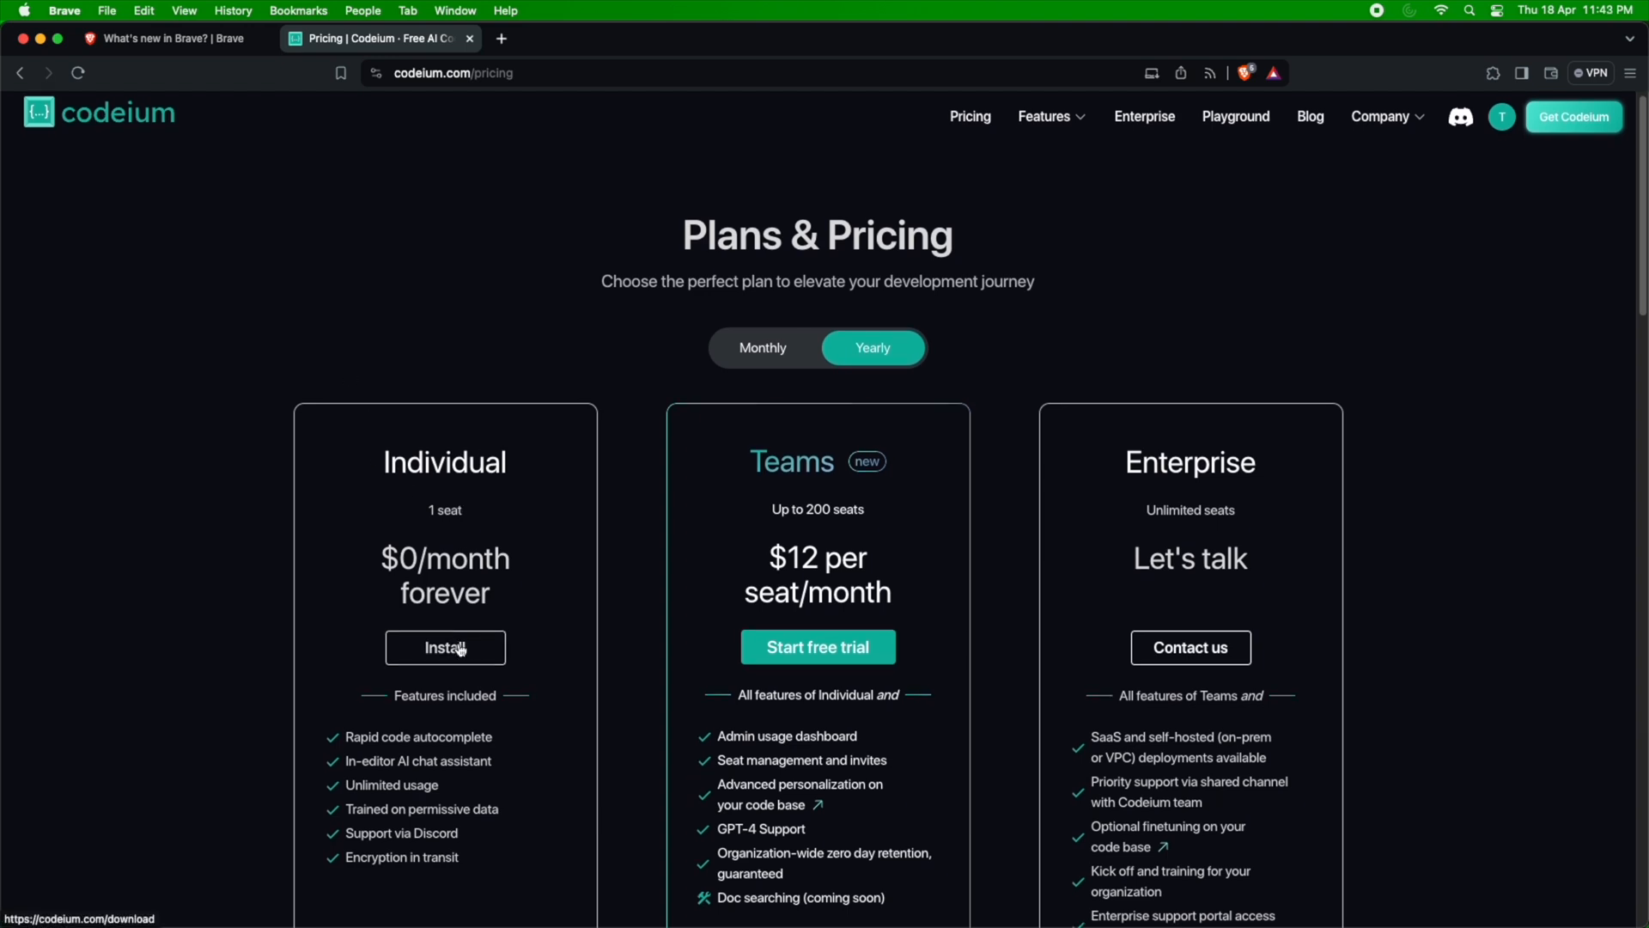
{"action": "scroll", "scroll_direction": "down", "scroll_amount": 3}
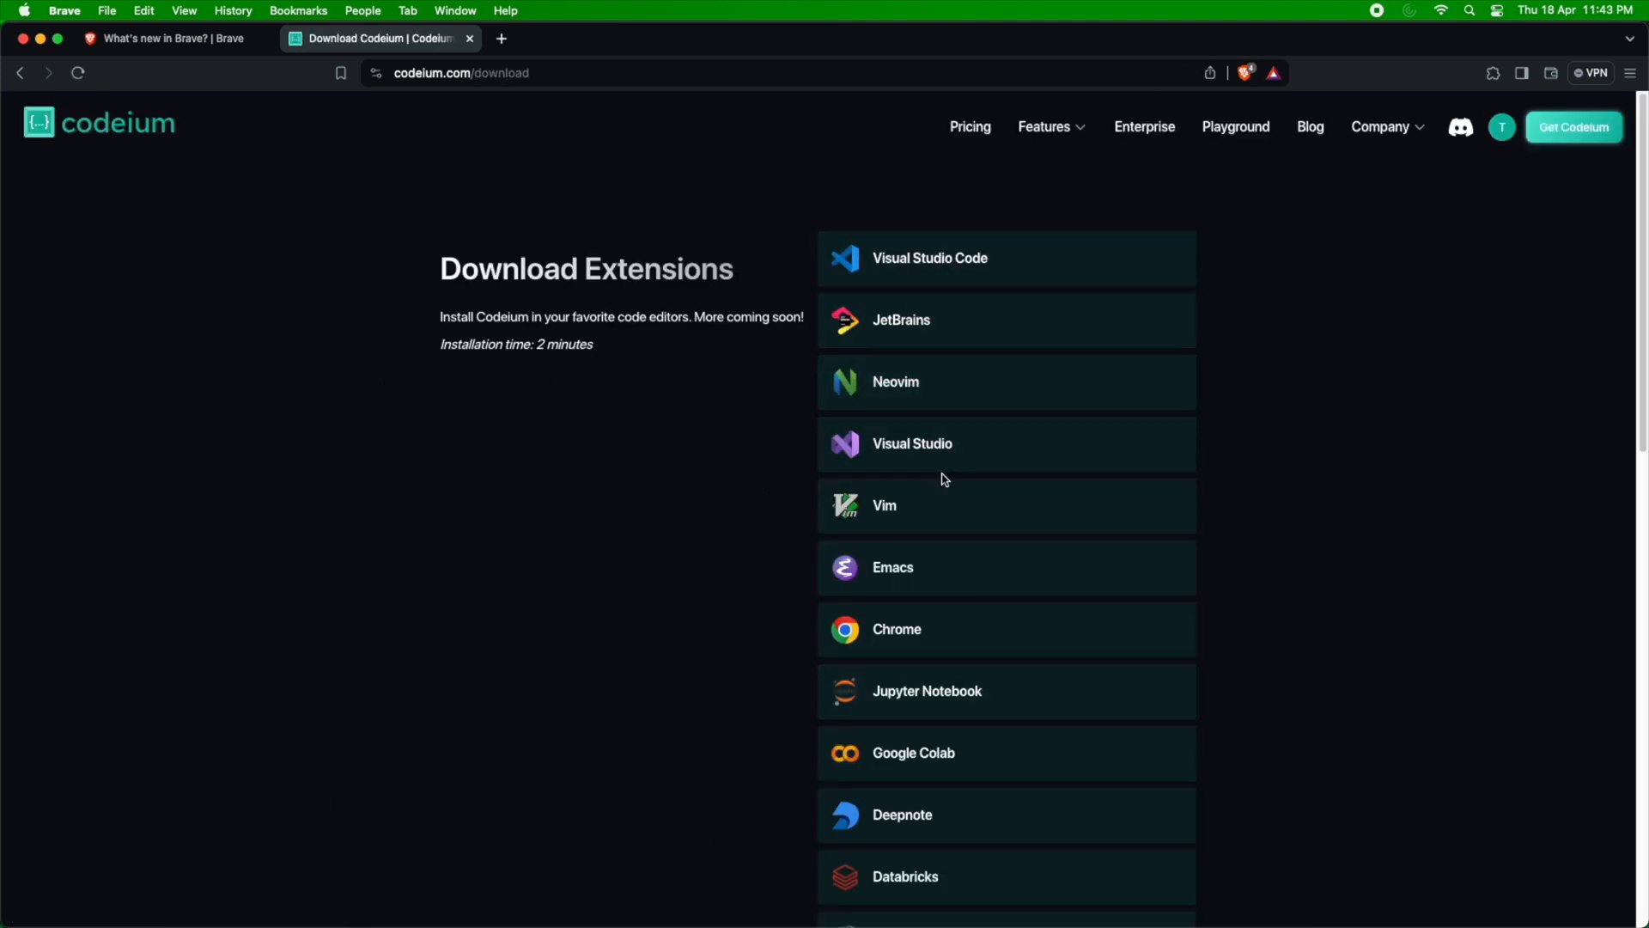
{"action": "scroll", "scroll_direction": "down", "scroll_amount": 3}
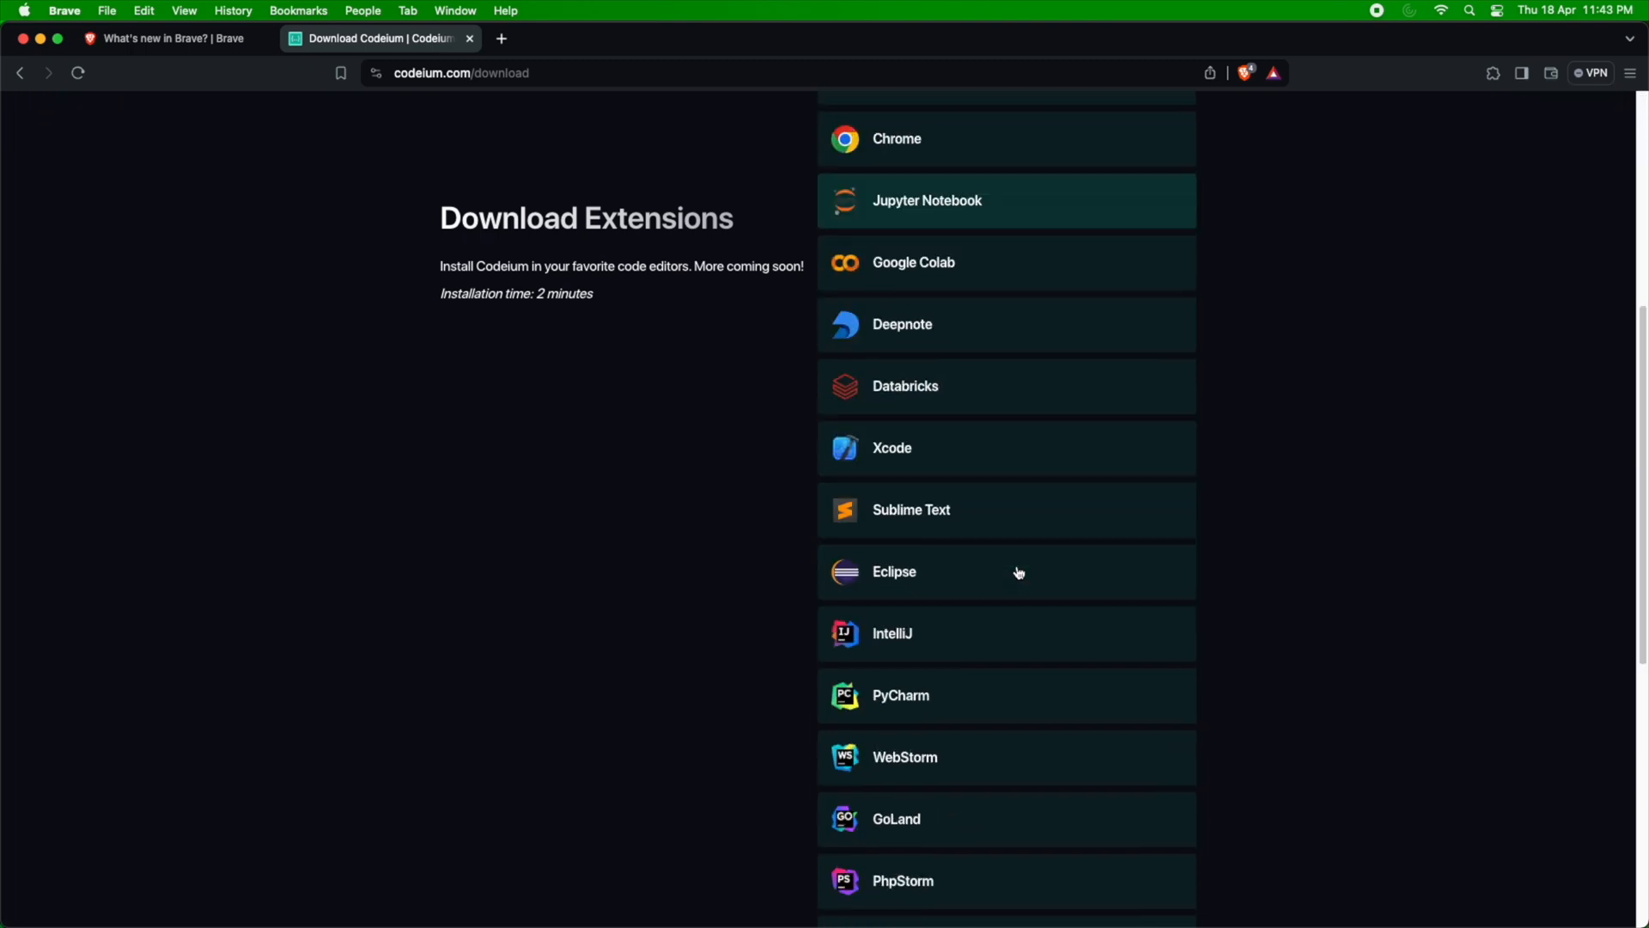
{"action": "scroll", "scroll_direction": "down", "scroll_amount": 3}
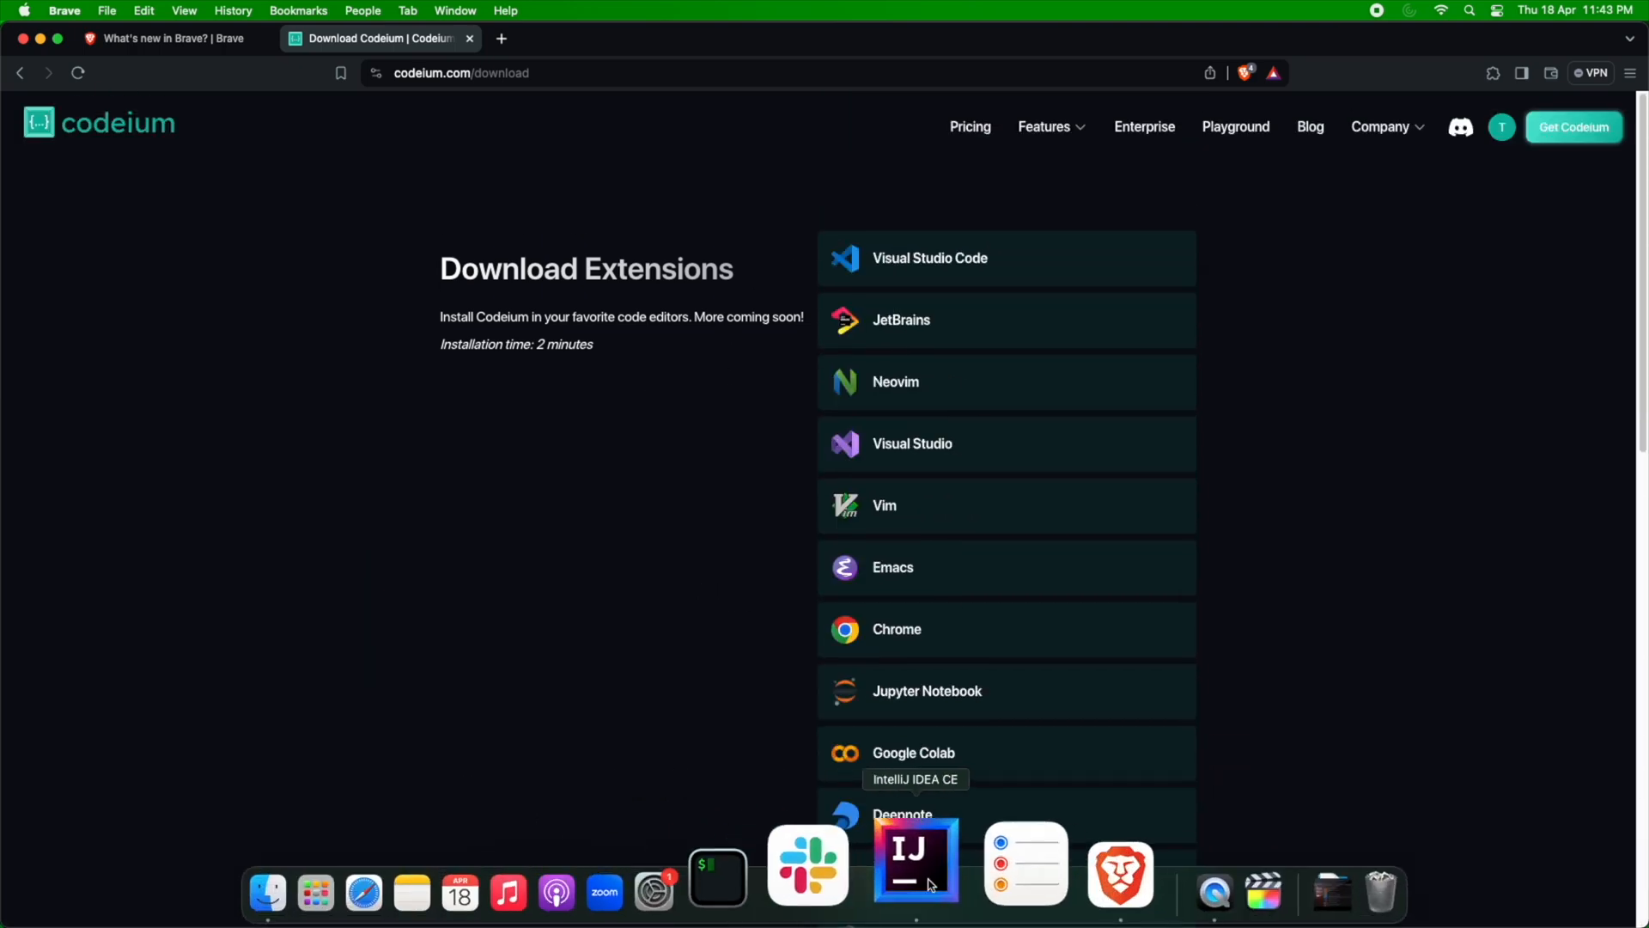
Find the Codeium plugin in the IntelliJ plugin marketplace by searching 'codeium'
{"action": "left_click", "coordinate": [916, 861]}
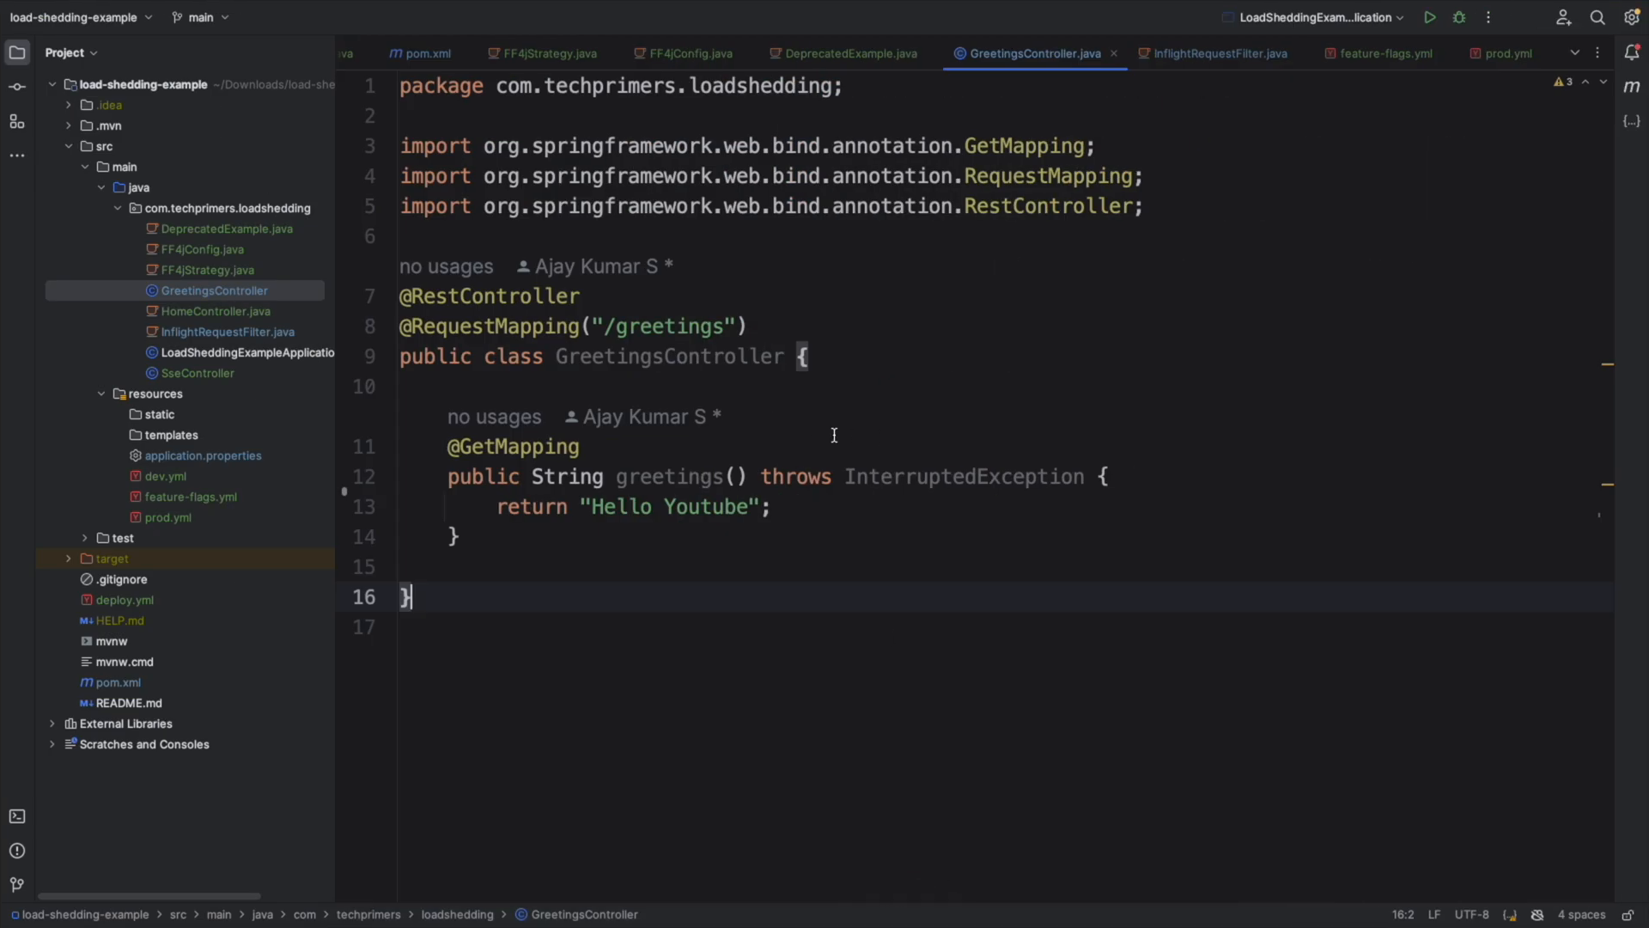
{"action": "key", "text": "shift shift"}
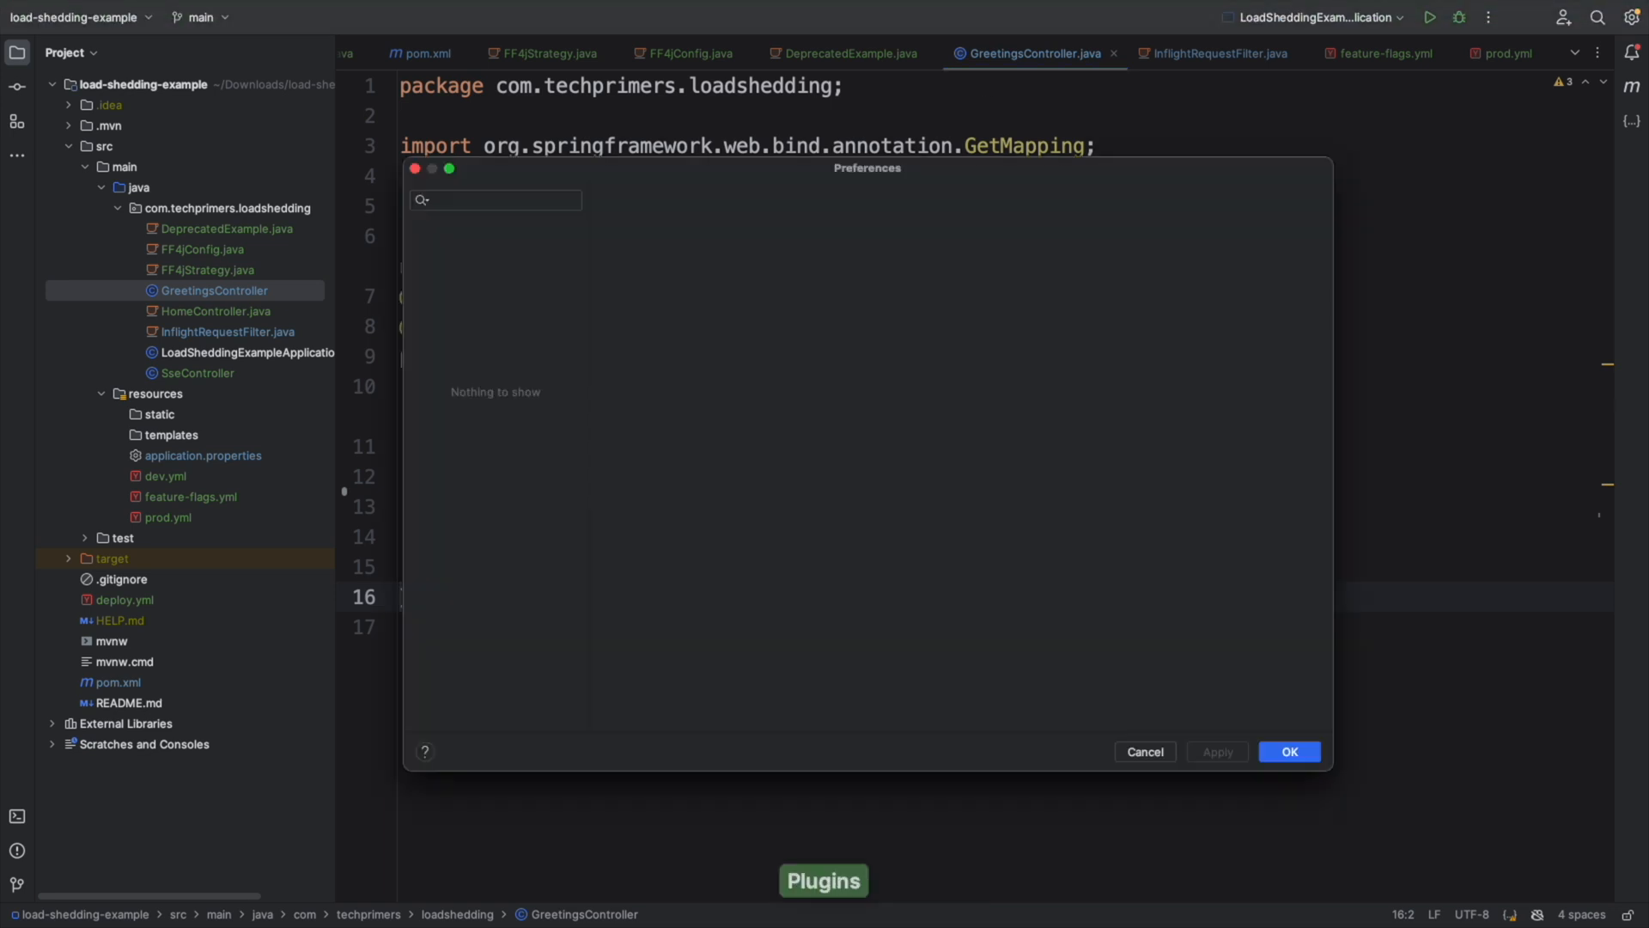
{"action": "left_click", "coordinate": [450, 292]}
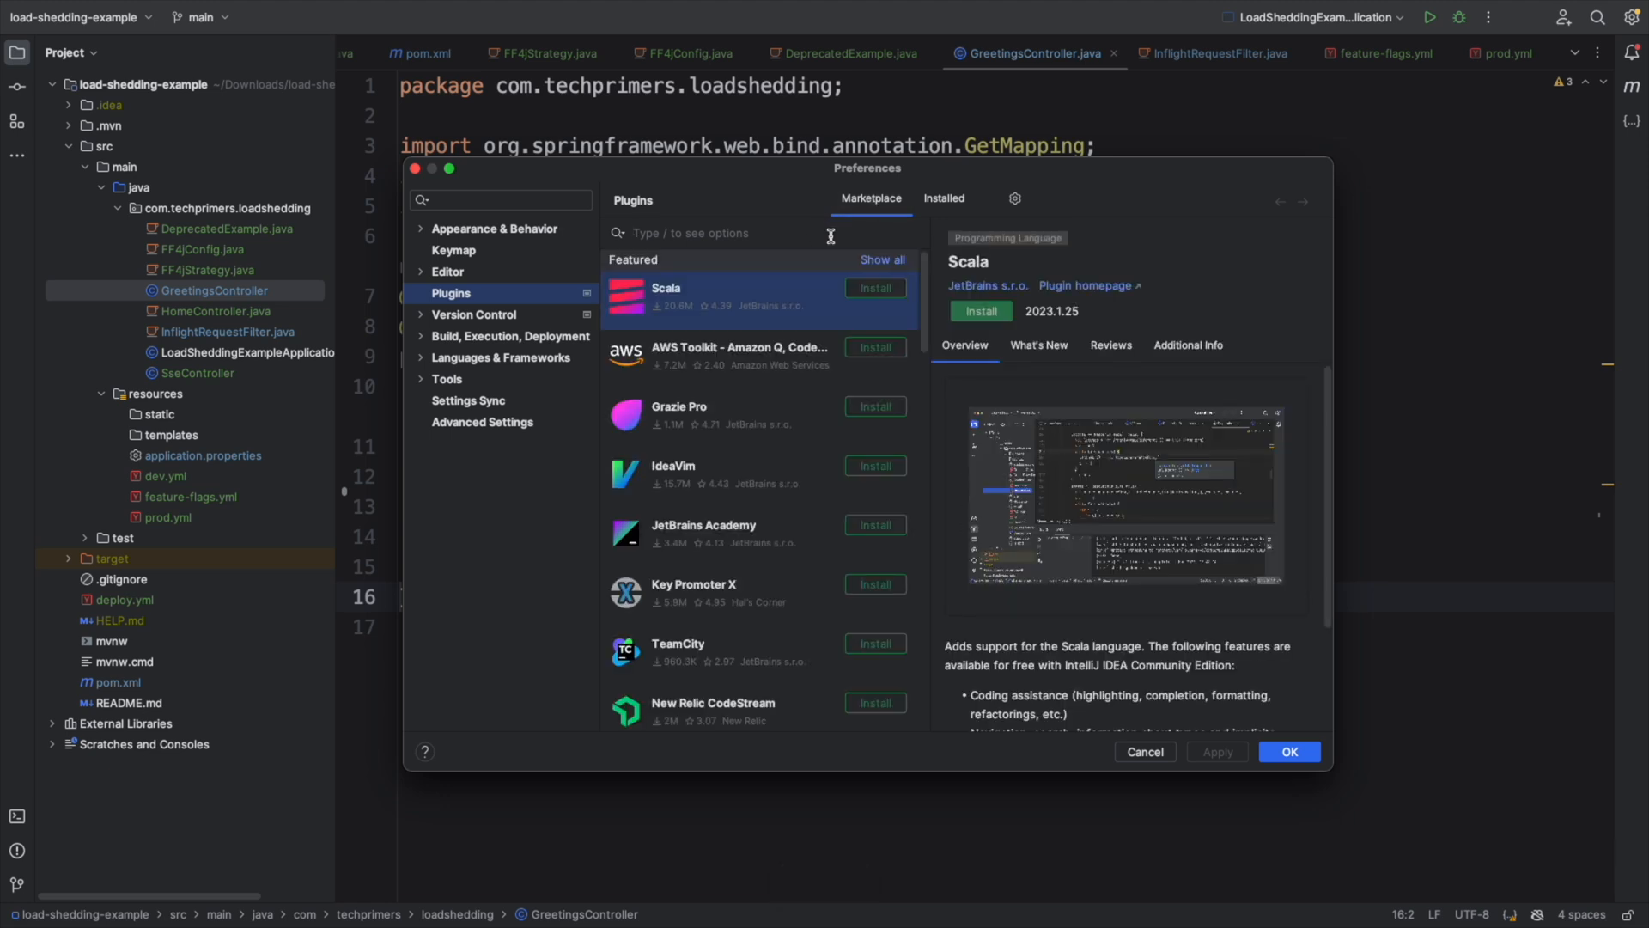
{"action": "type", "text": "codeium"}
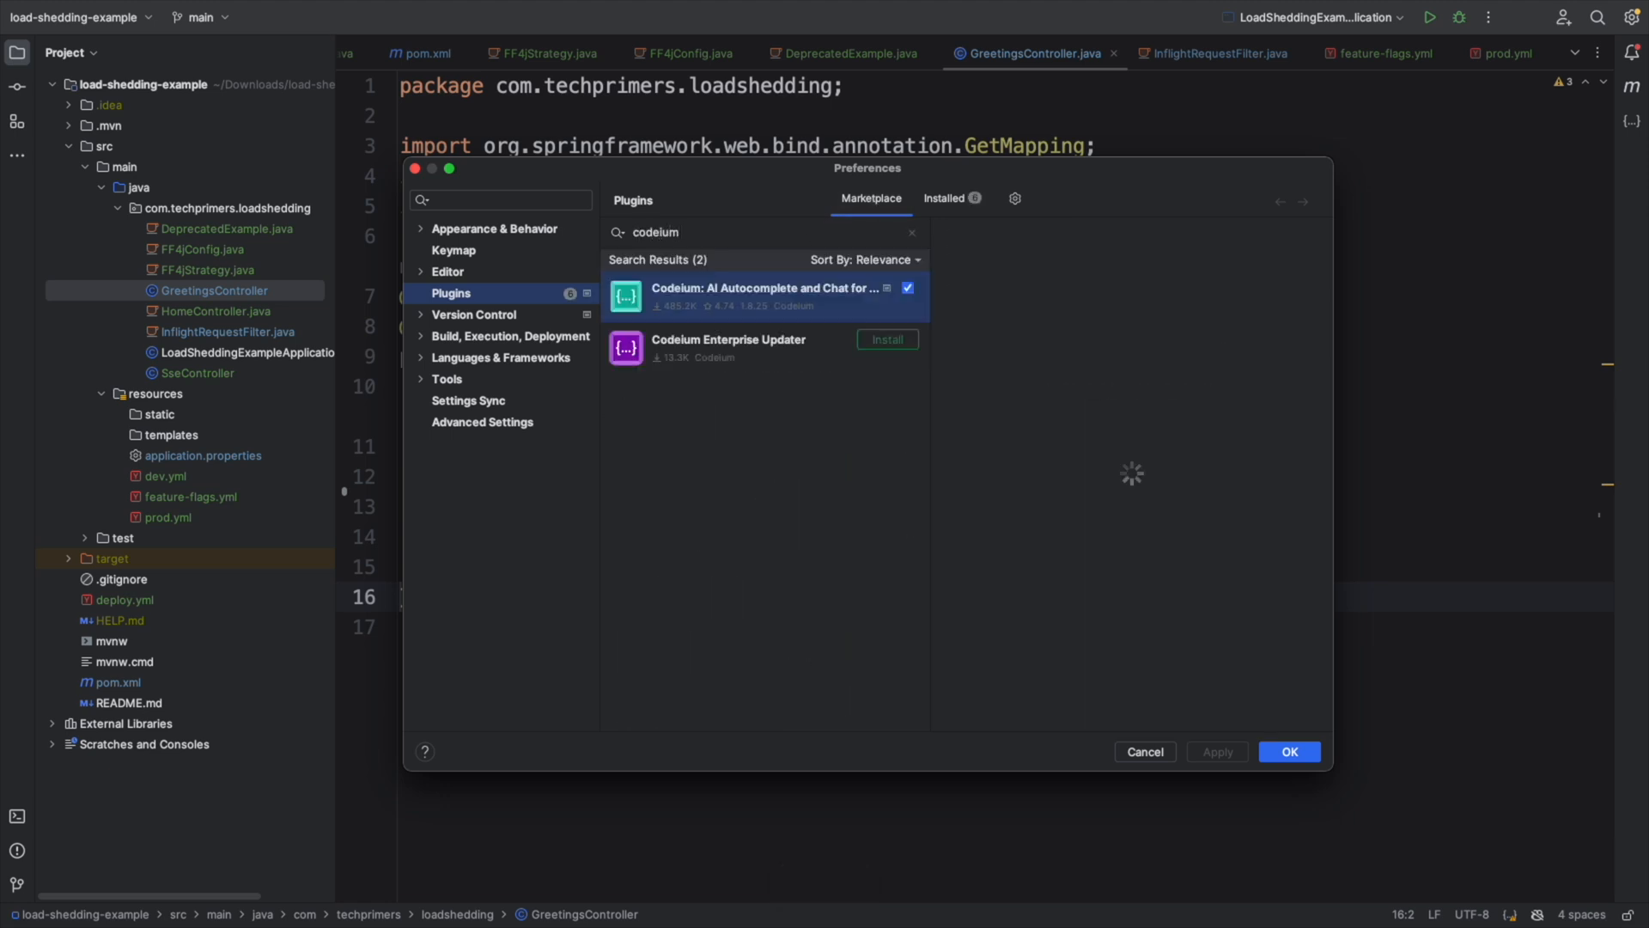
{"action": "left_click", "coordinate": [768, 295]}
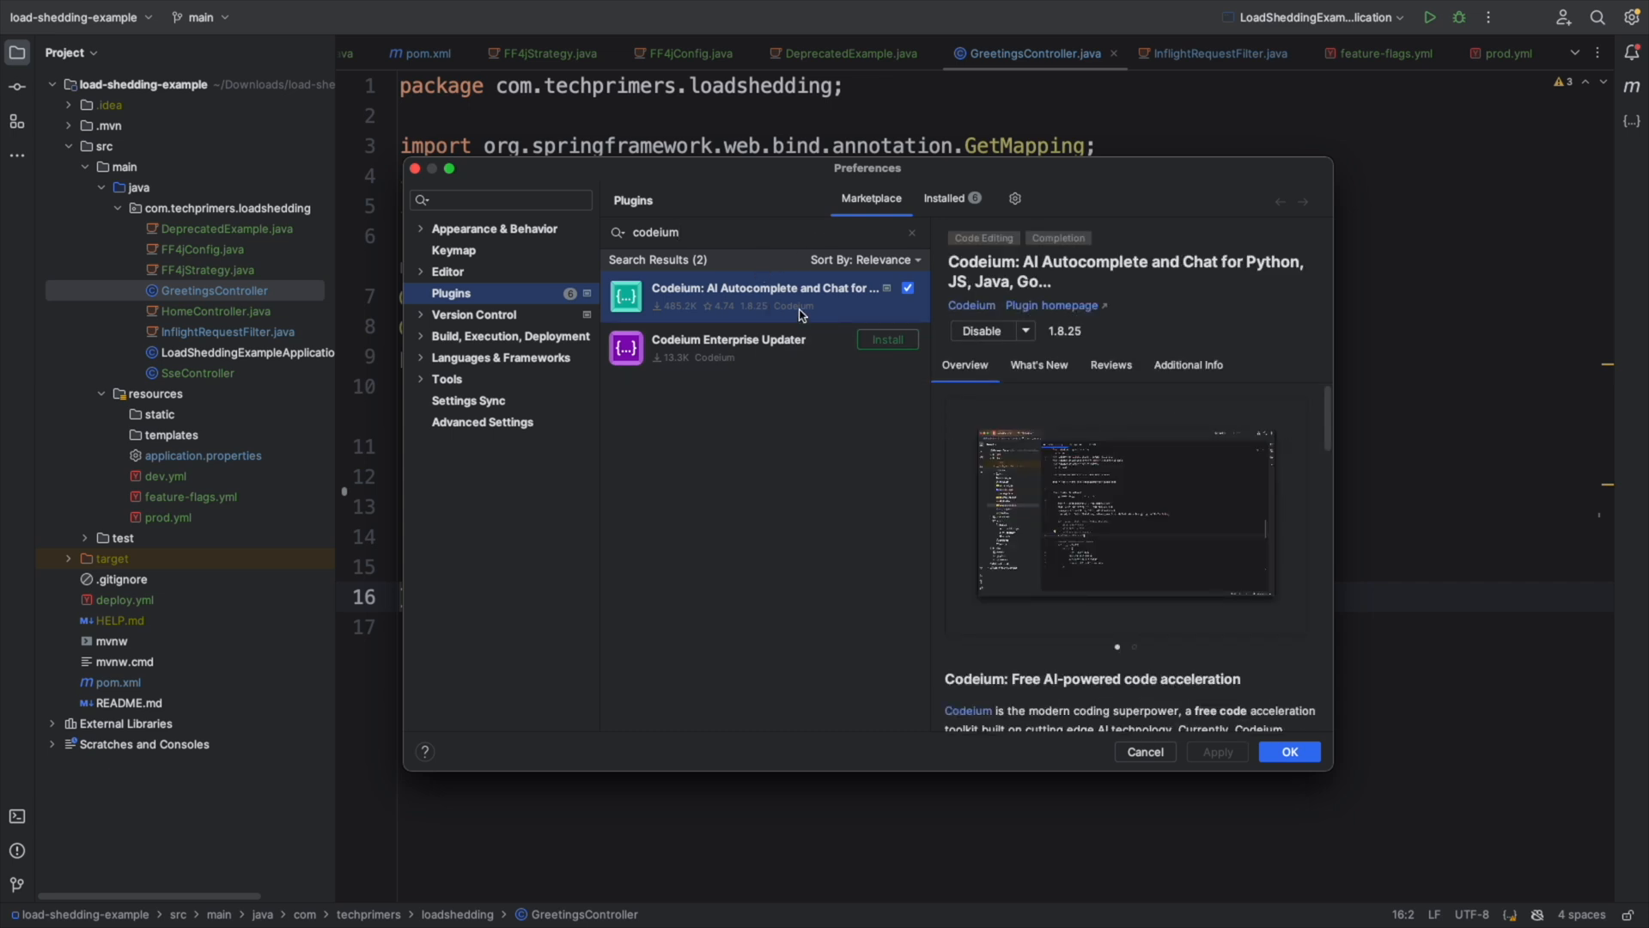
{"action": "mouse_move", "coordinate": [1051, 306]}
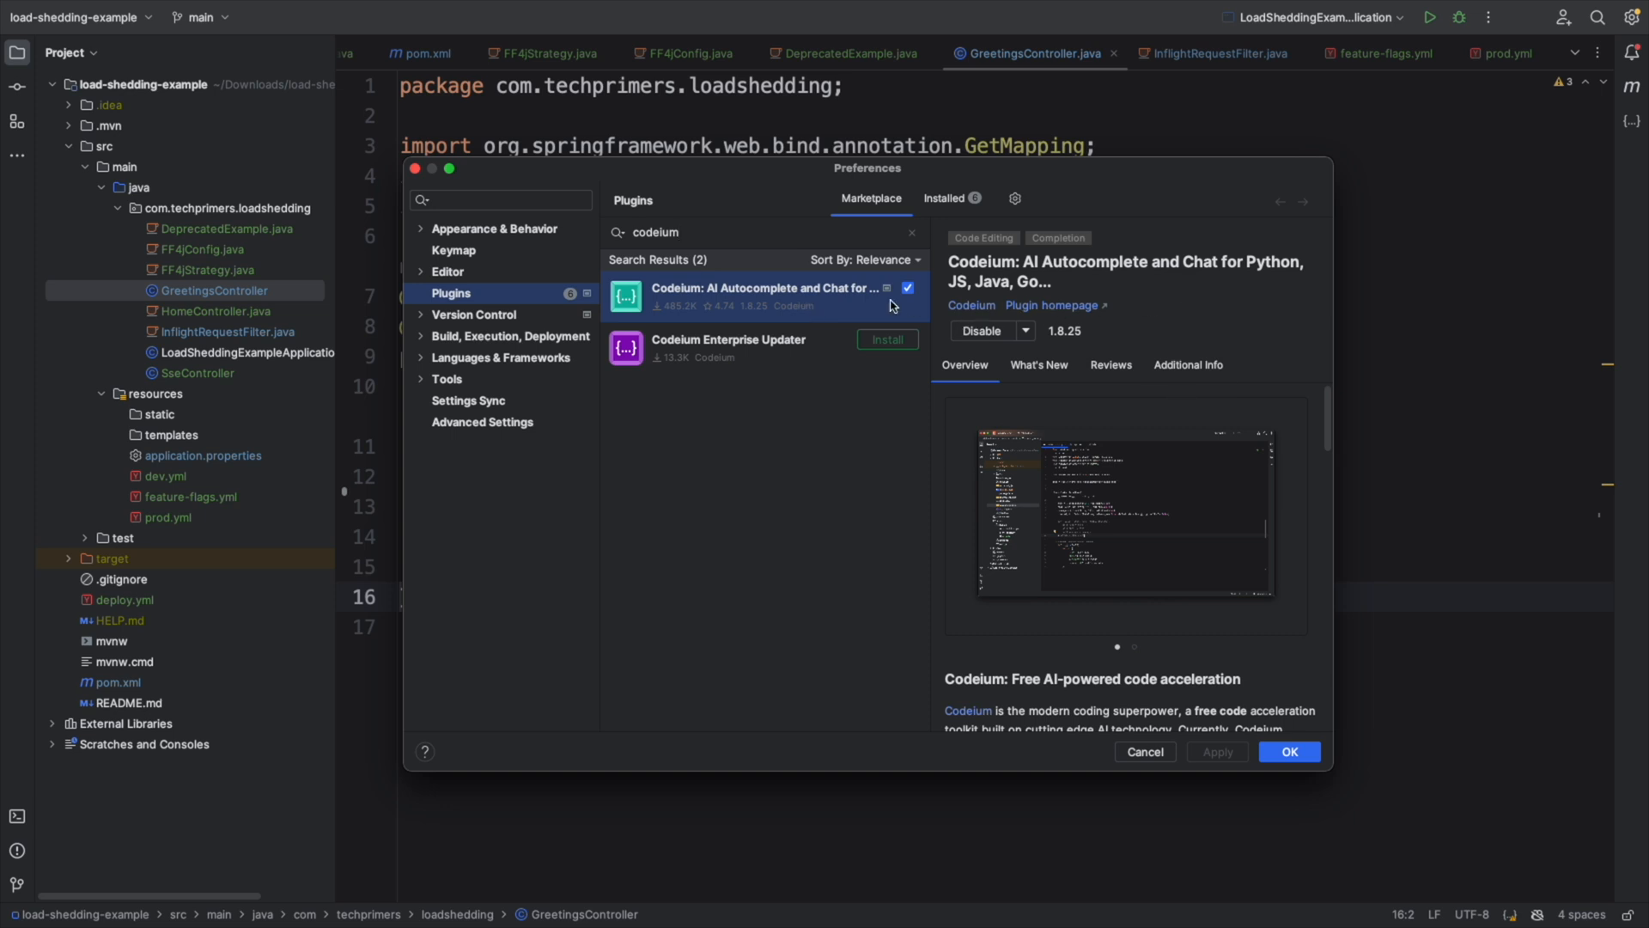
{"action": "mouse_move", "coordinate": [604, 17]}
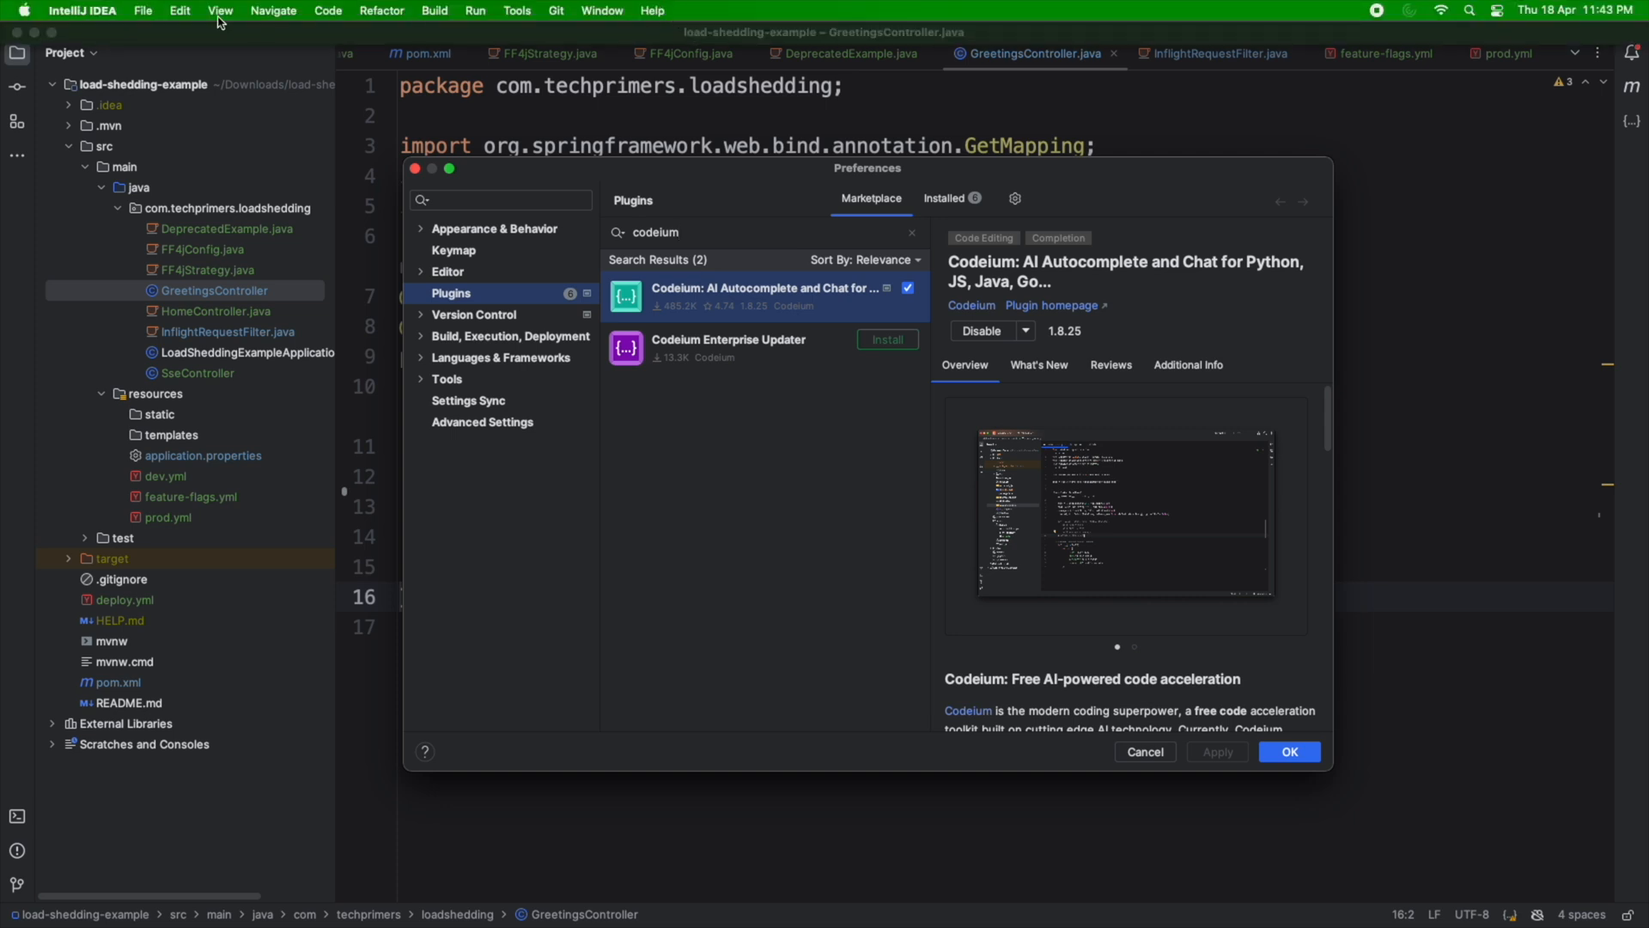
Install Codeium and apply the plugin settings with OK
{"action": "left_click", "coordinate": [81, 10]}
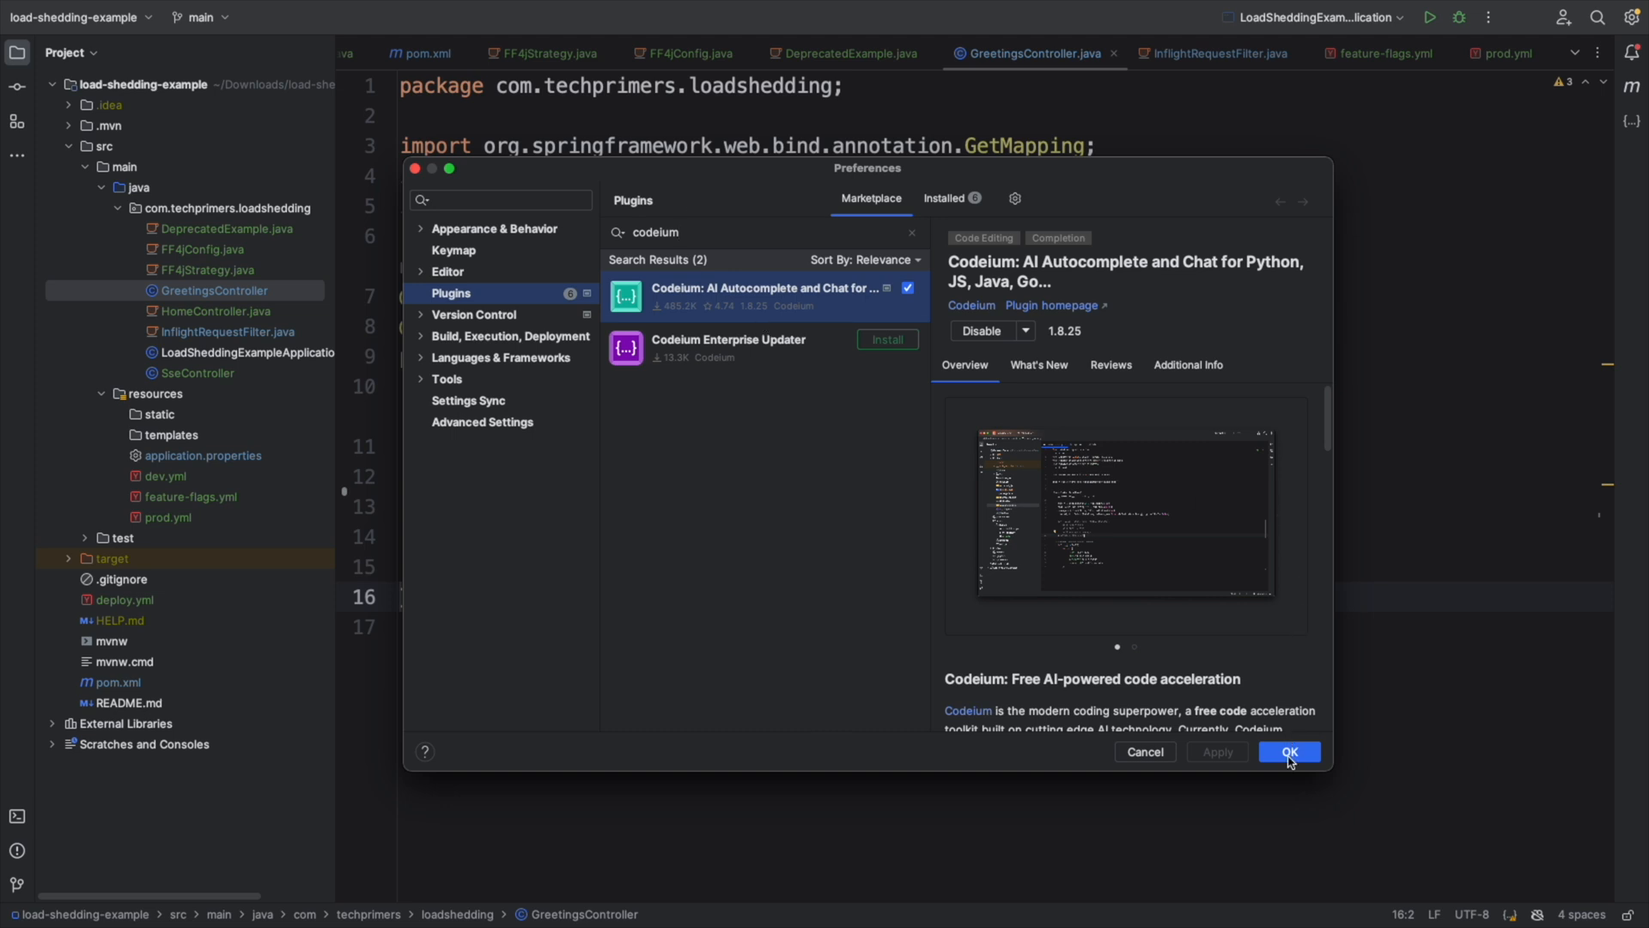
{"action": "left_click", "coordinate": [1288, 751]}
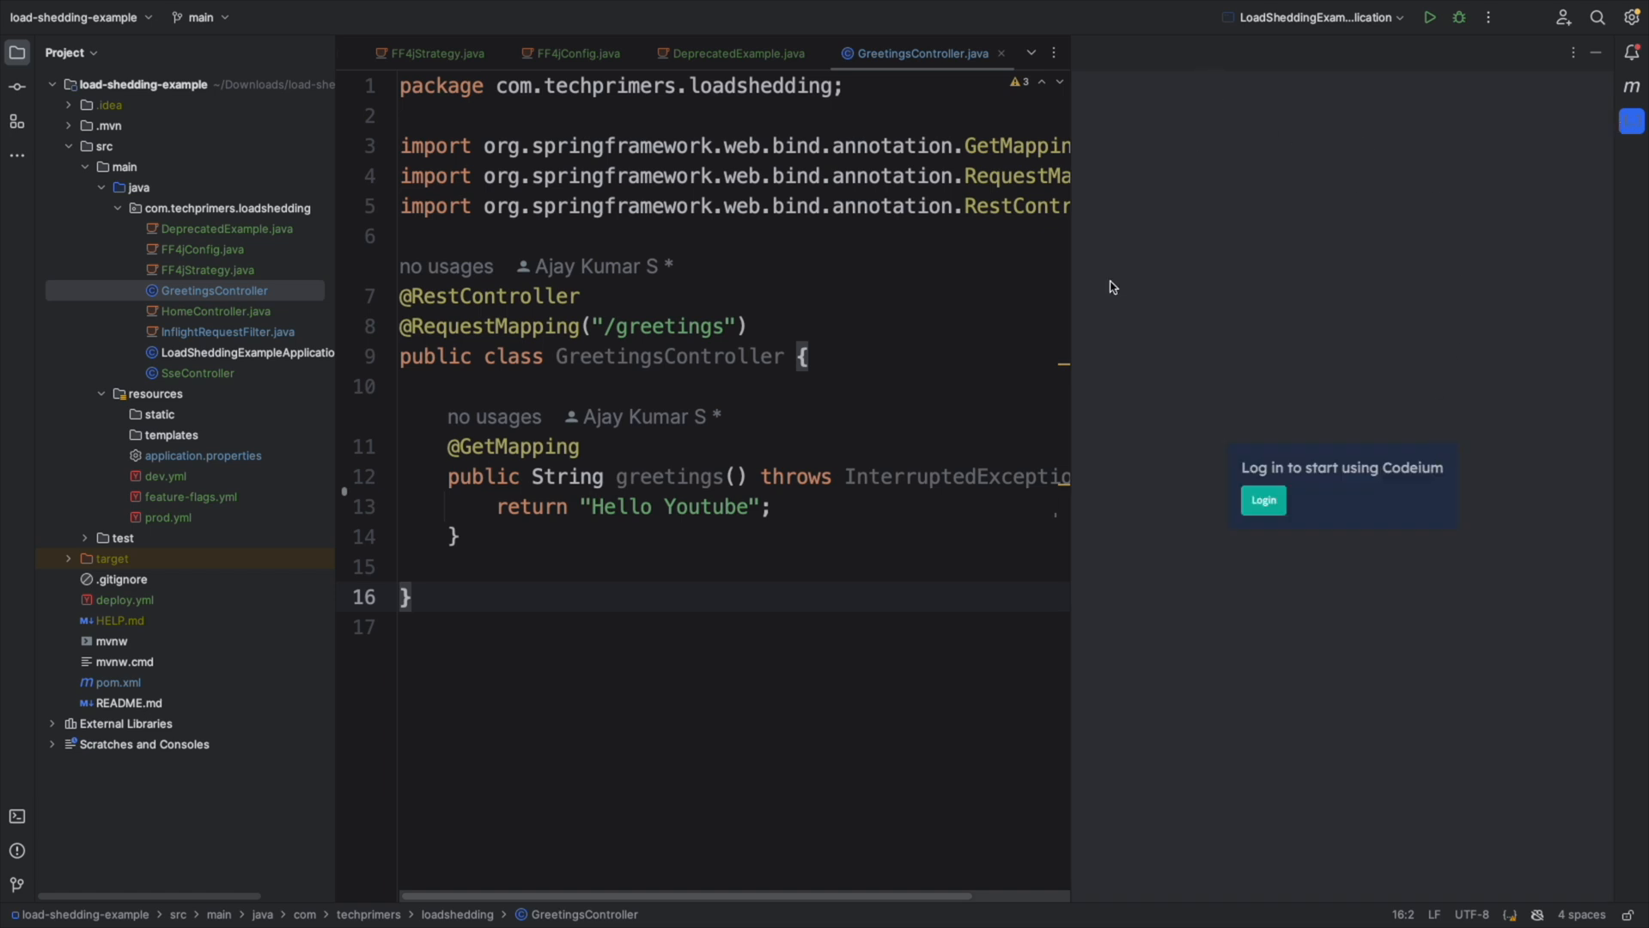
{"action": "mouse_move", "coordinate": [1634, 120]}
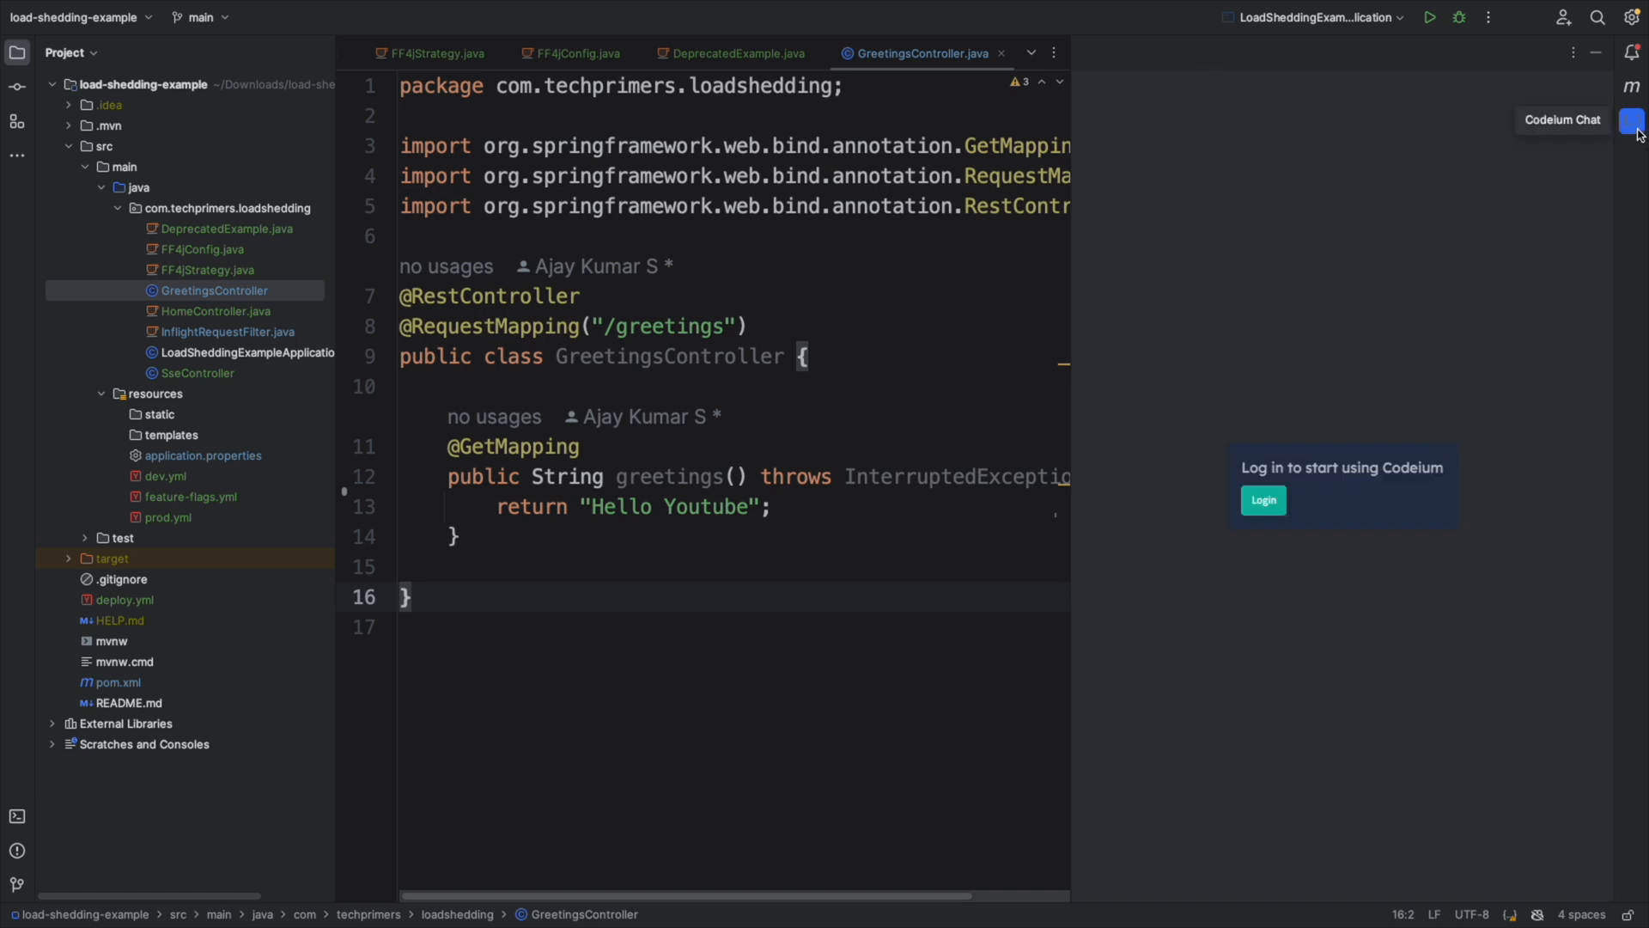
{"action": "mouse_move", "coordinate": [1241, 381]}
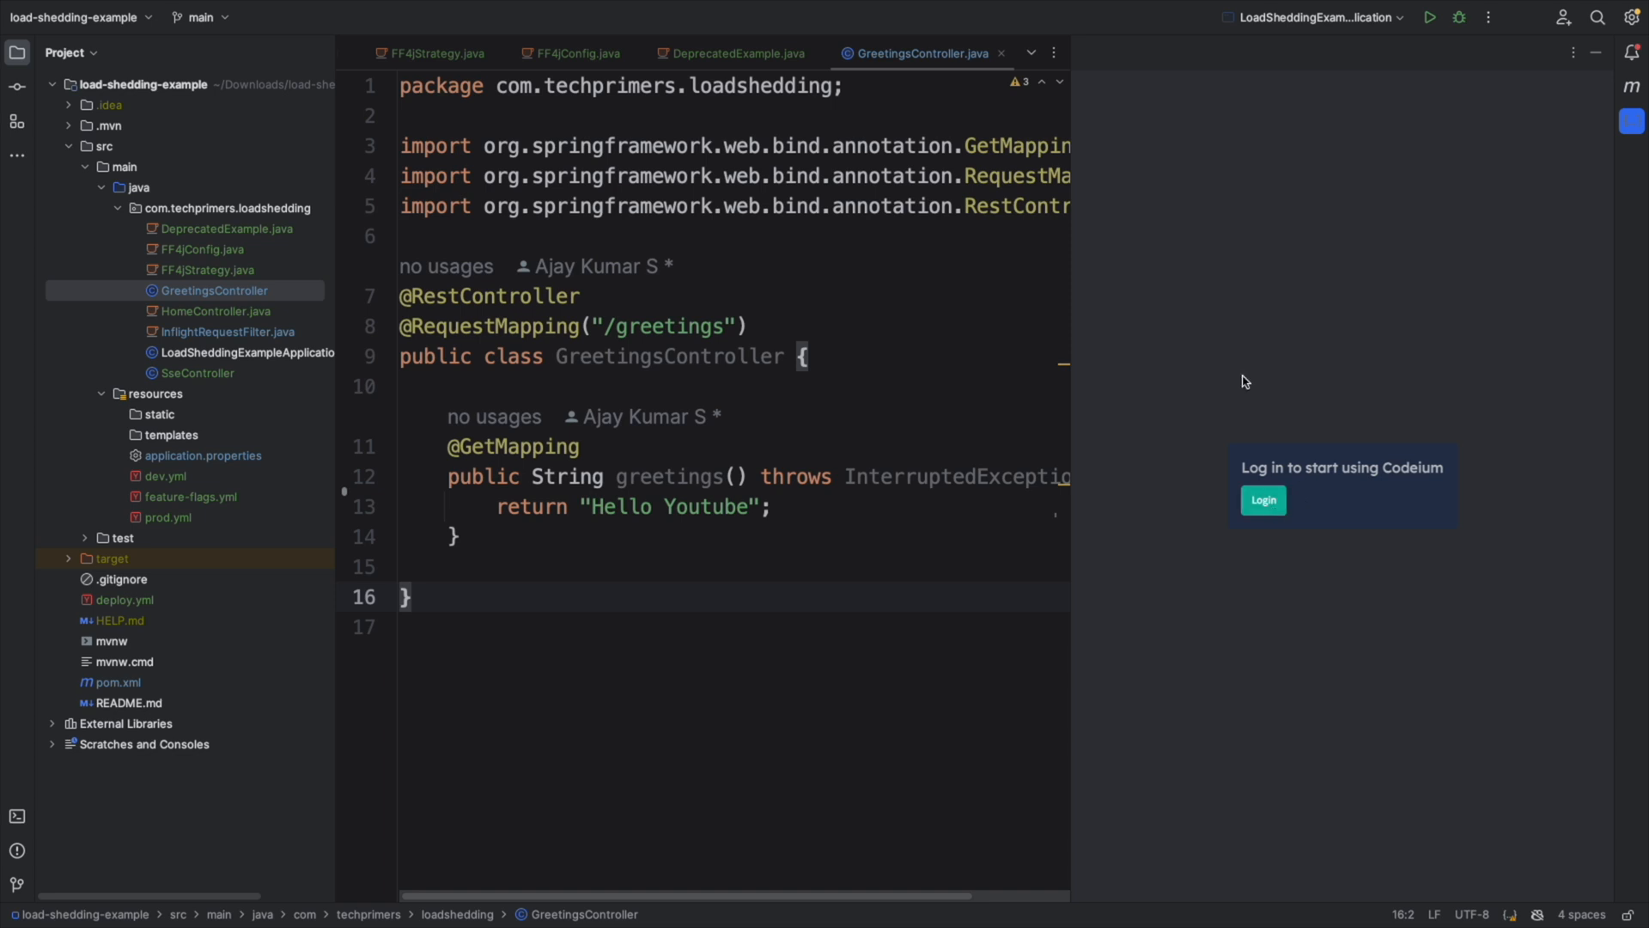
{"action": "mouse_move", "coordinate": [1202, 424]}
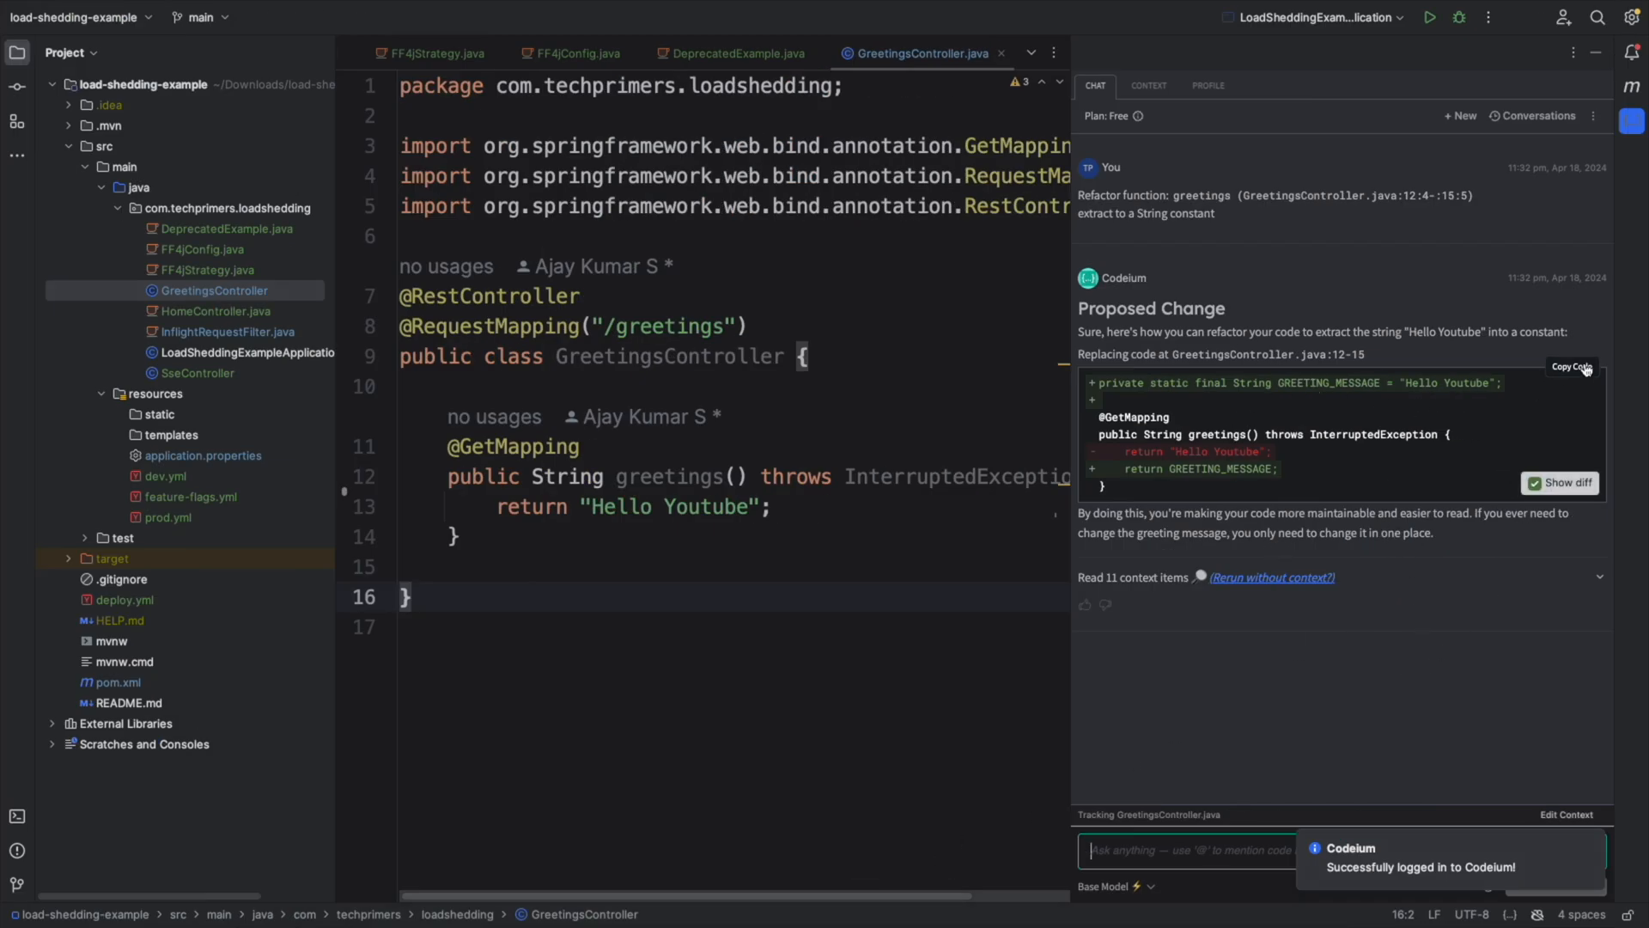
Check Codeium's Context settings, then hide the Codeium chat panel for a full-width editor
{"action": "left_click", "coordinate": [1148, 86]}
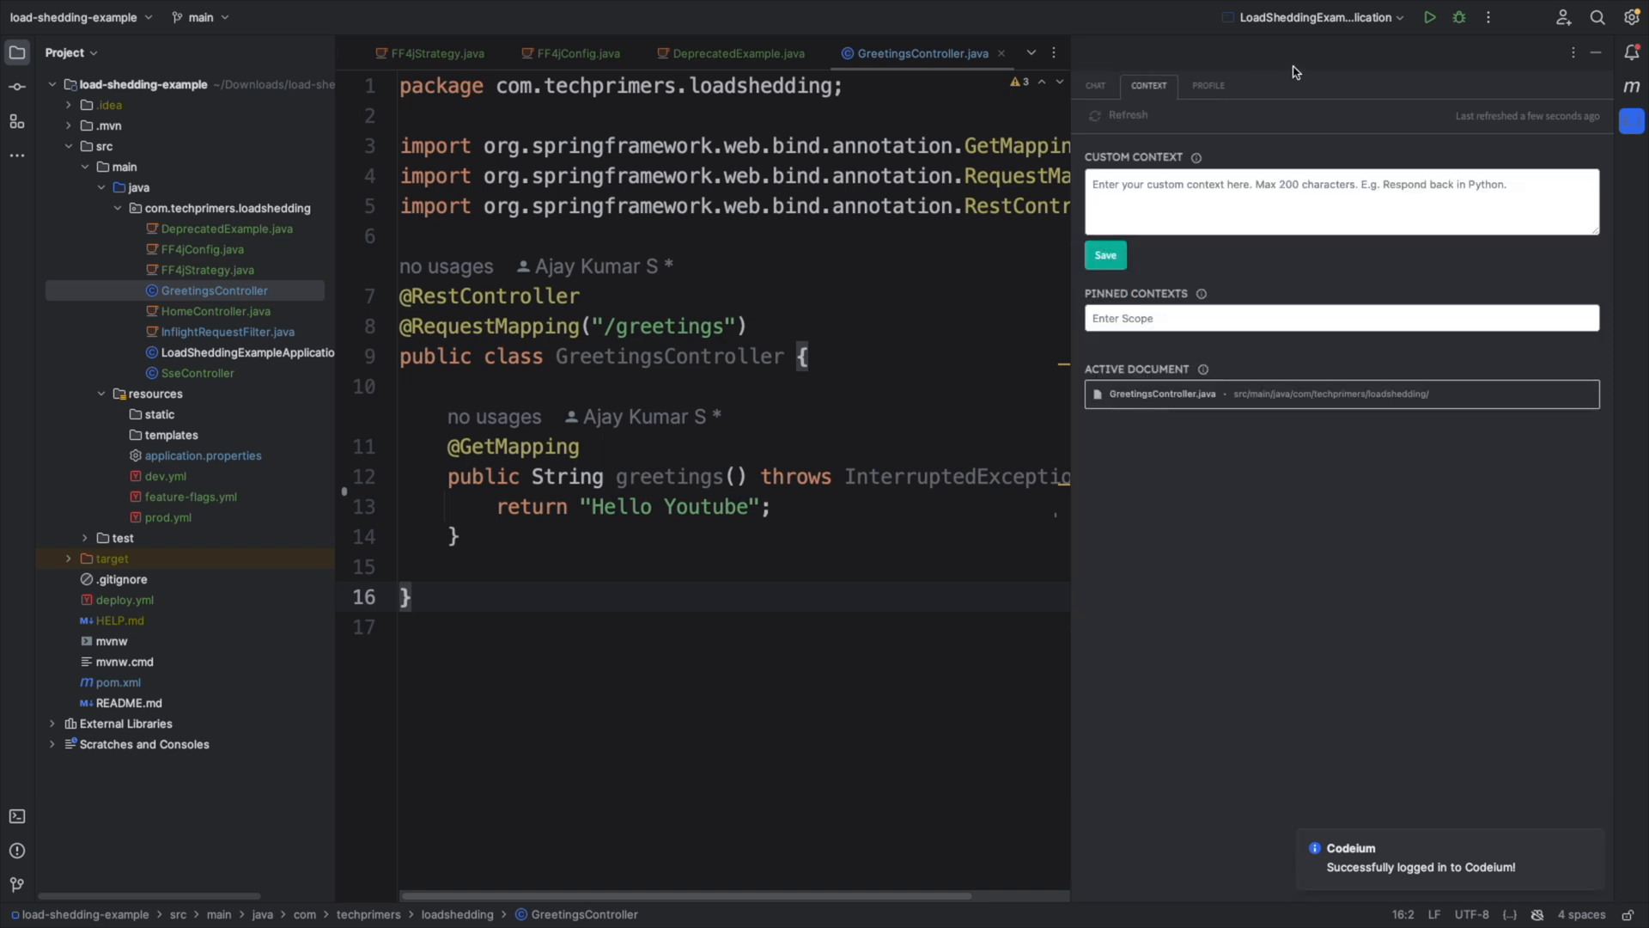
{"action": "left_click", "coordinate": [1208, 86]}
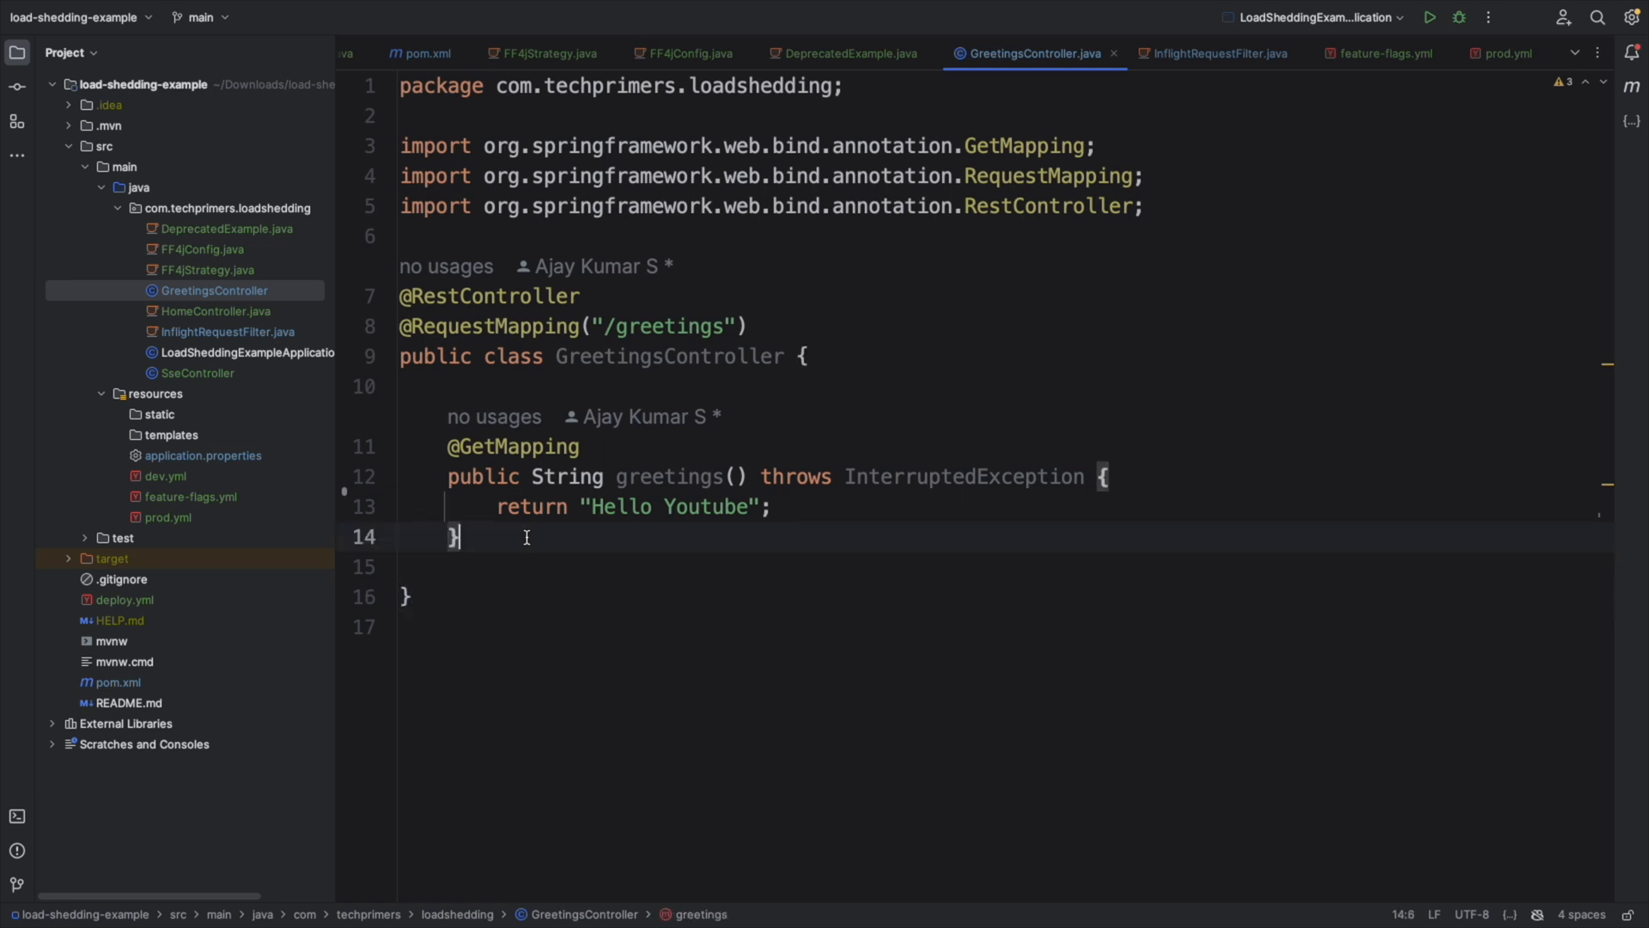
{"action": "left_click", "coordinate": [1536, 912]}
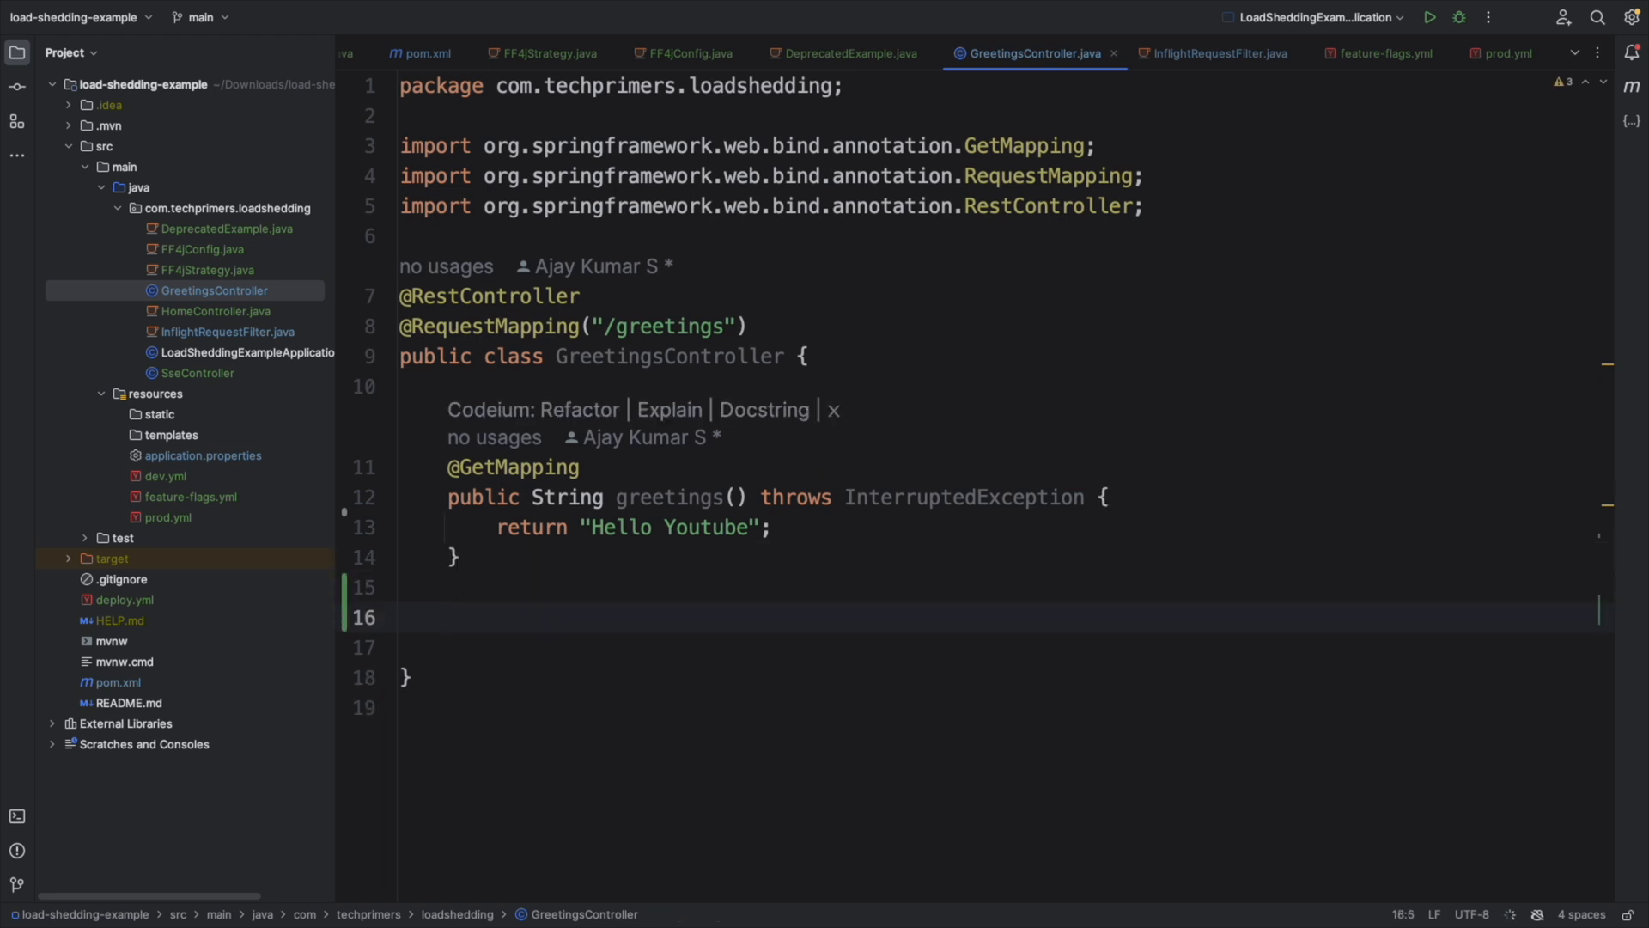
{"action": "type", "text": "@Post"}
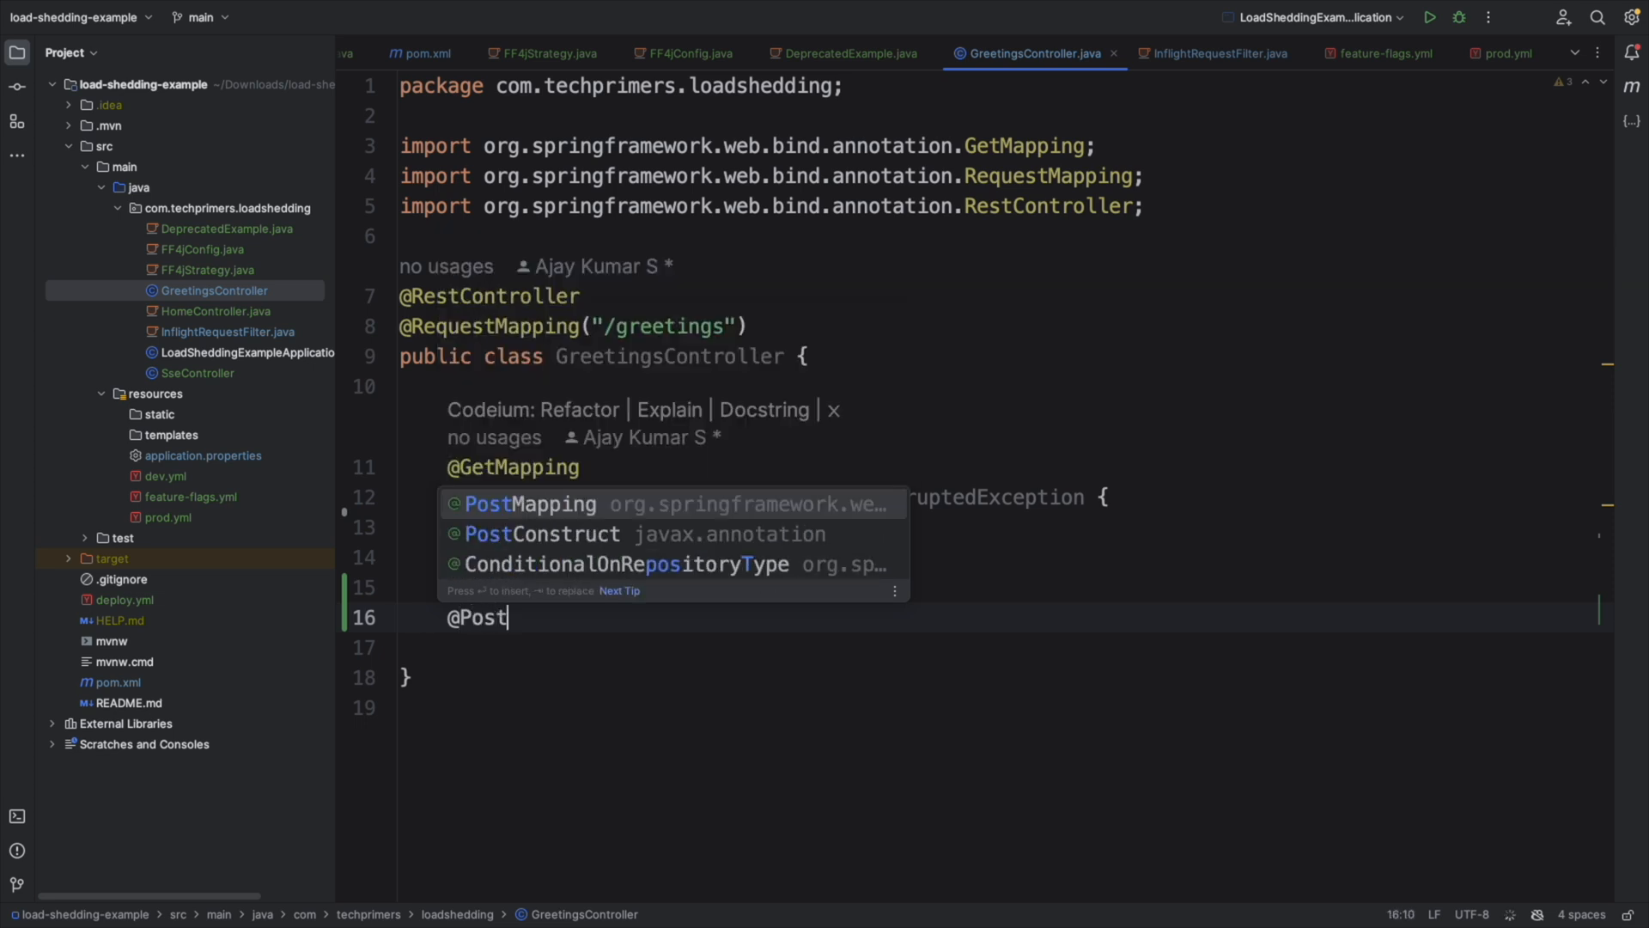
{"action": "key", "text": "Enter"}
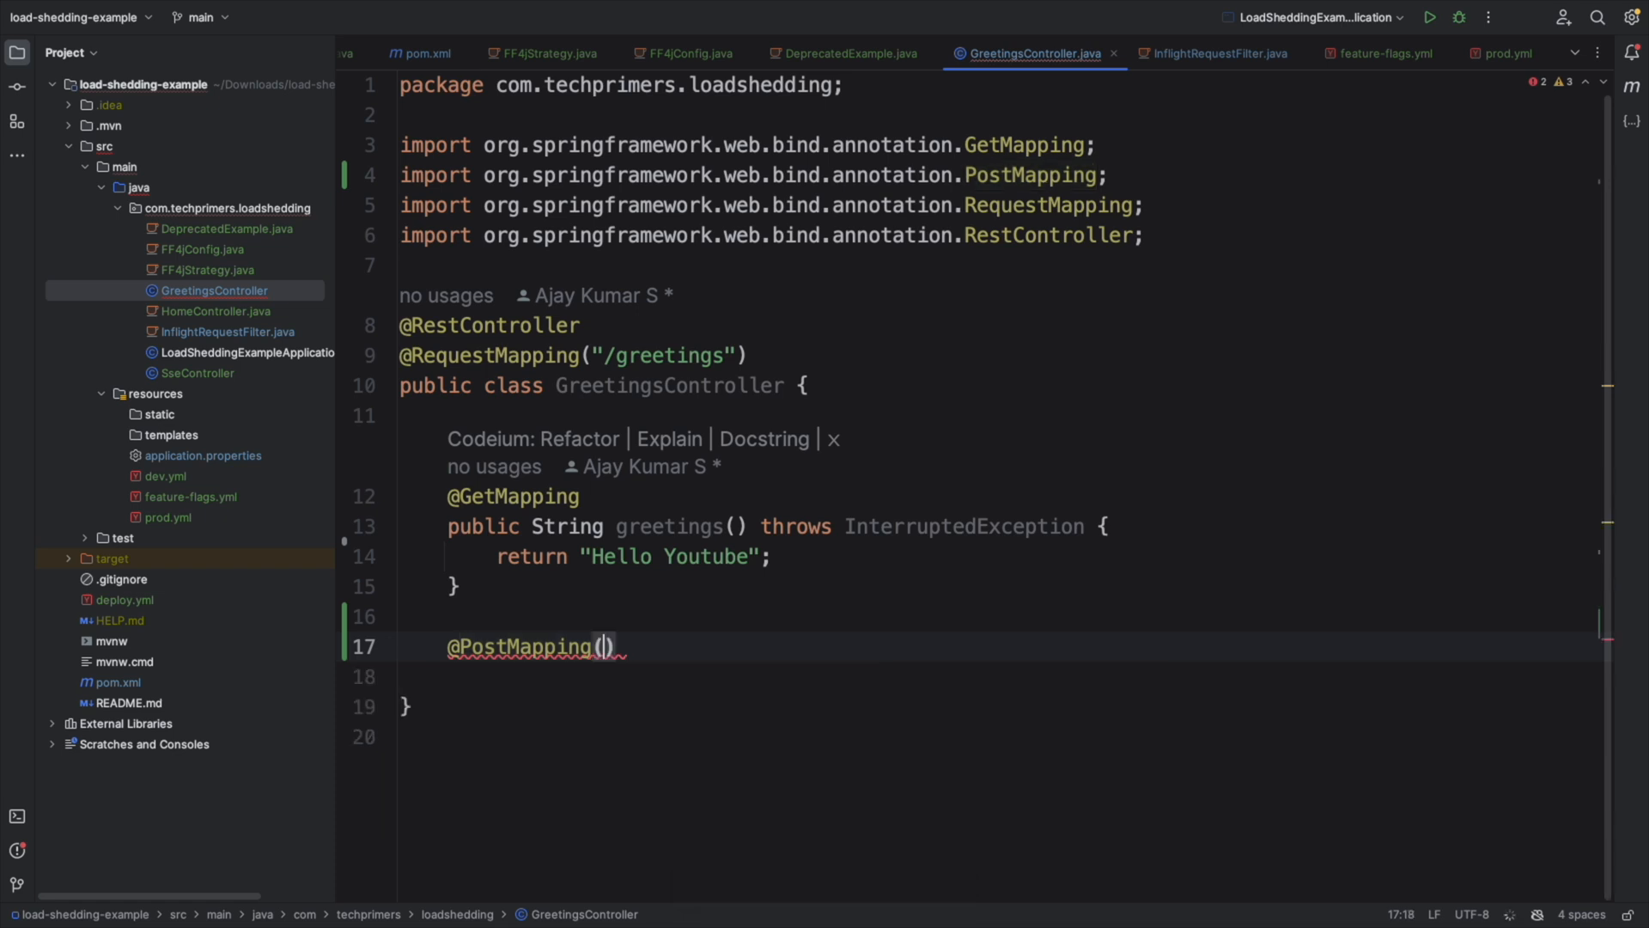
{"action": "type", "text": "path = \"/post\""}
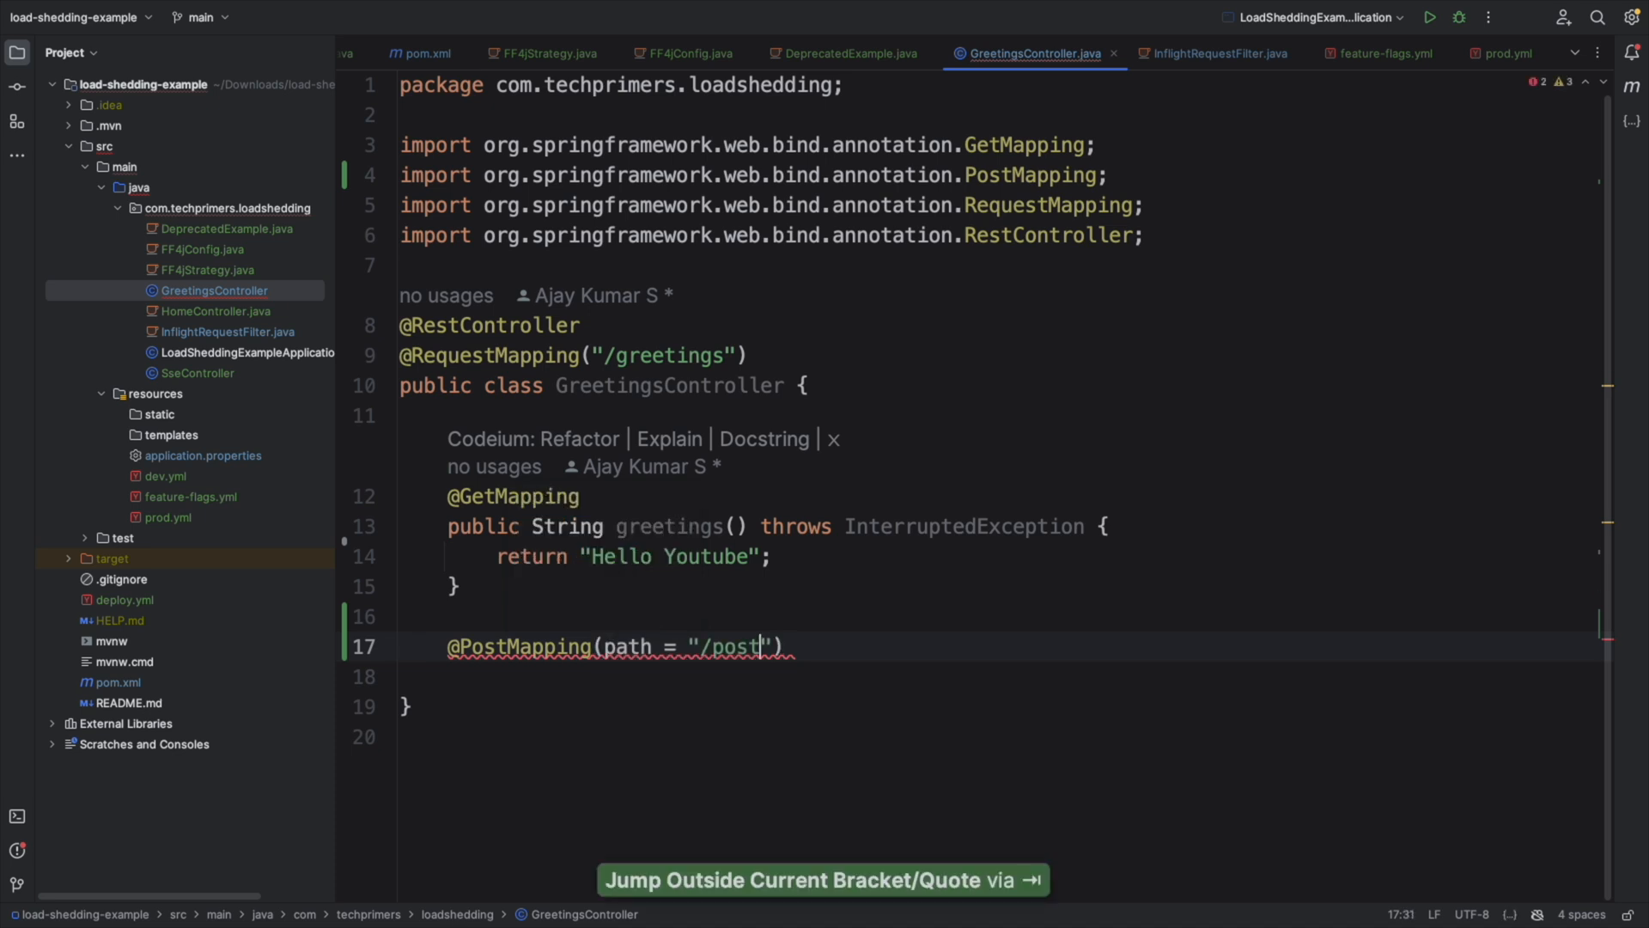
{"action": "key", "text": "BackSpace"}
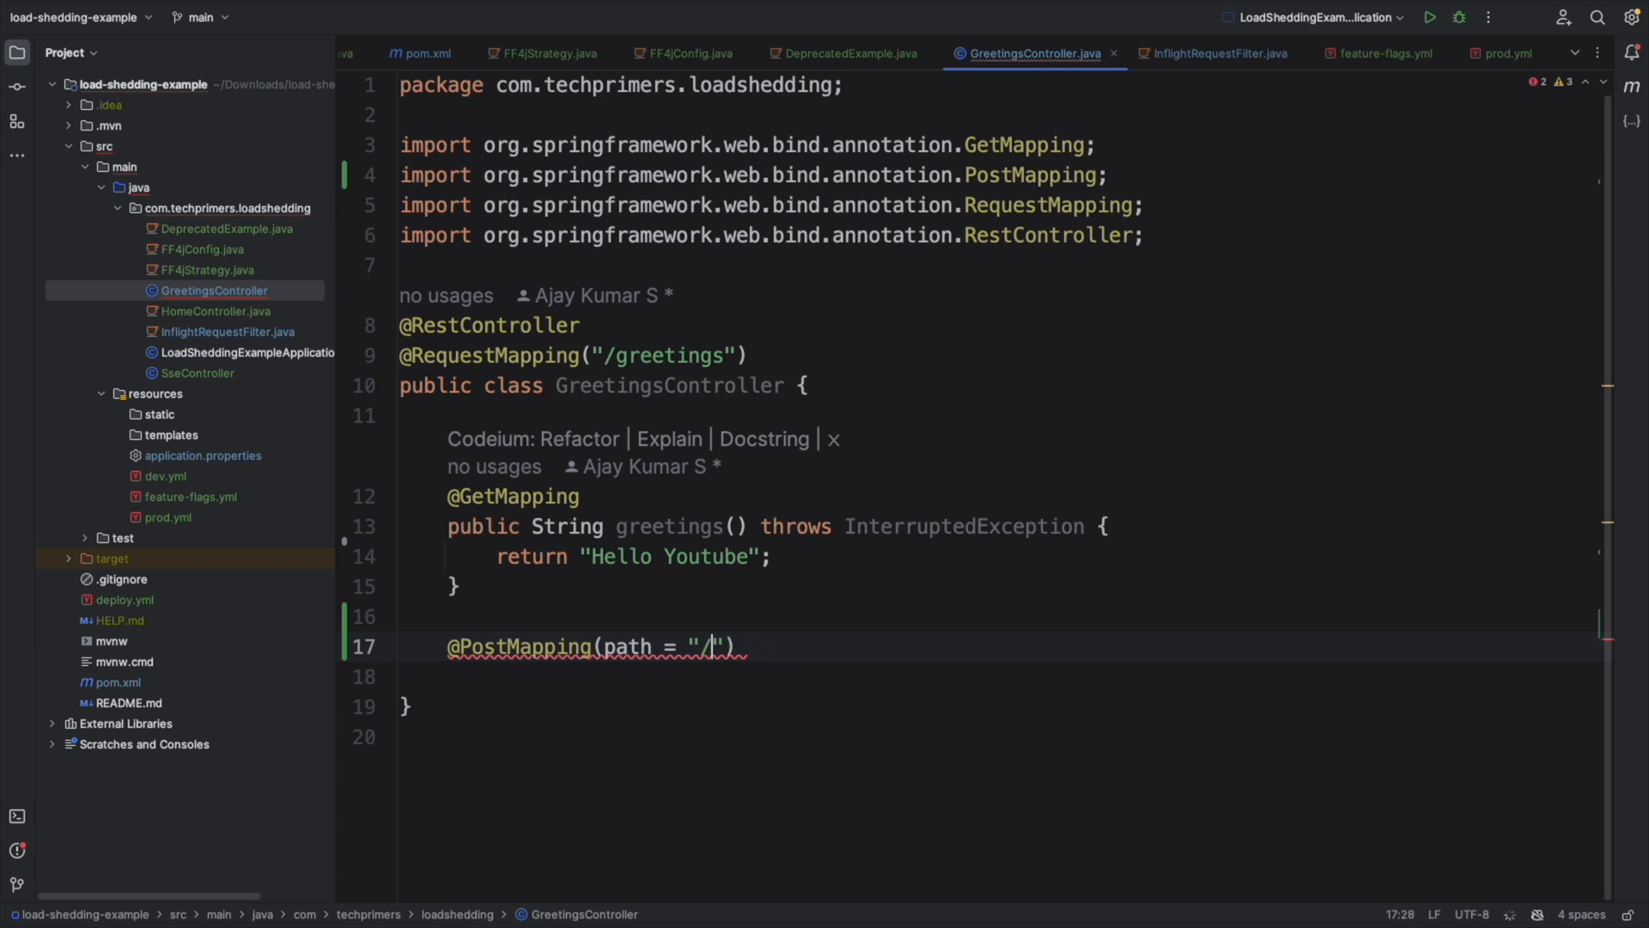
{"action": "type", "text": "hello"}
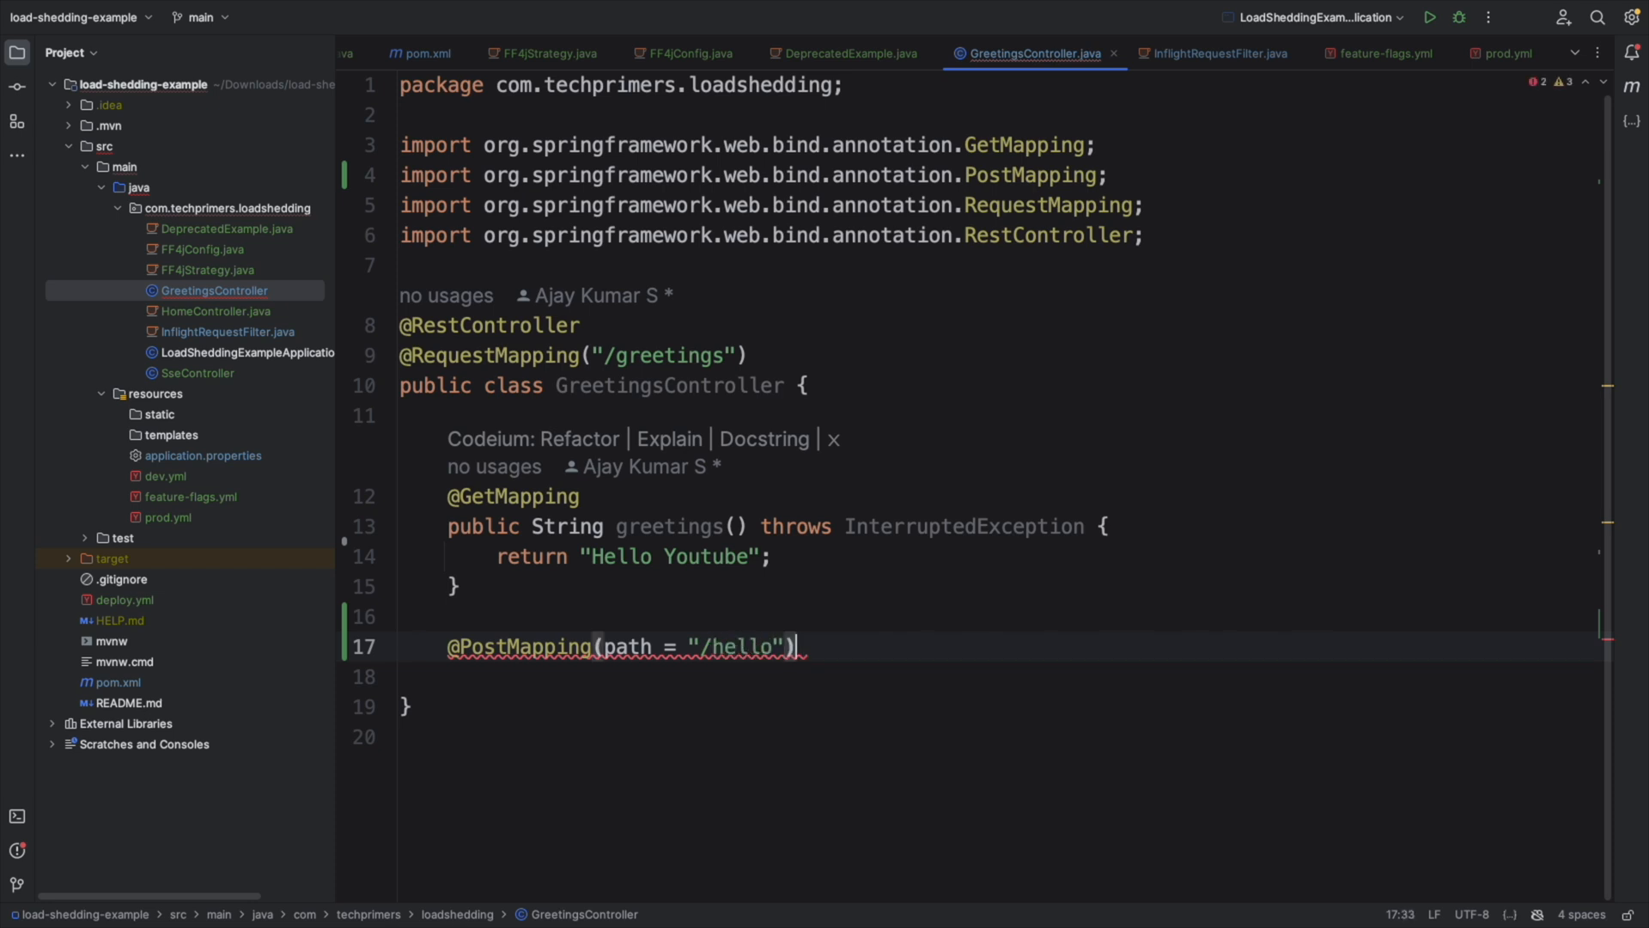
{"action": "type", "text": "public String hello() throws InterruptedException {"}
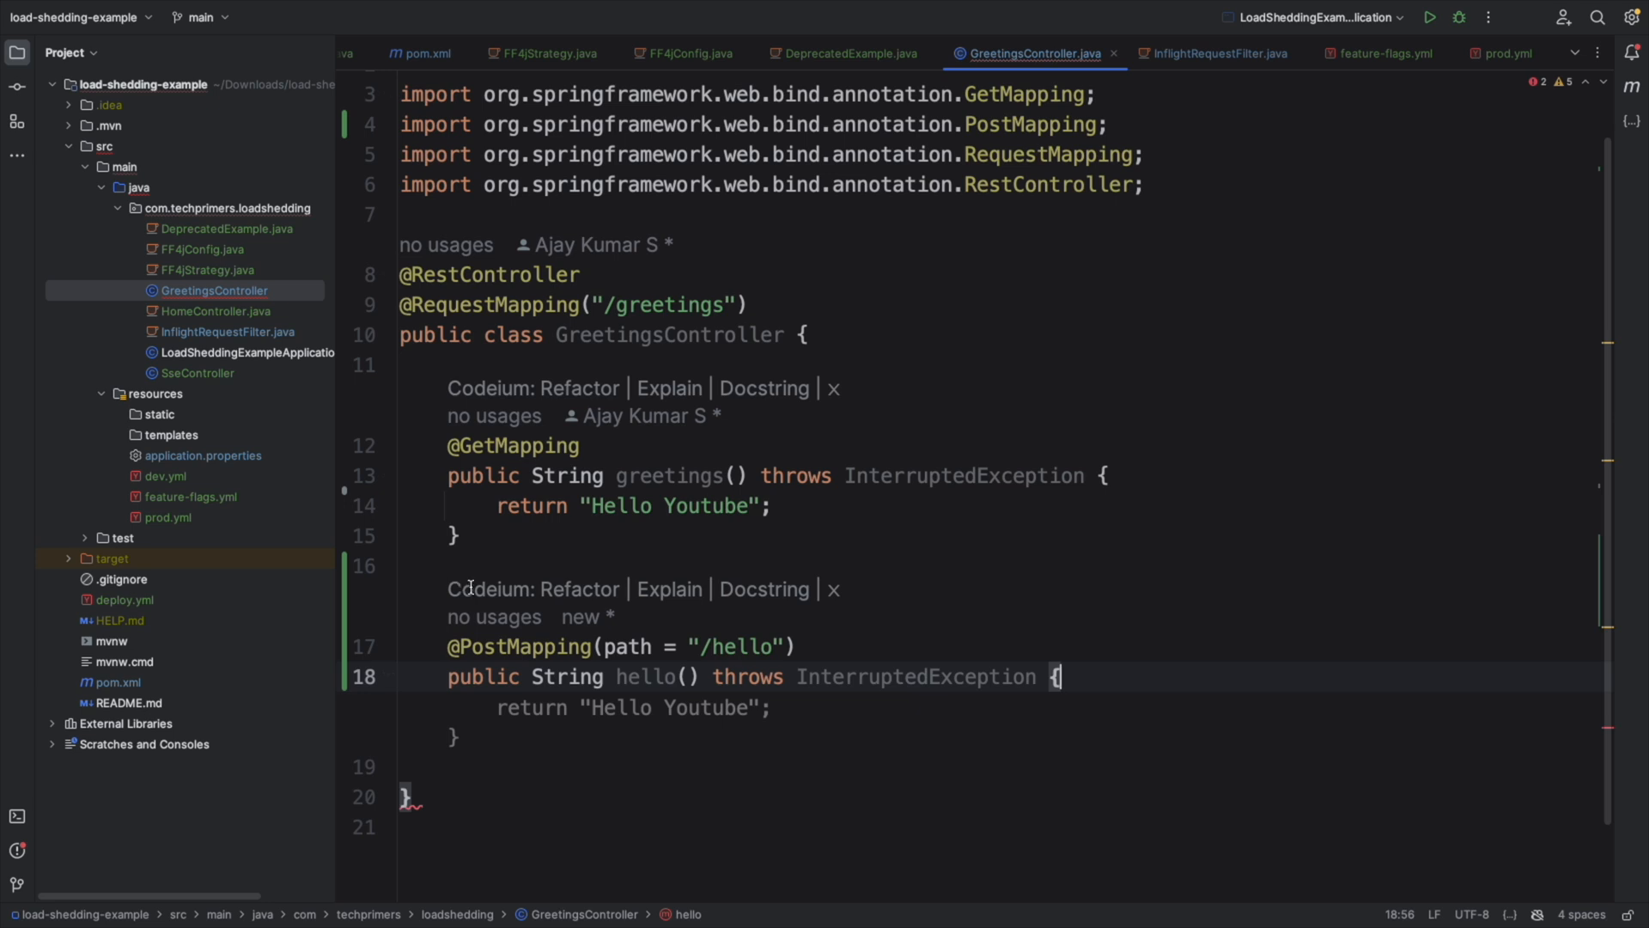
{"action": "mouse_move", "coordinate": [577, 386]}
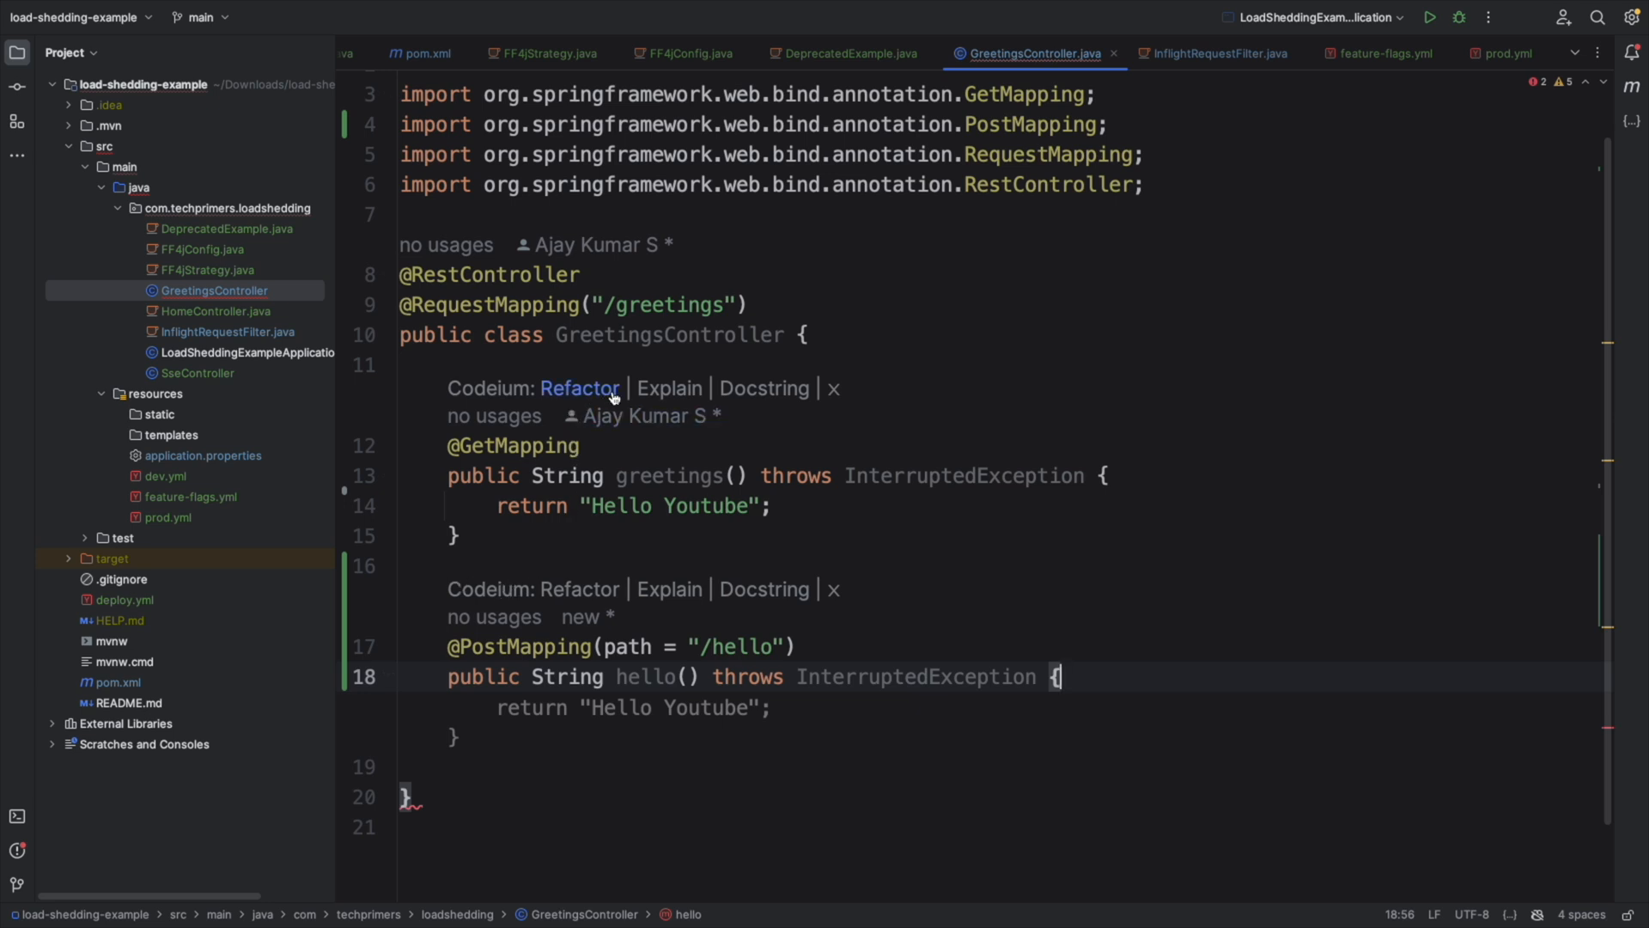
{"action": "mouse_move", "coordinate": [536, 435]}
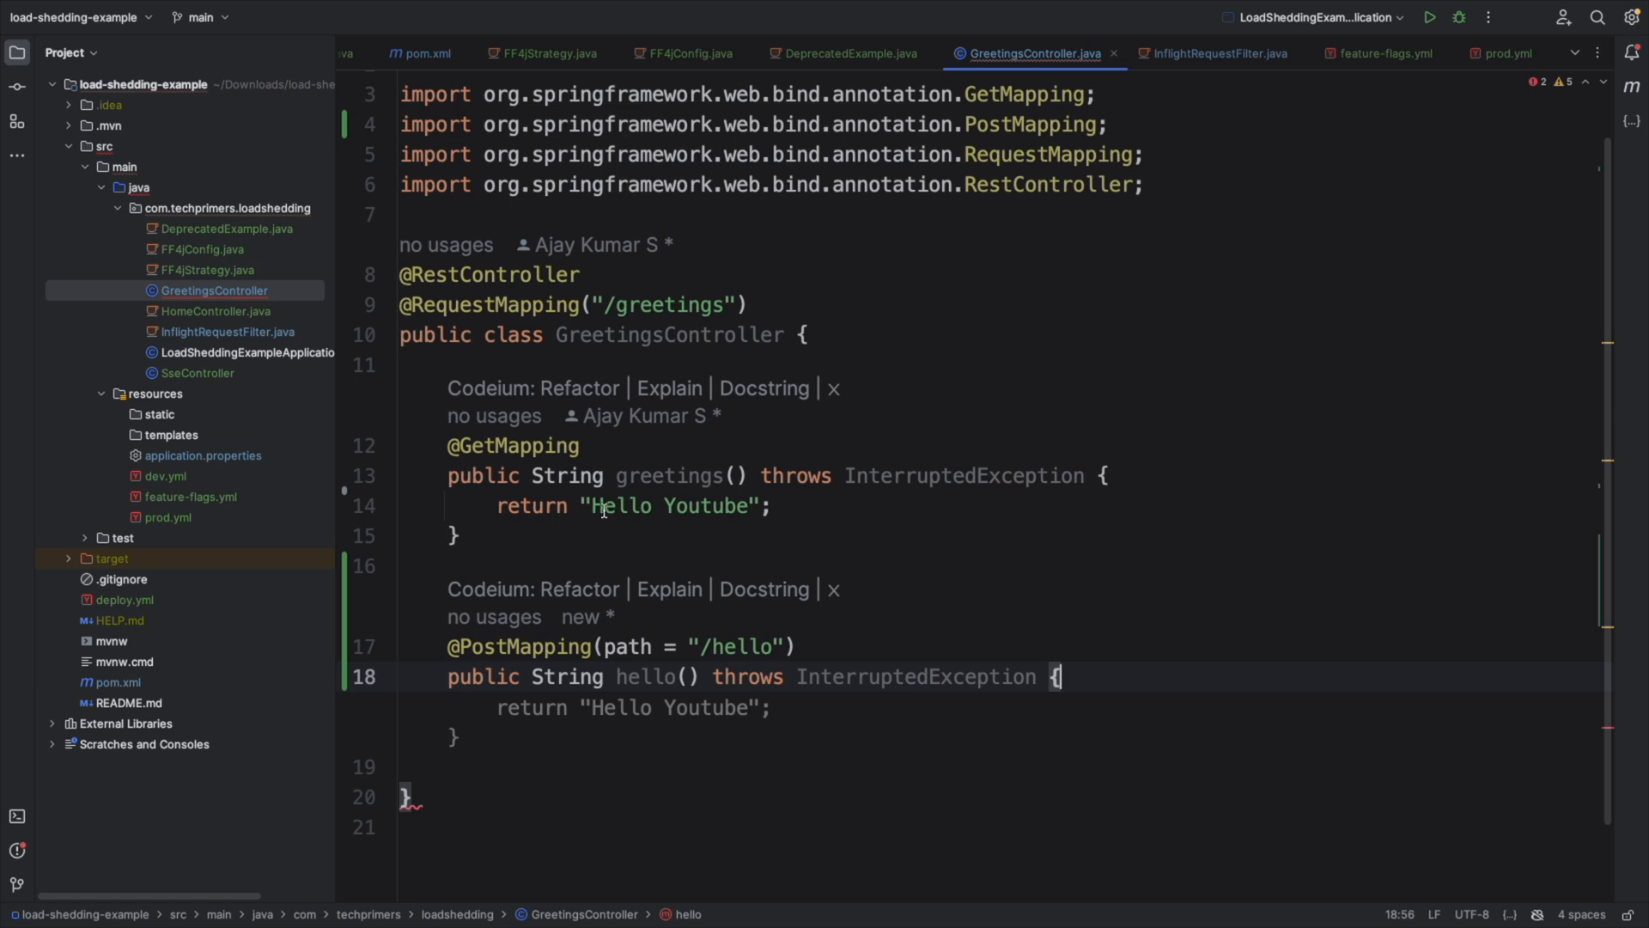
{"action": "mouse_move", "coordinate": [668, 386]}
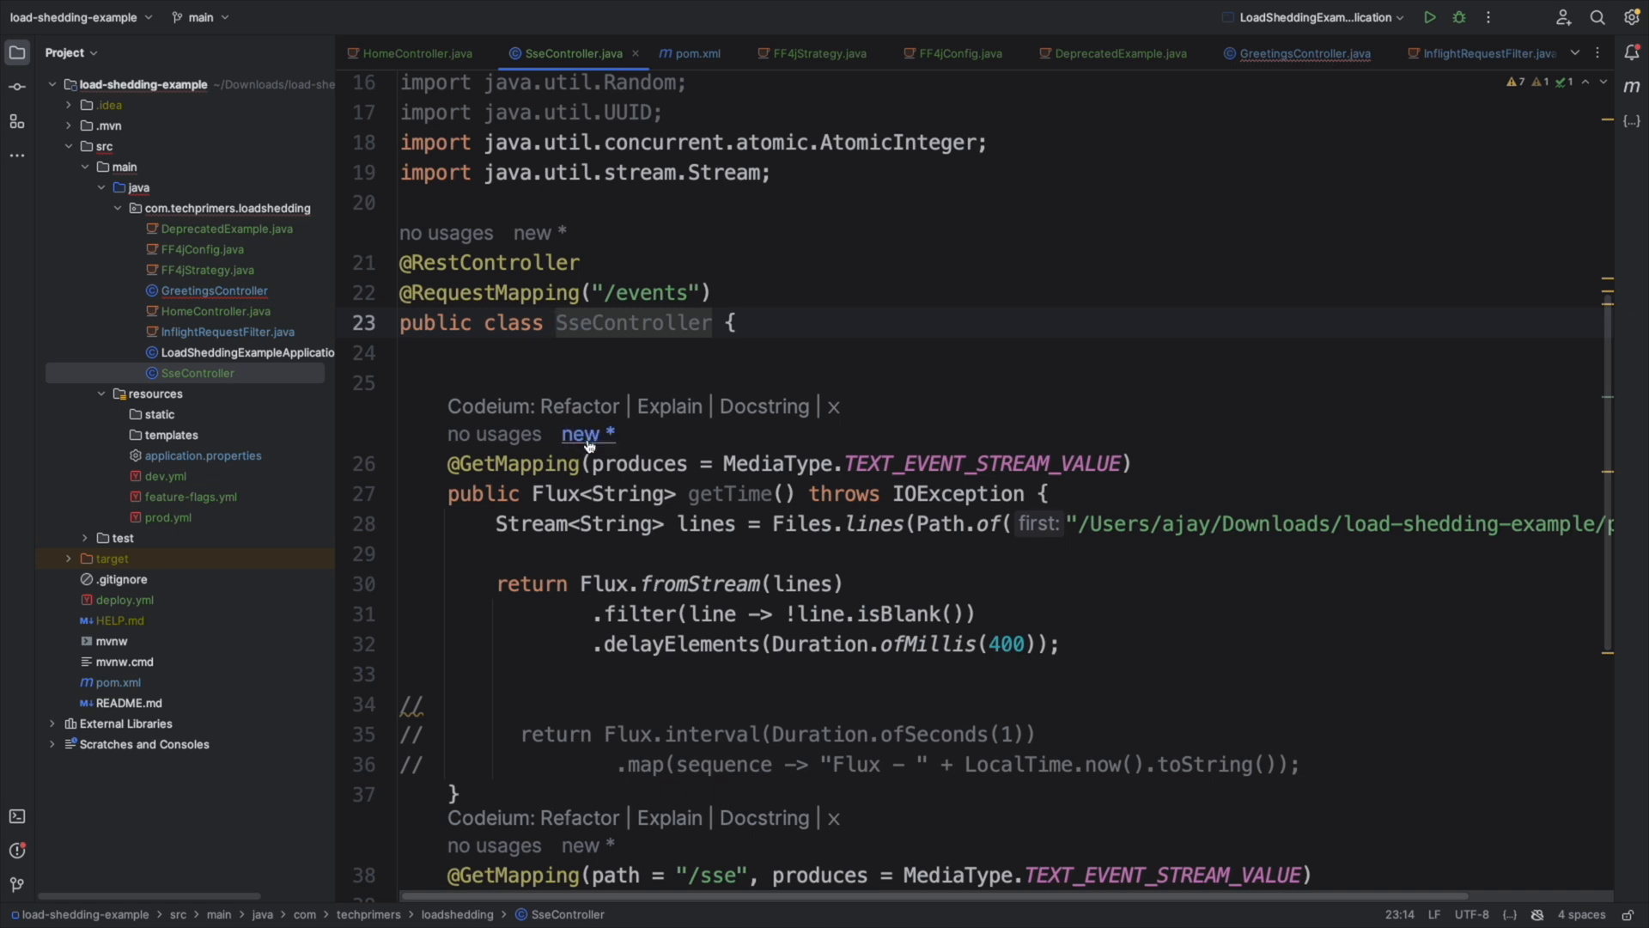
{"action": "mouse_move", "coordinate": [668, 406]}
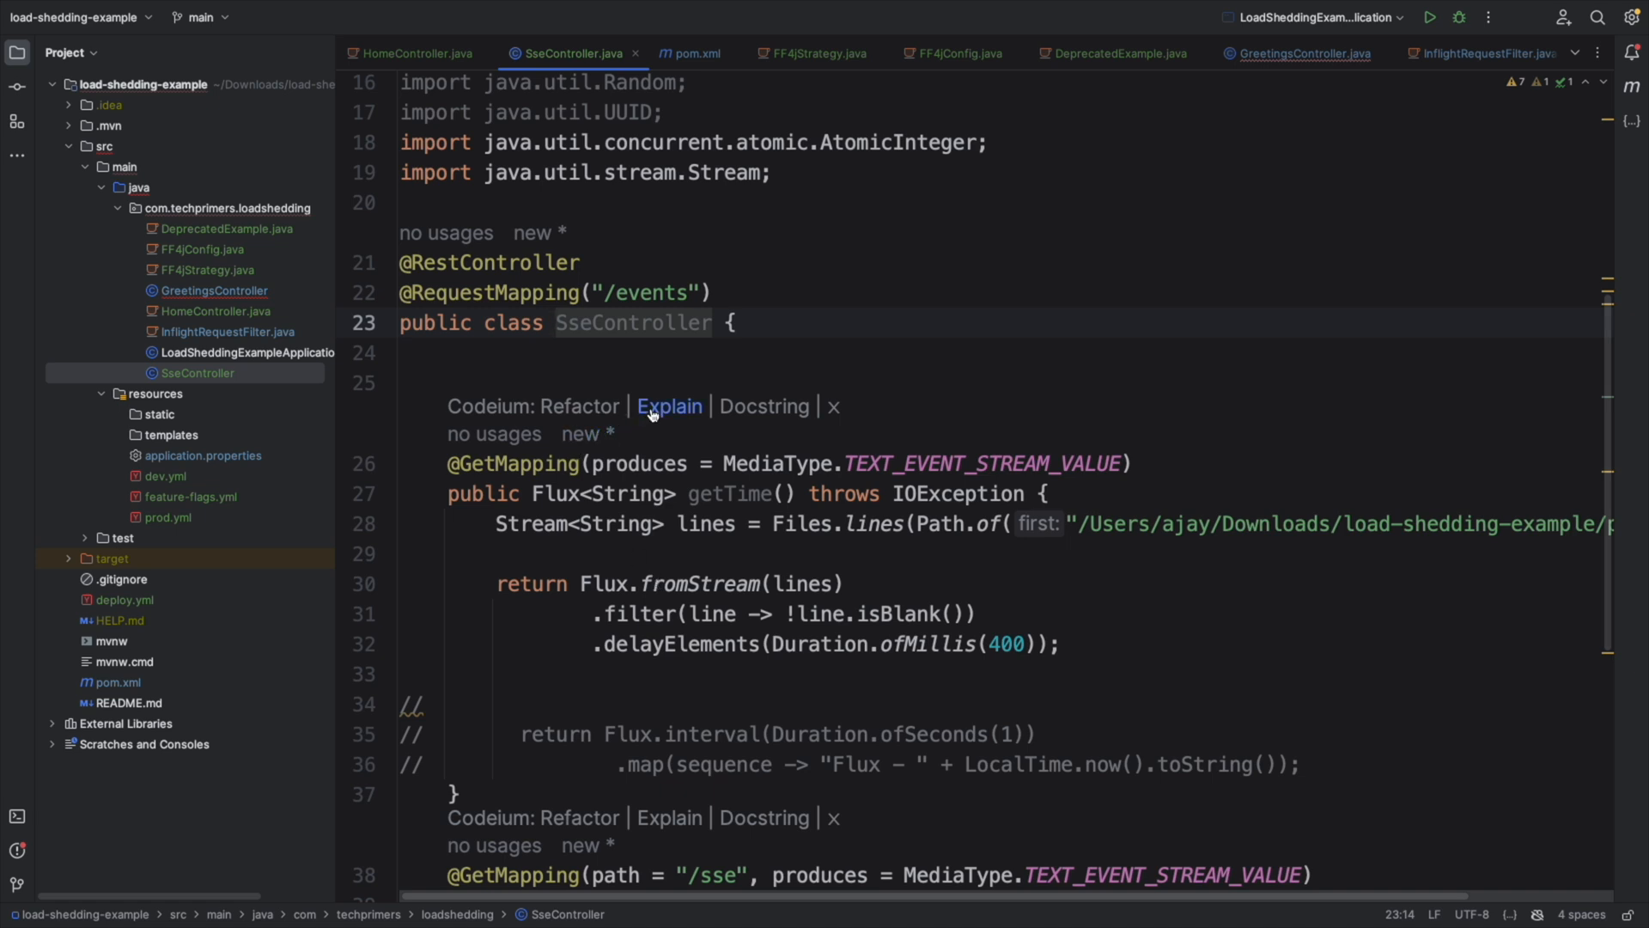
{"action": "left_click", "coordinate": [668, 405]}
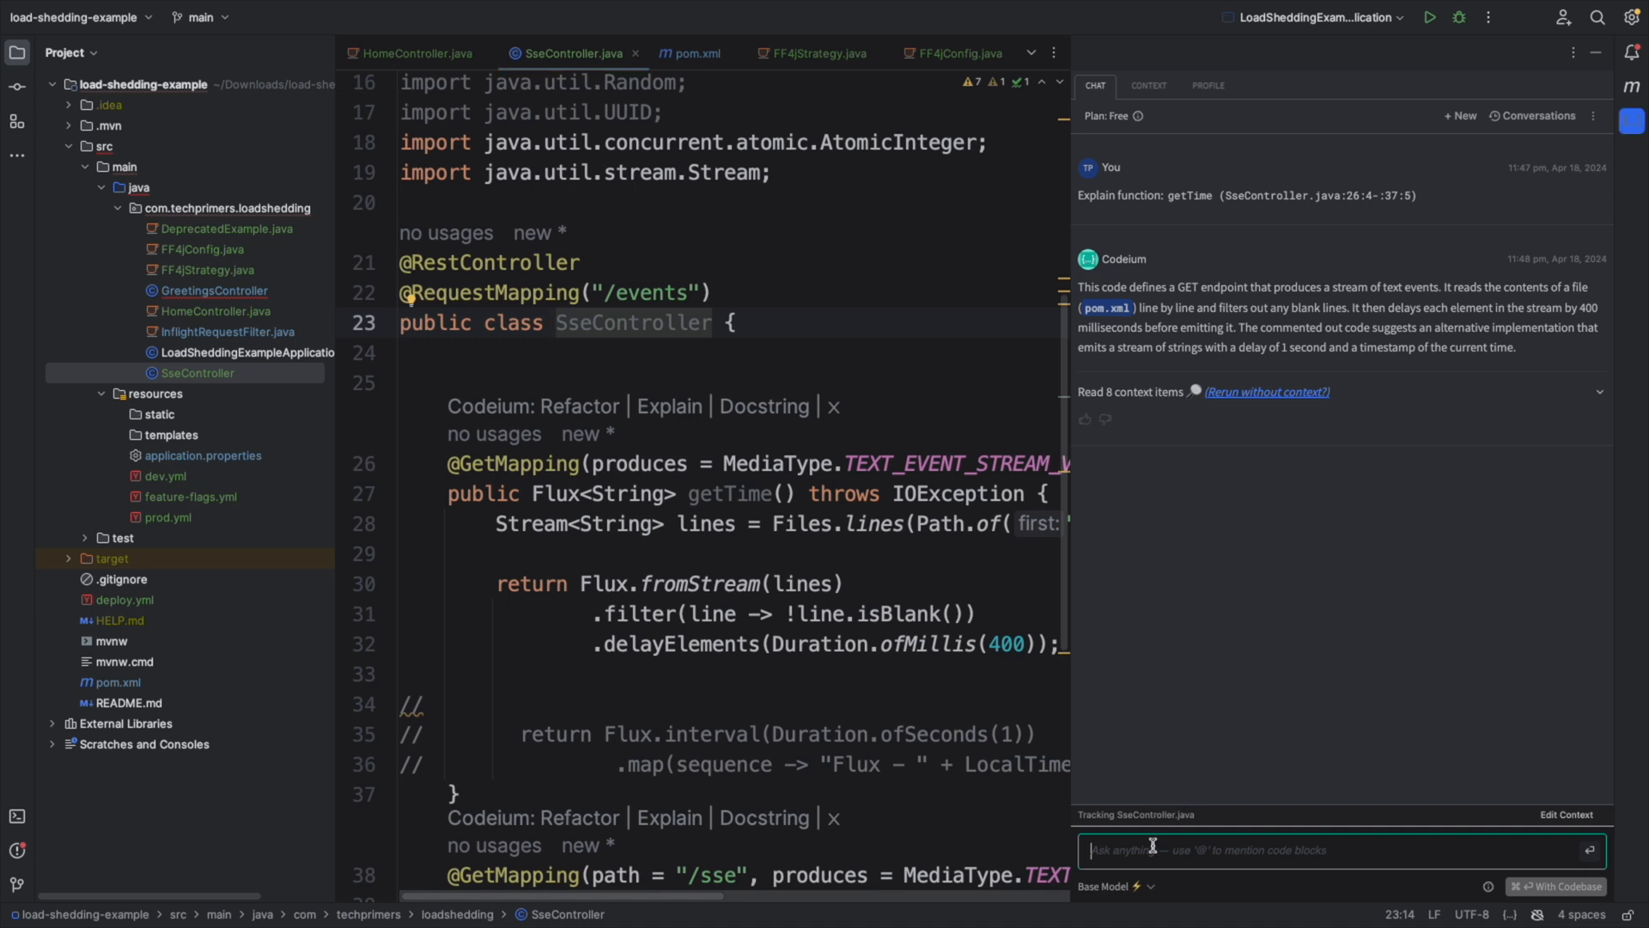
{"action": "type", "text": "@function:"}
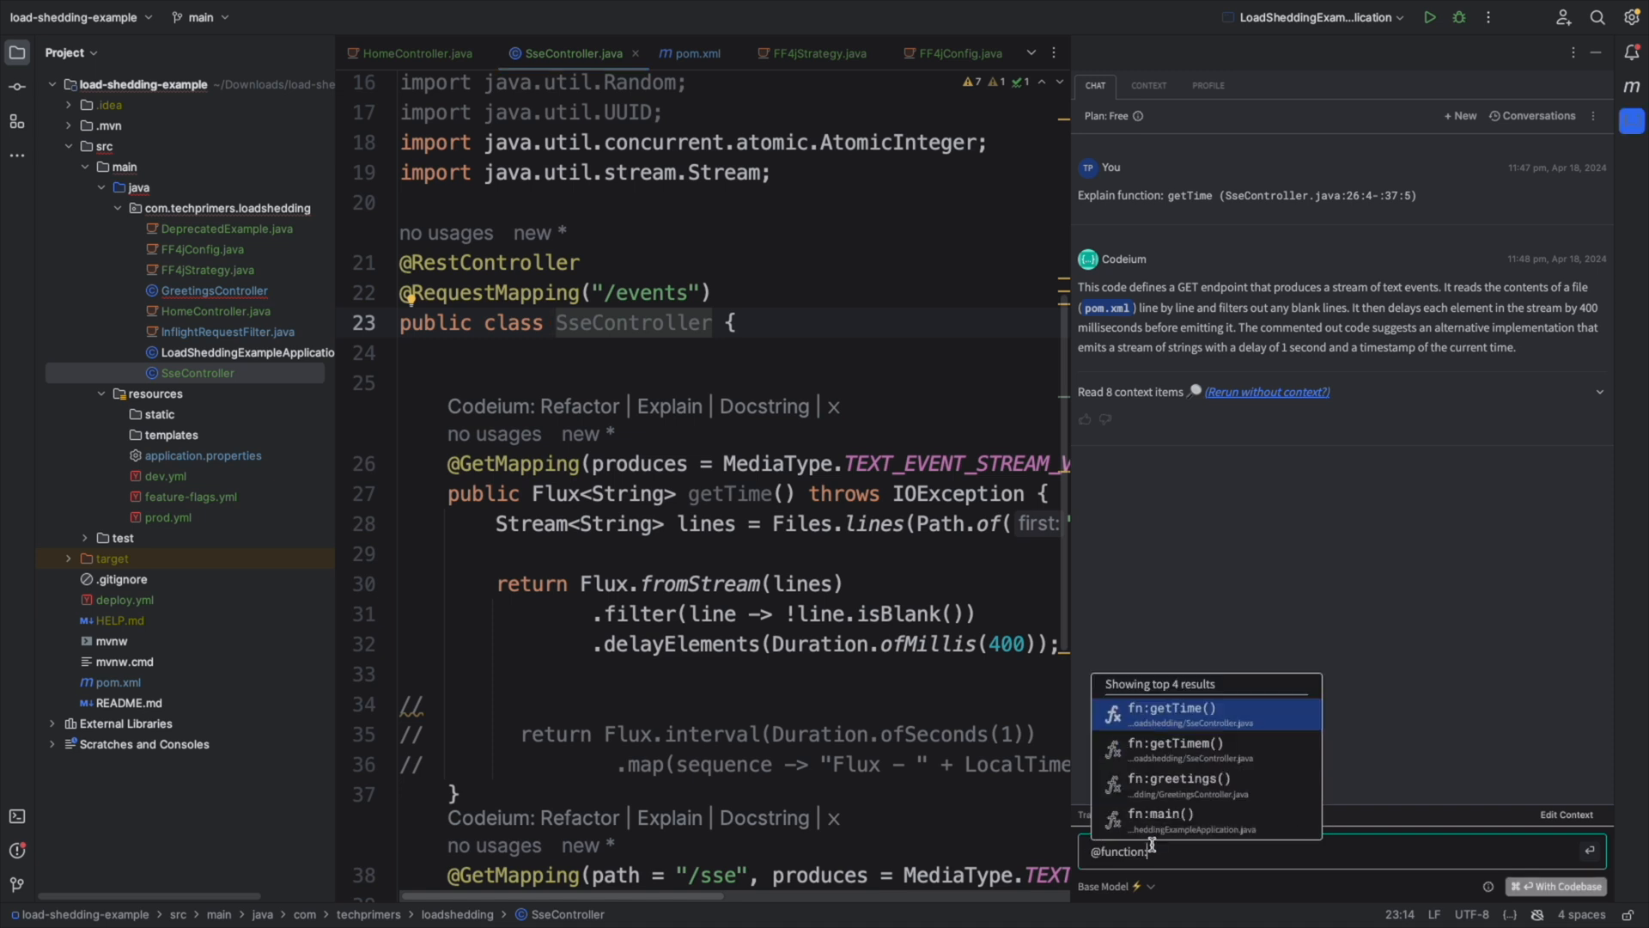
{"action": "left_click", "coordinate": [1170, 706]}
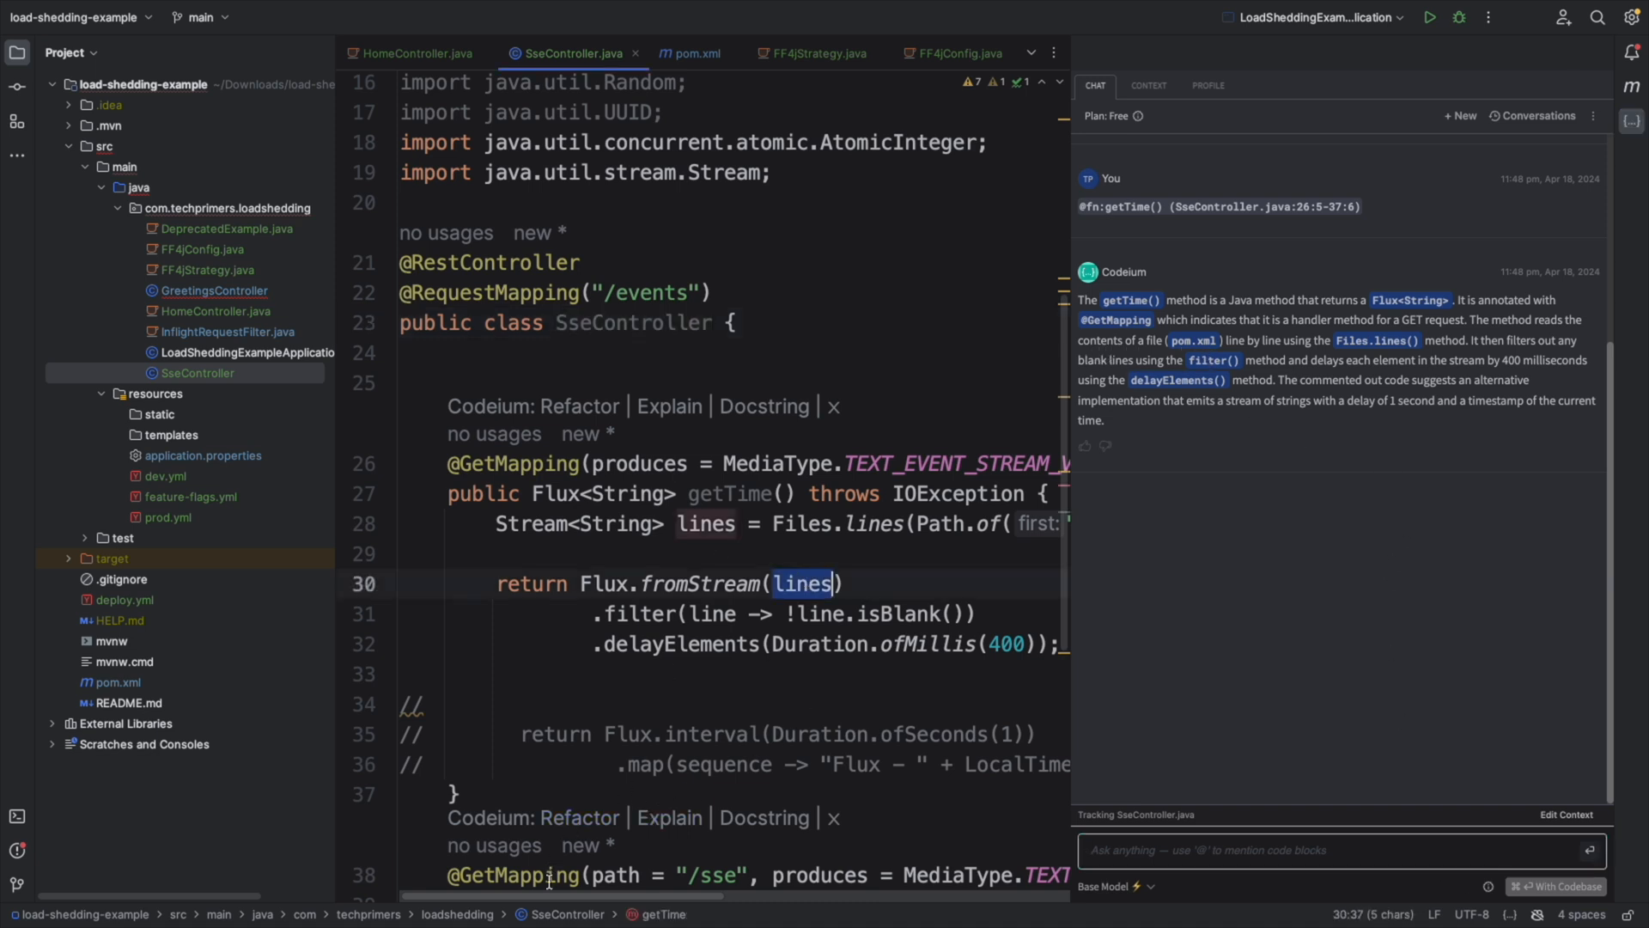
{"action": "scroll", "scroll_direction": "right", "scroll_amount": 3}
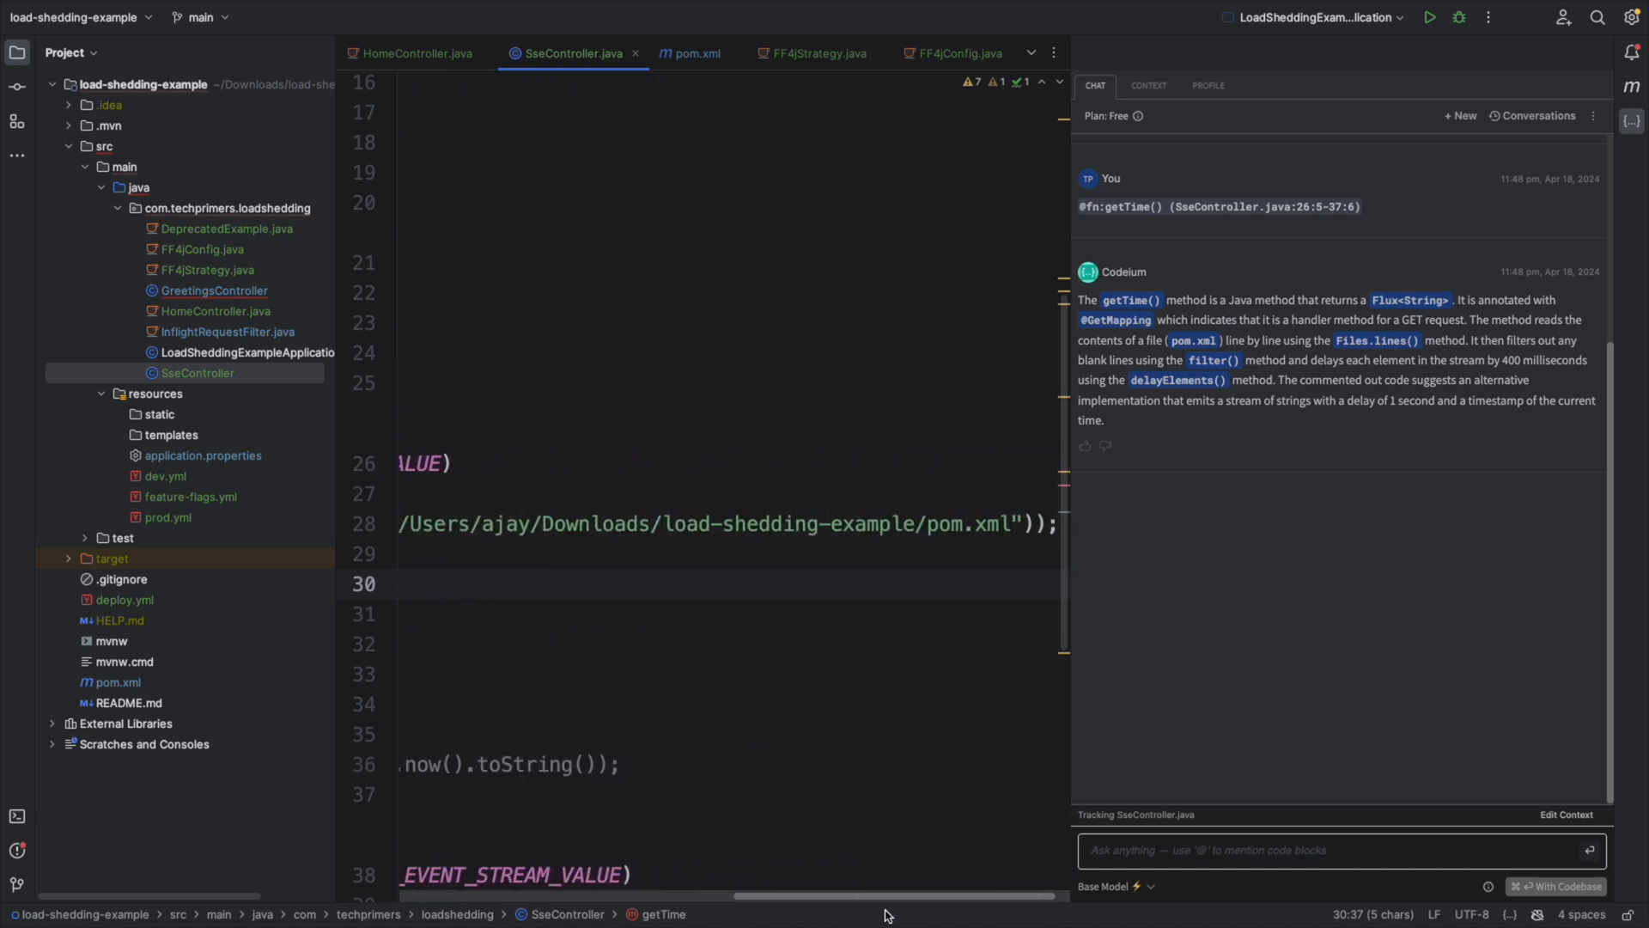
{"action": "double_click", "coordinate": [944, 523]}
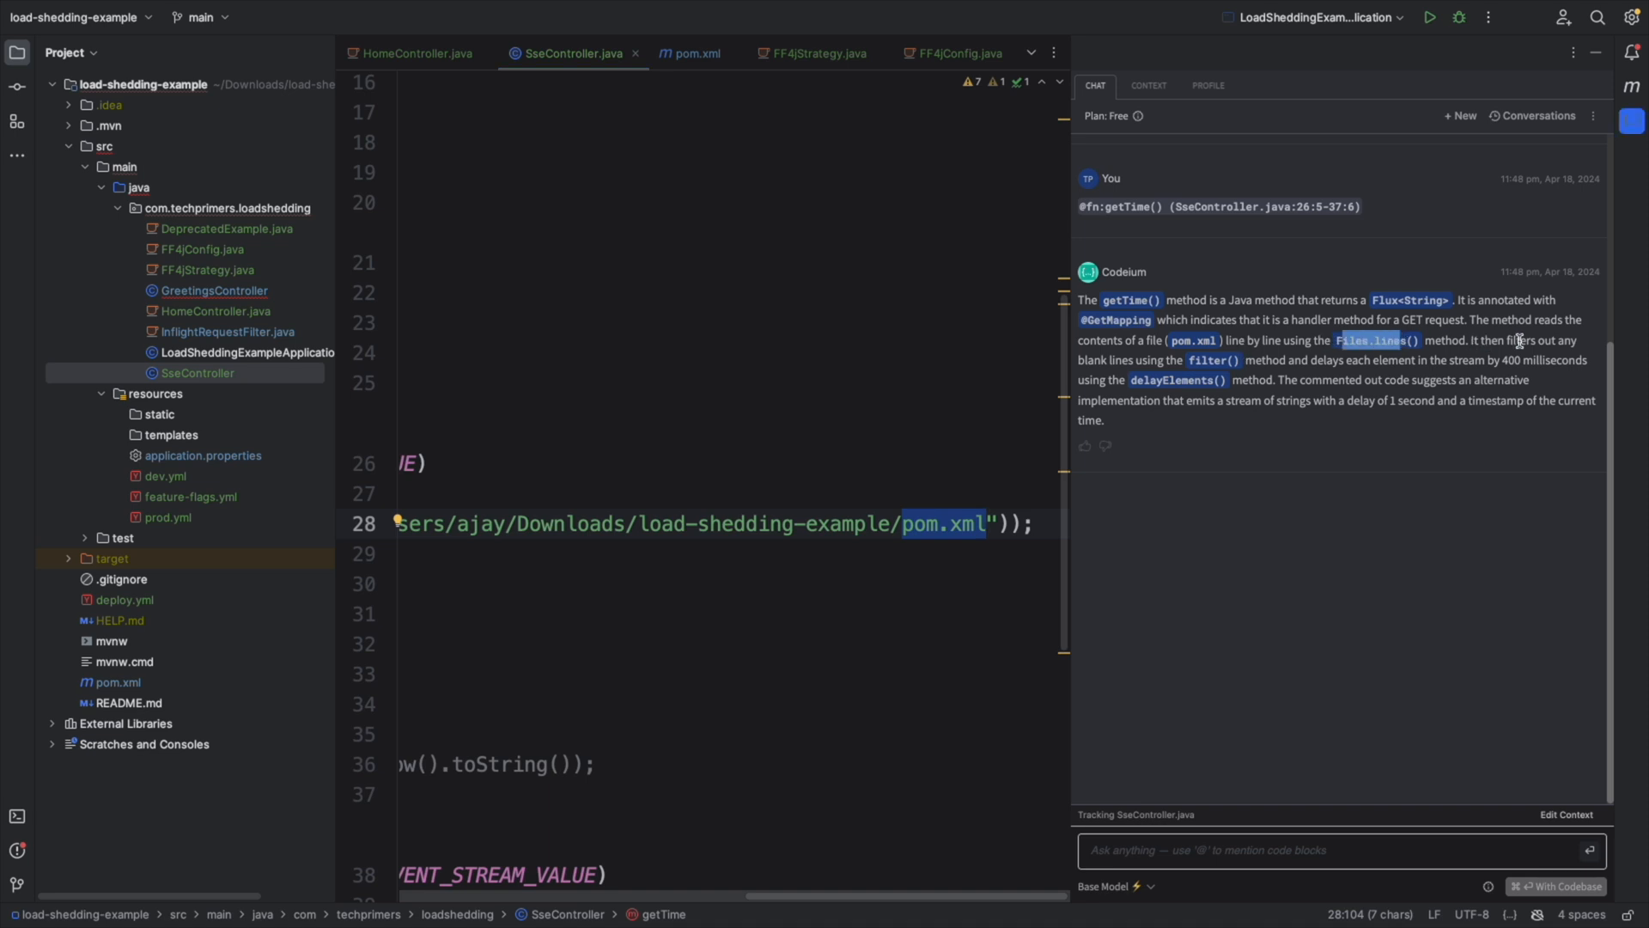
{"action": "mouse_move", "coordinate": [1195, 363]}
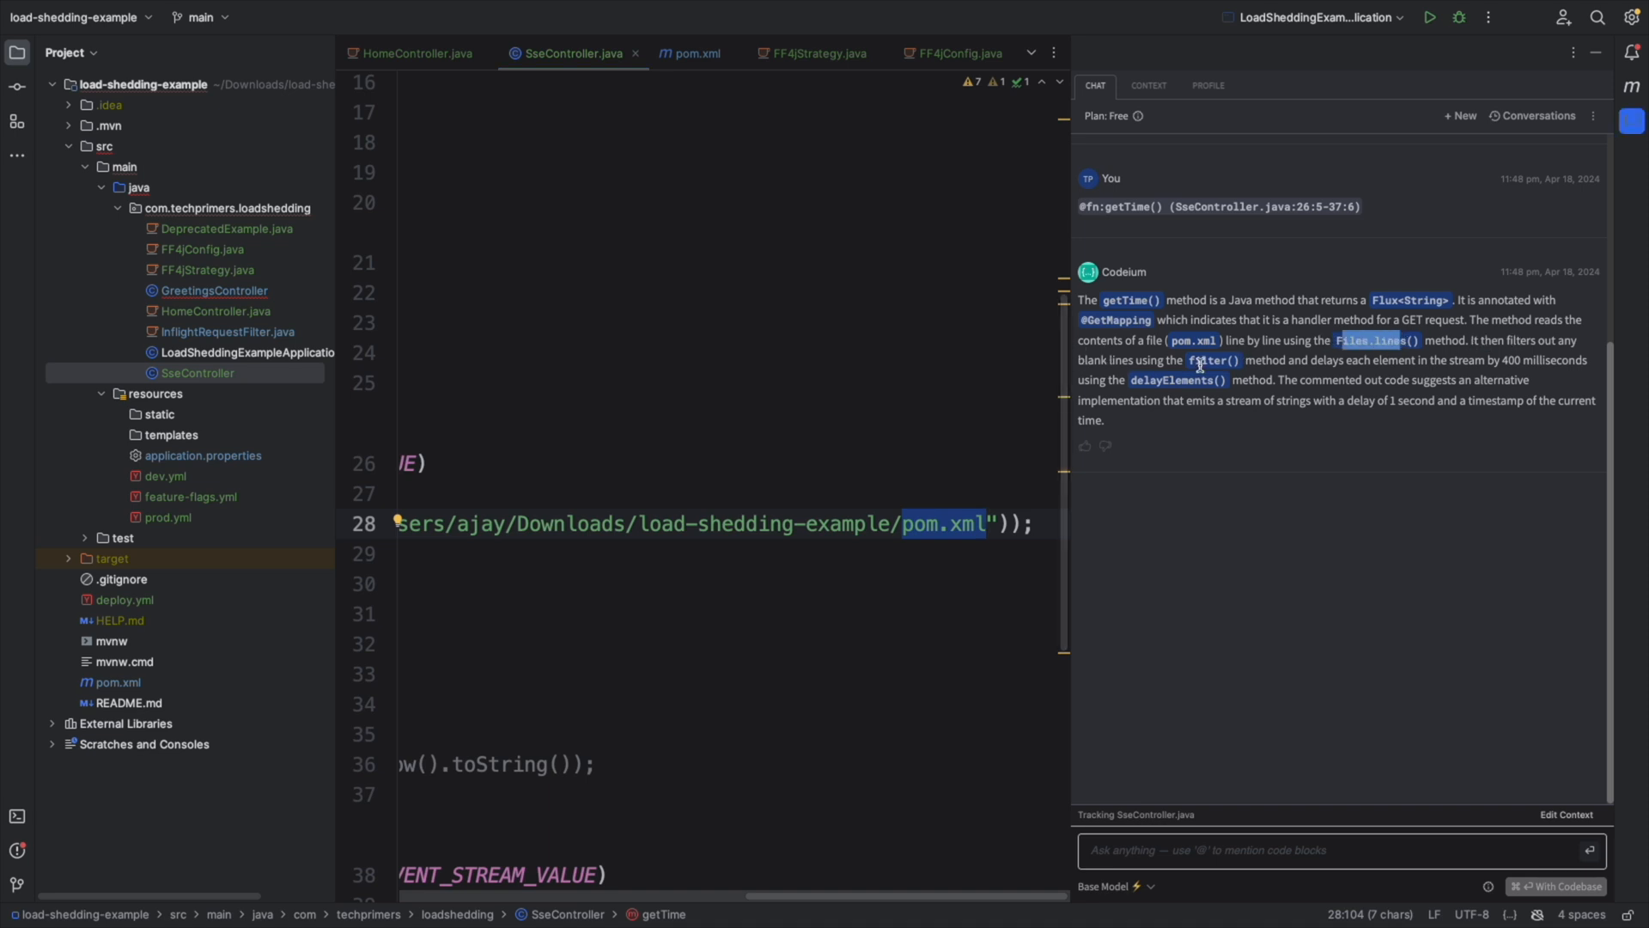
{"action": "scroll", "scroll_direction": "left", "scroll_amount": 3}
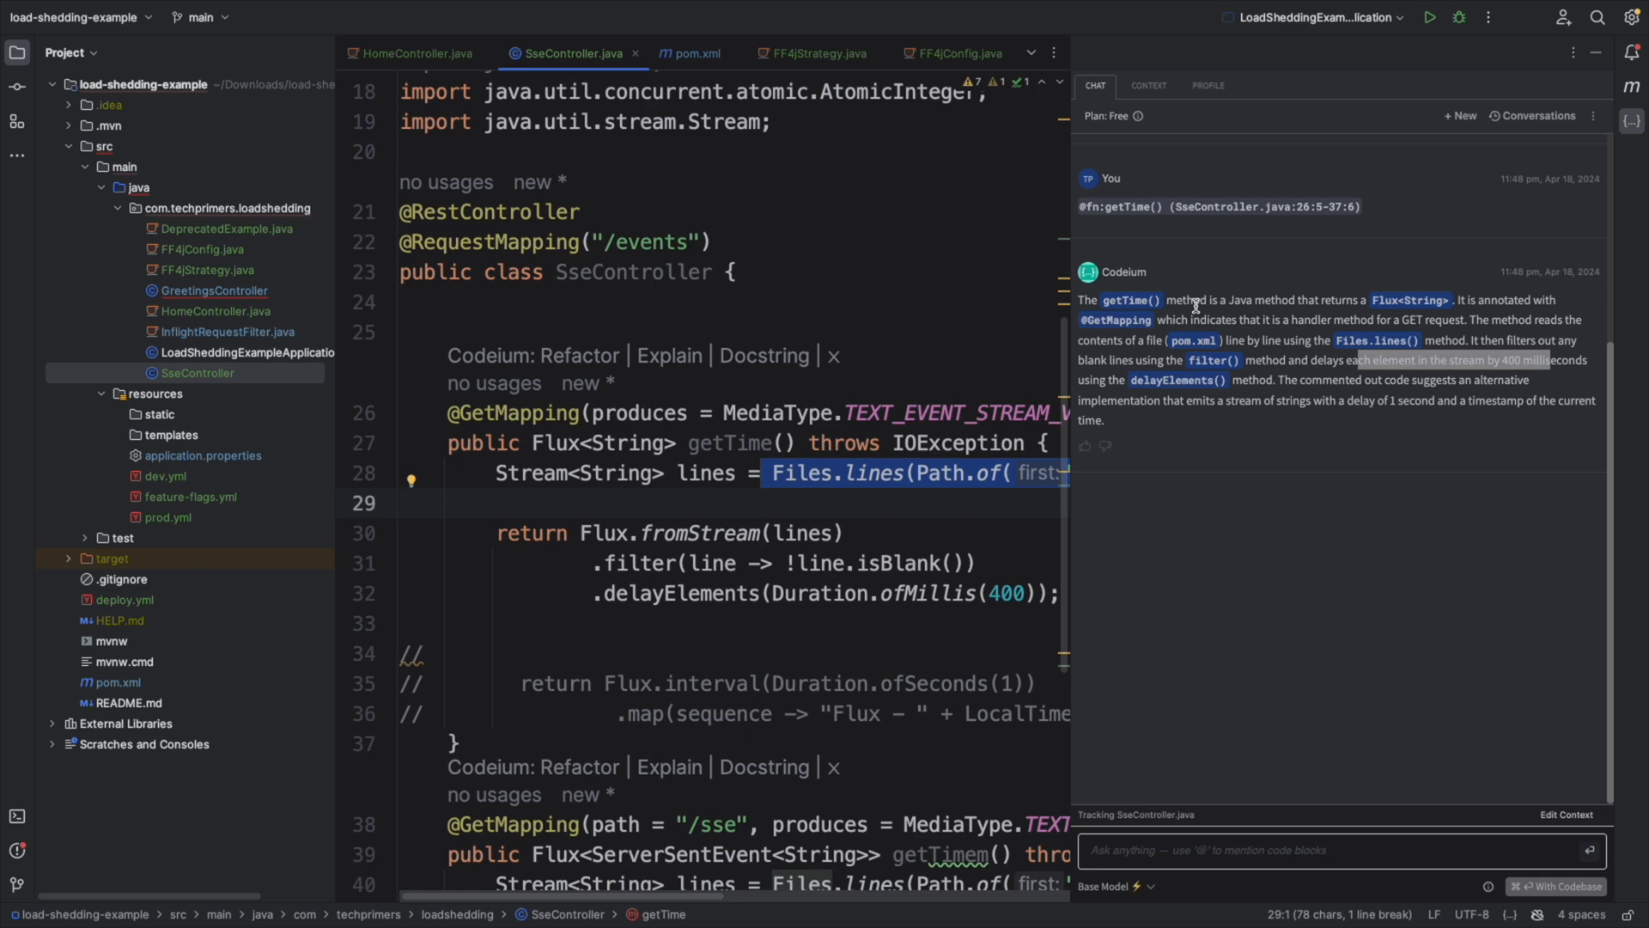
{"action": "mouse_move", "coordinate": [634, 354]}
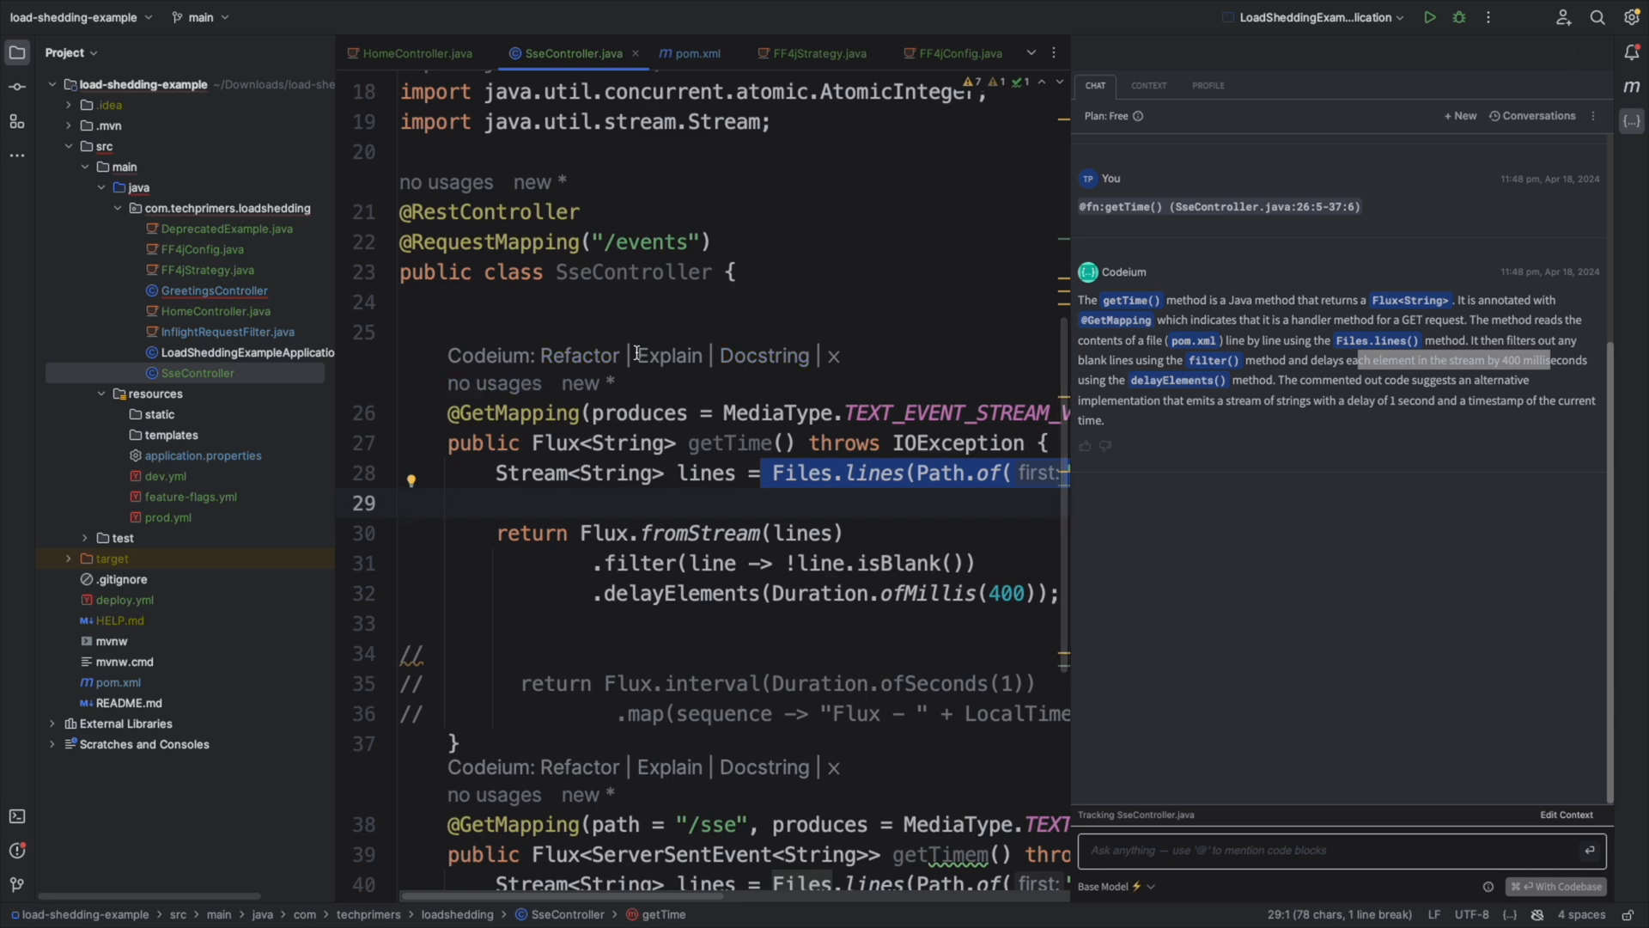
{"action": "mouse_move", "coordinate": [743, 481]}
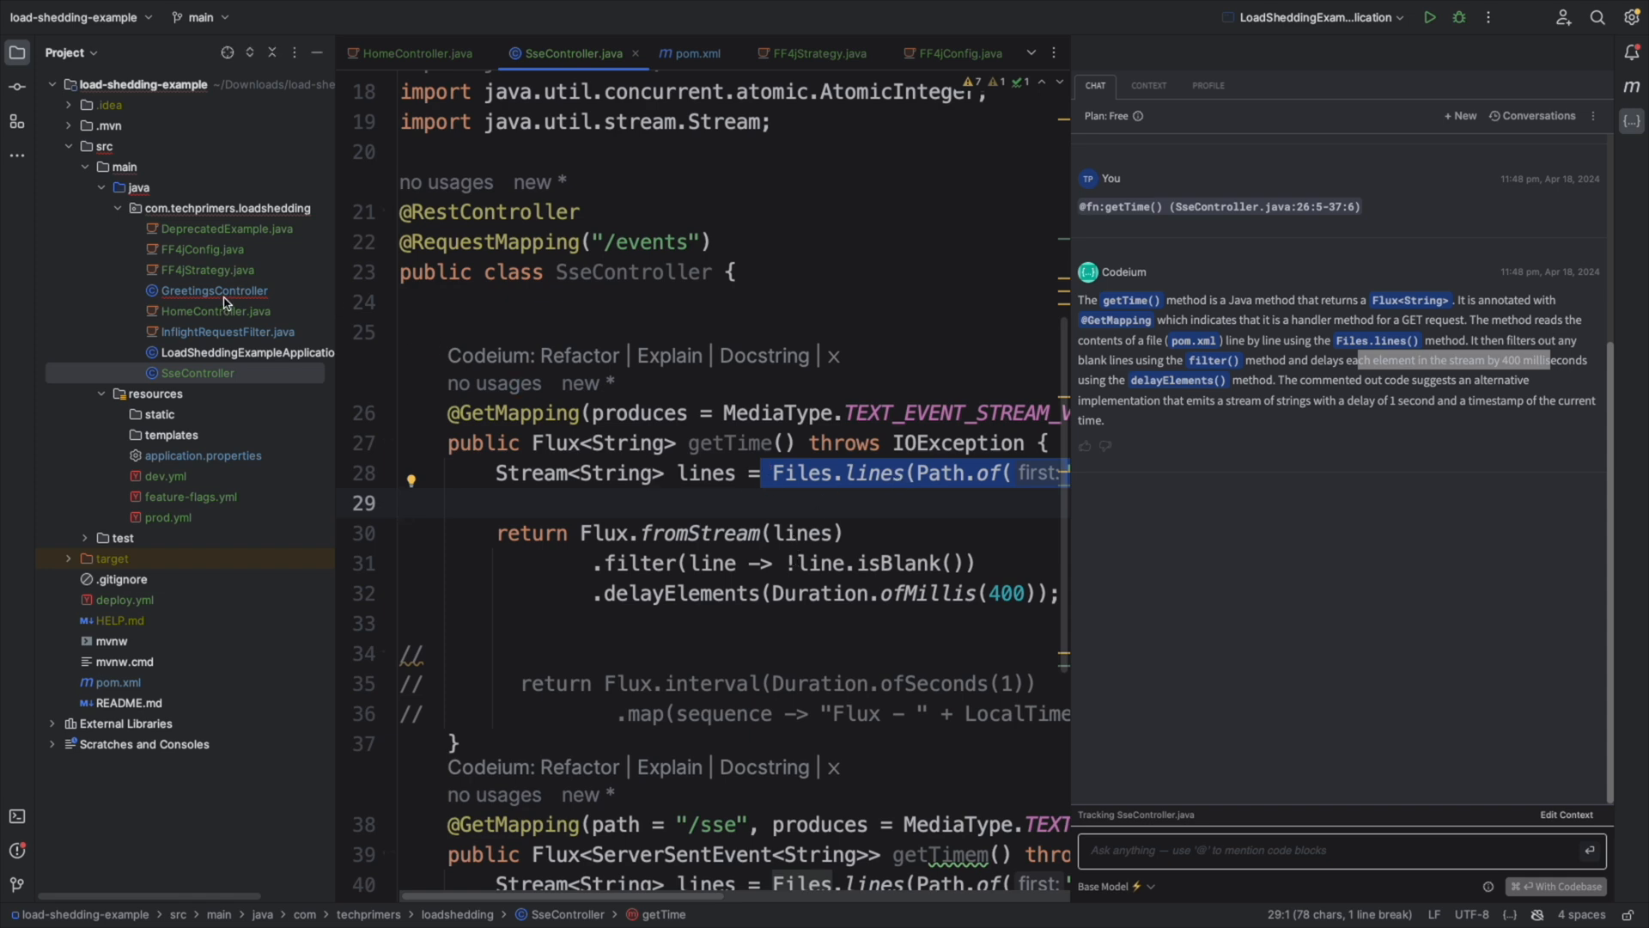
Select "Hello Youtube" in GreetingsController and request a Codeium refactor of greetings()
{"action": "left_click", "coordinate": [213, 290]}
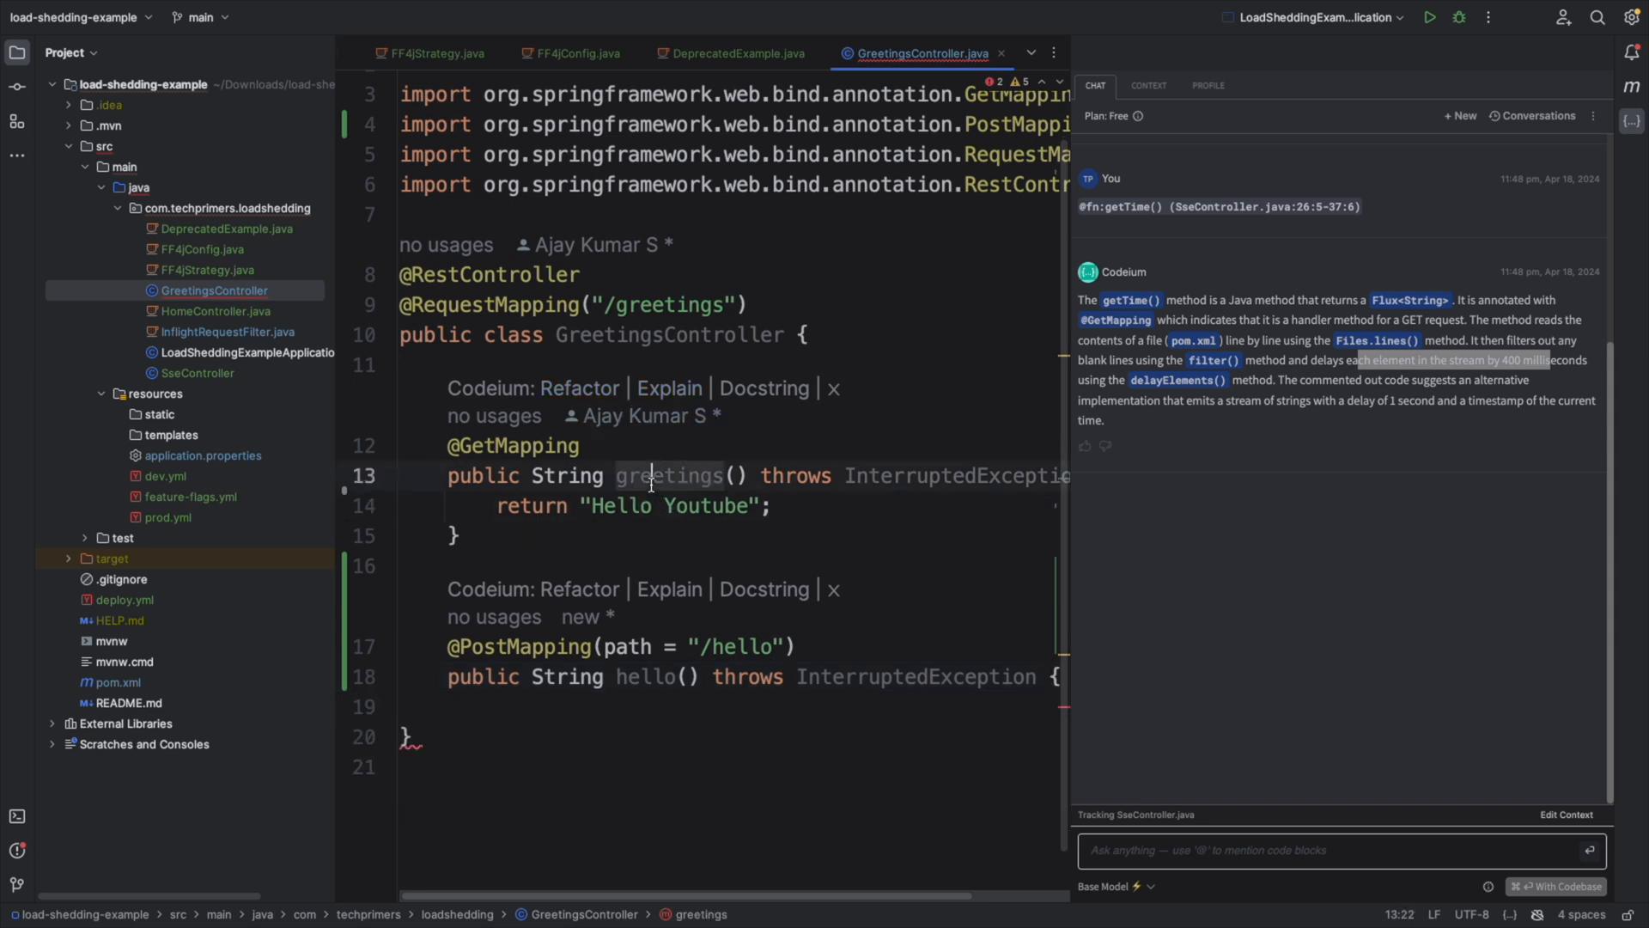
{"action": "left_click_drag", "start_coordinate": [588, 505], "coordinate": [734, 505]}
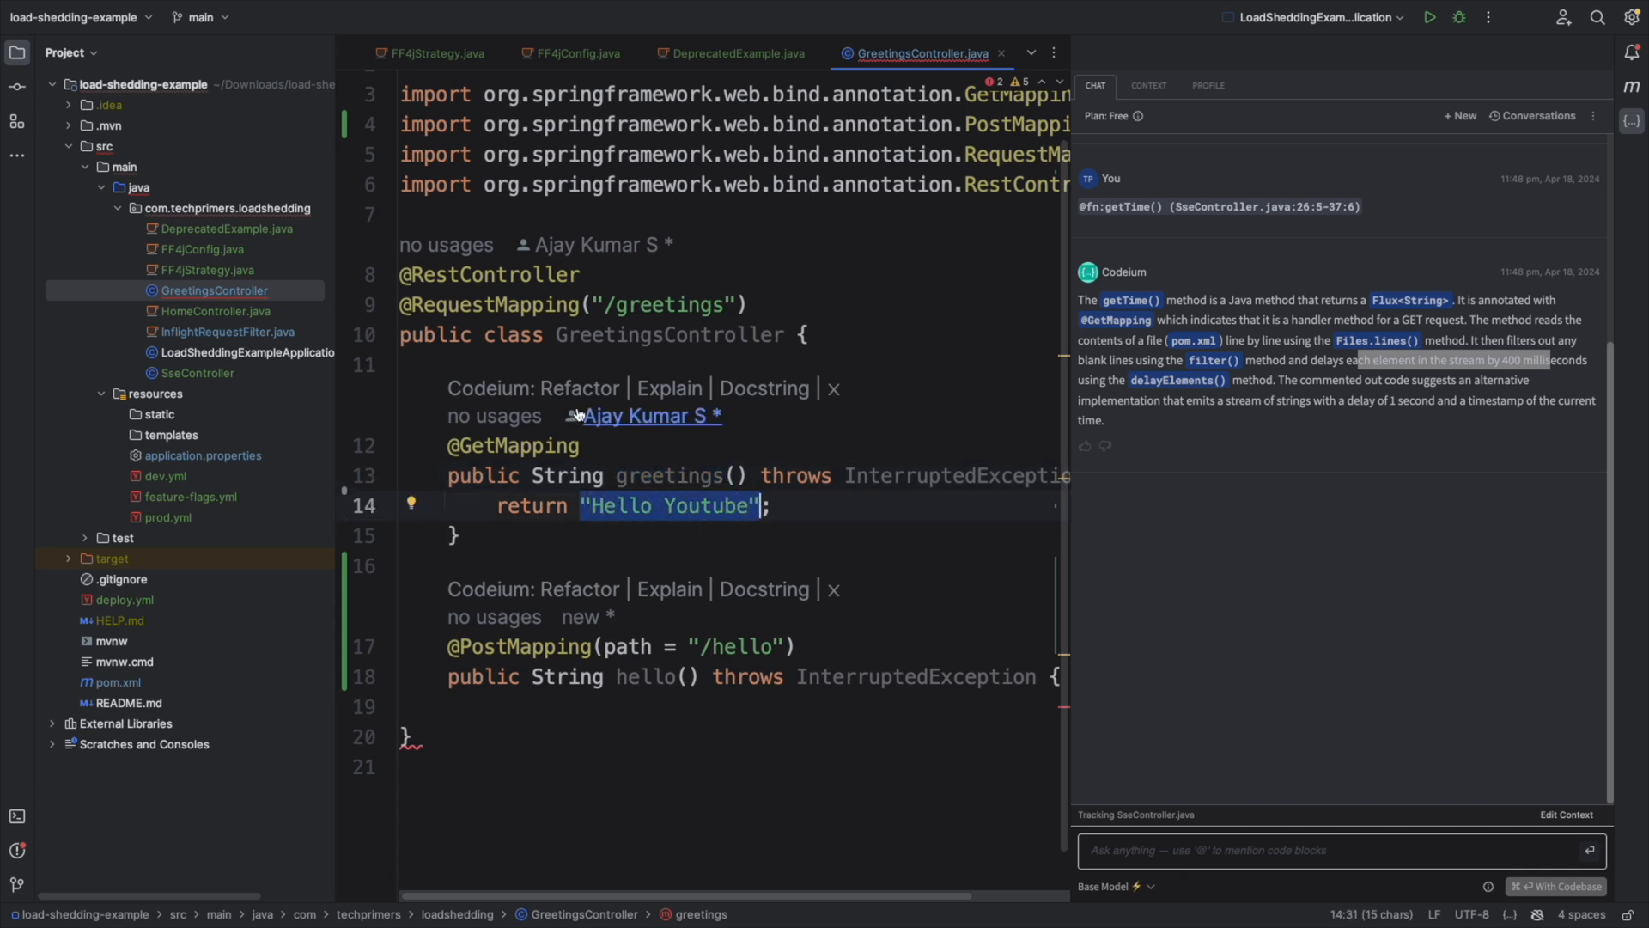
{"action": "left_click", "coordinate": [579, 387]}
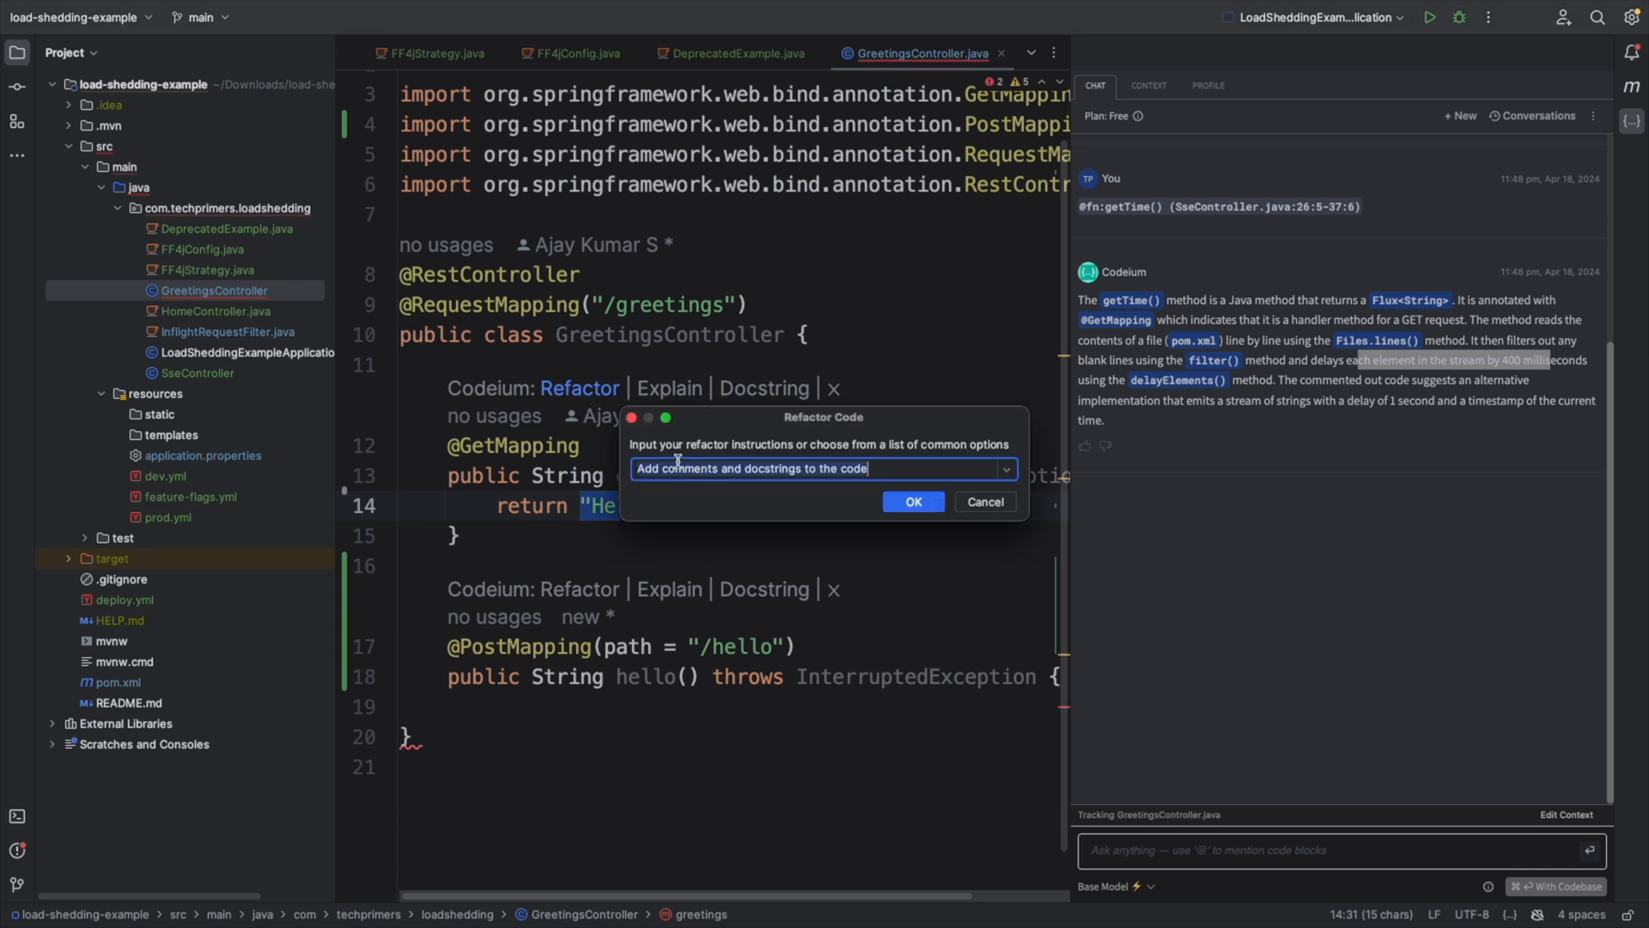
{"action": "mouse_move", "coordinate": [924, 451]}
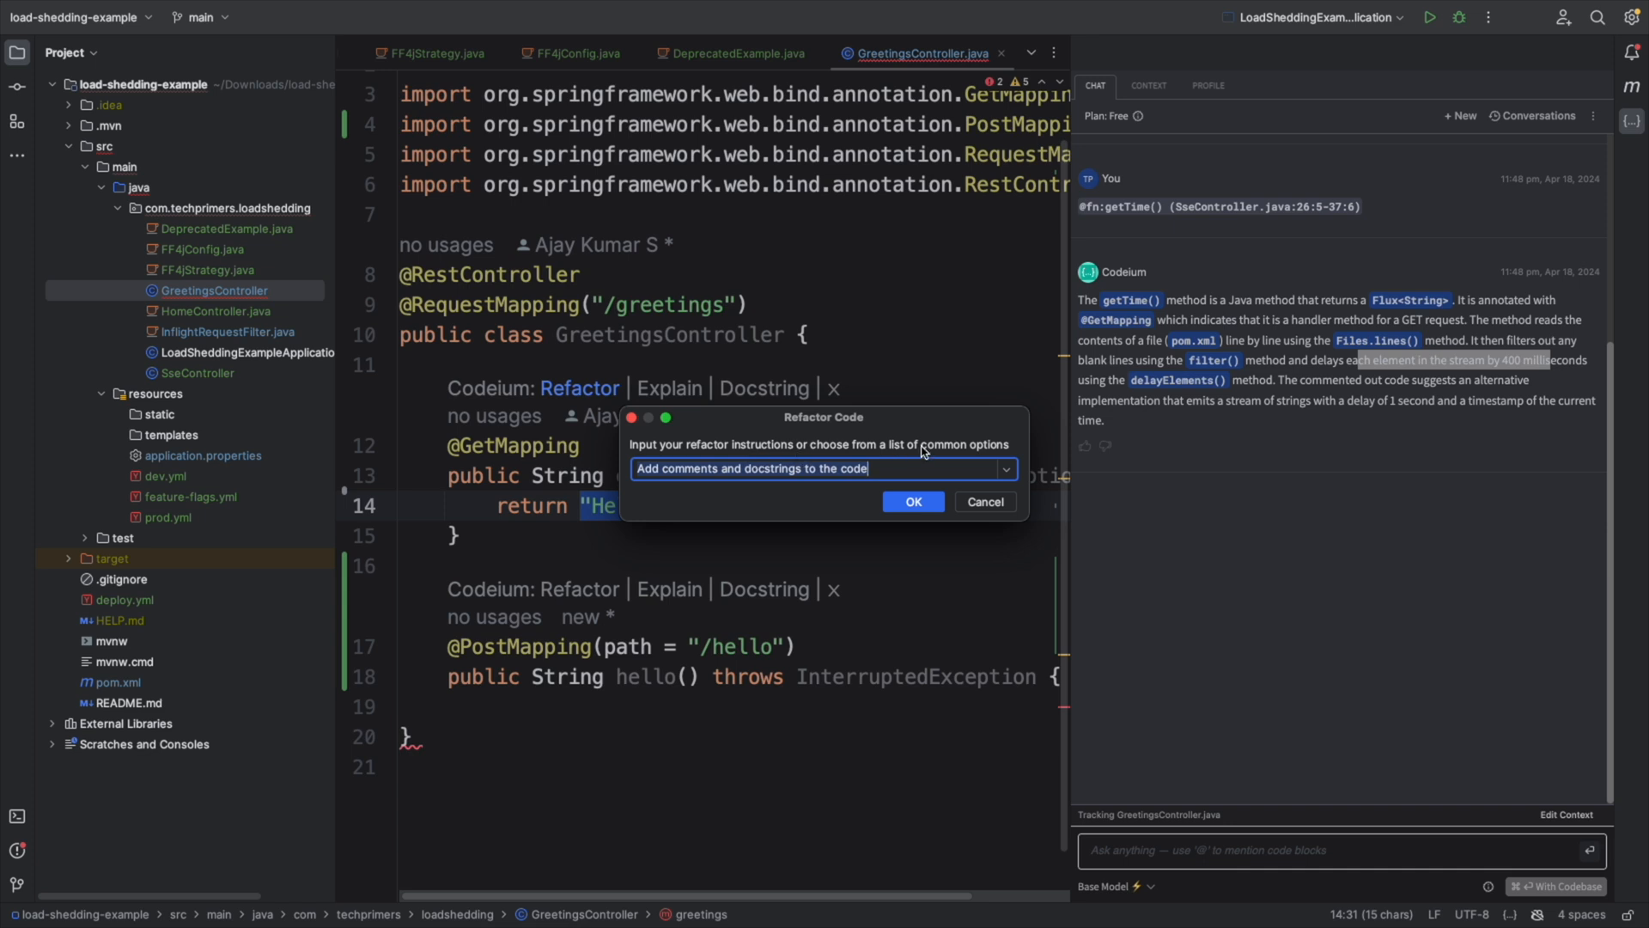
Browse preset refactor options, then instruct Codeium to extract the greeting to a String constant
{"action": "left_click", "coordinate": [1001, 467]}
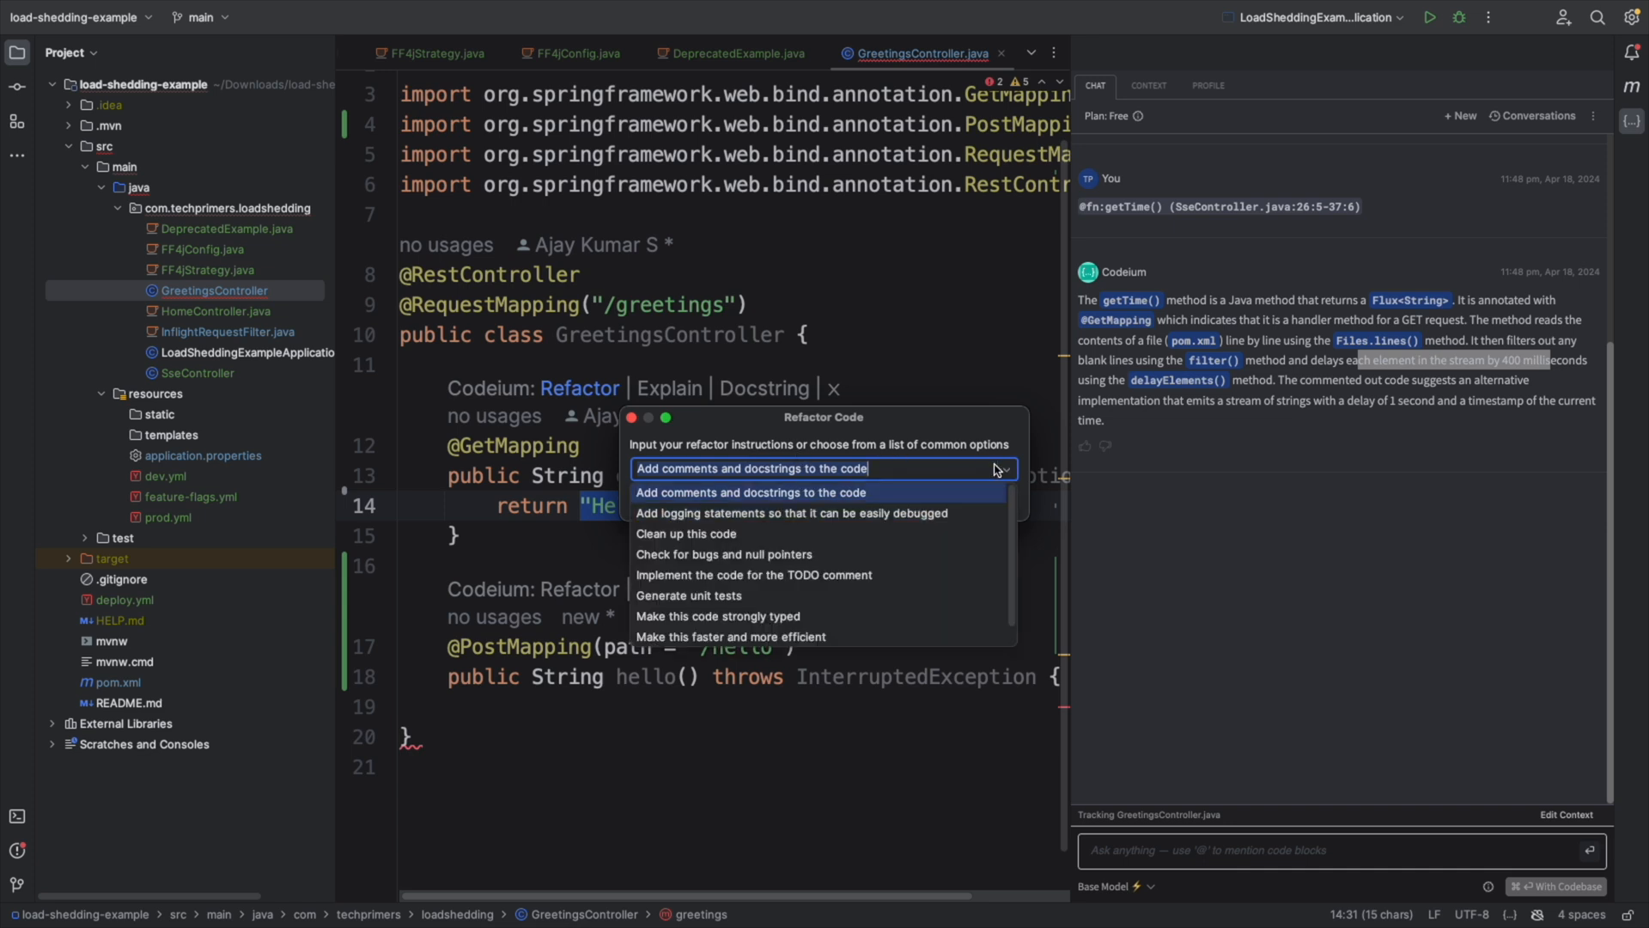
{"action": "mouse_move", "coordinate": [723, 555]}
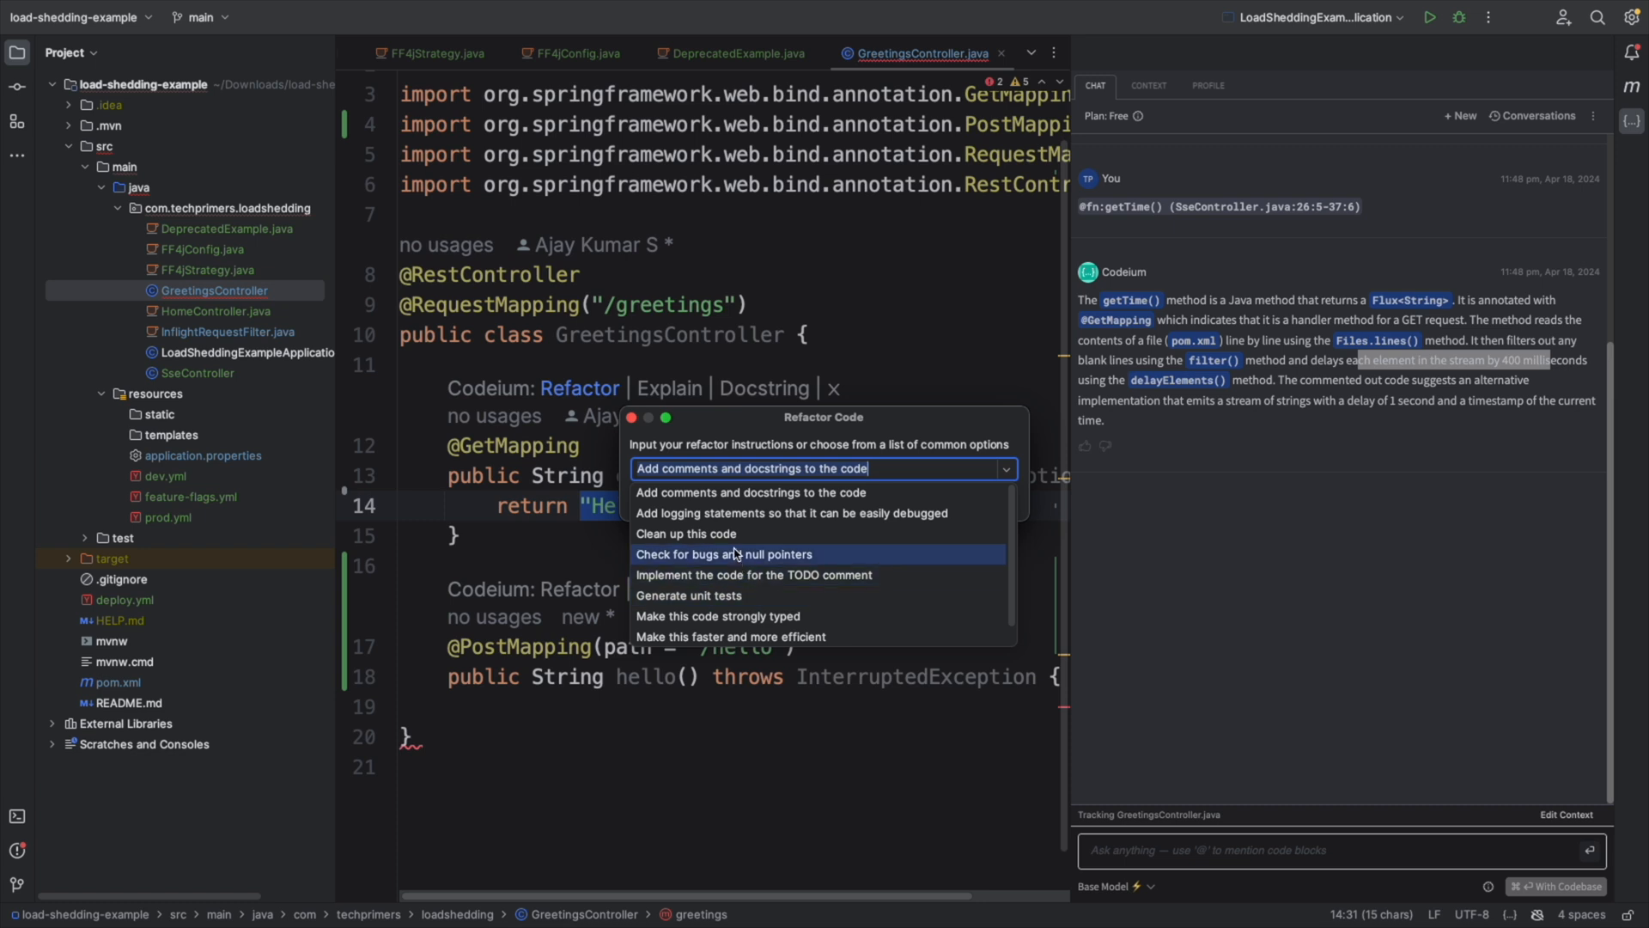
{"action": "mouse_move", "coordinate": [766, 596]}
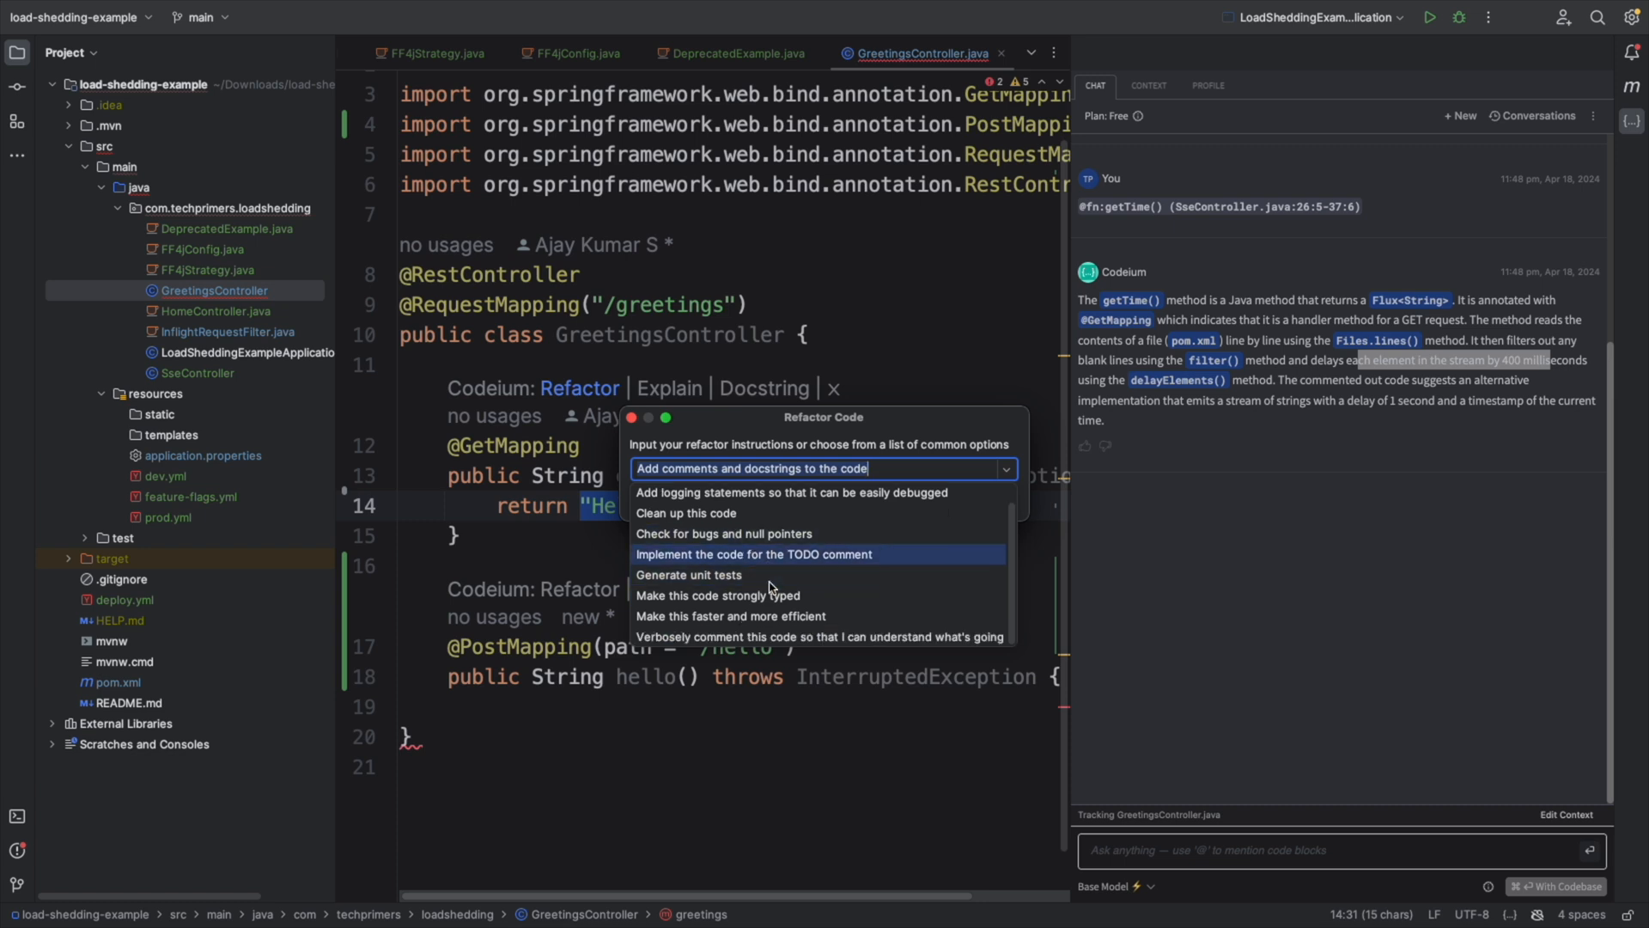
{"action": "mouse_move", "coordinate": [814, 512]}
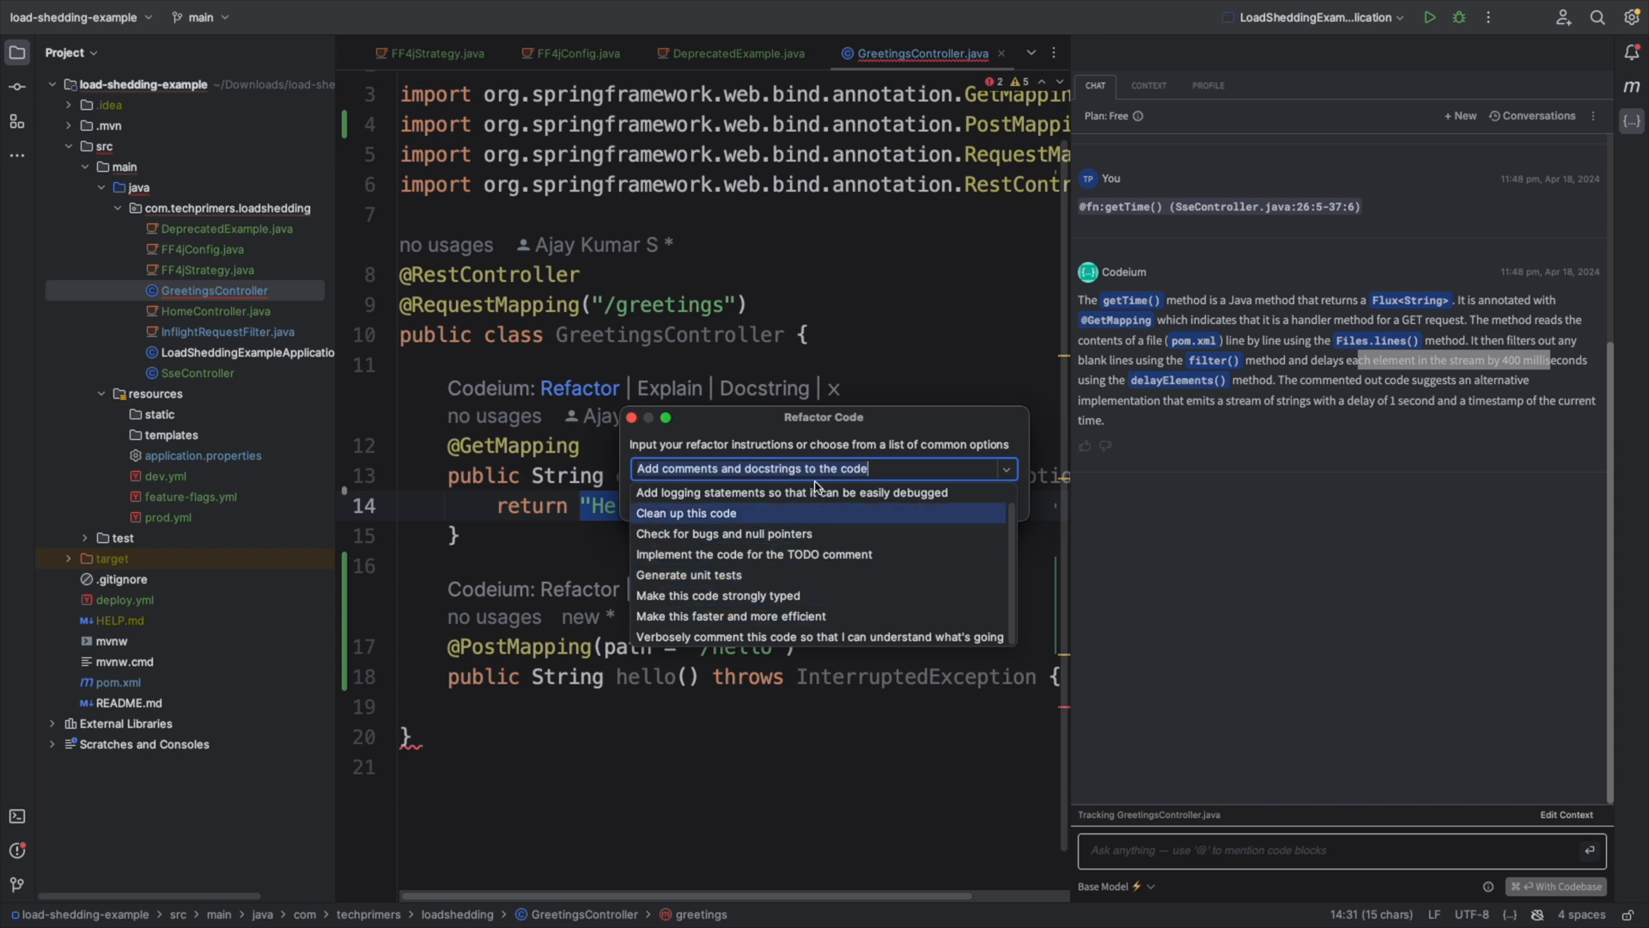
{"action": "mouse_move", "coordinate": [792, 493]}
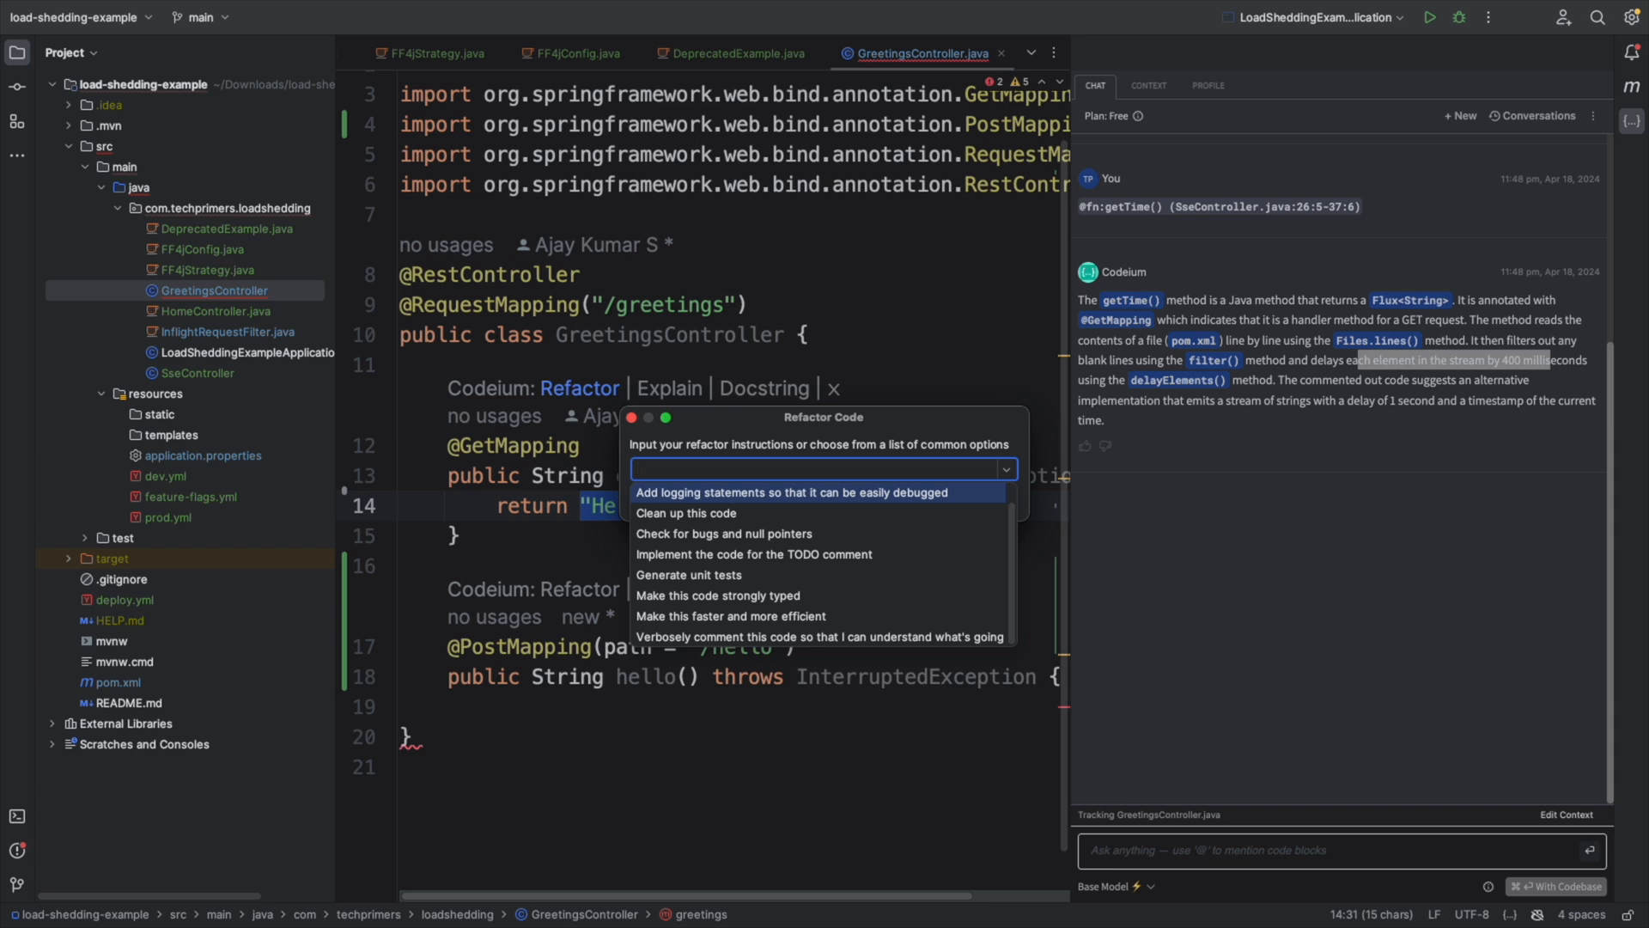
{"action": "type", "text": "extract to"}
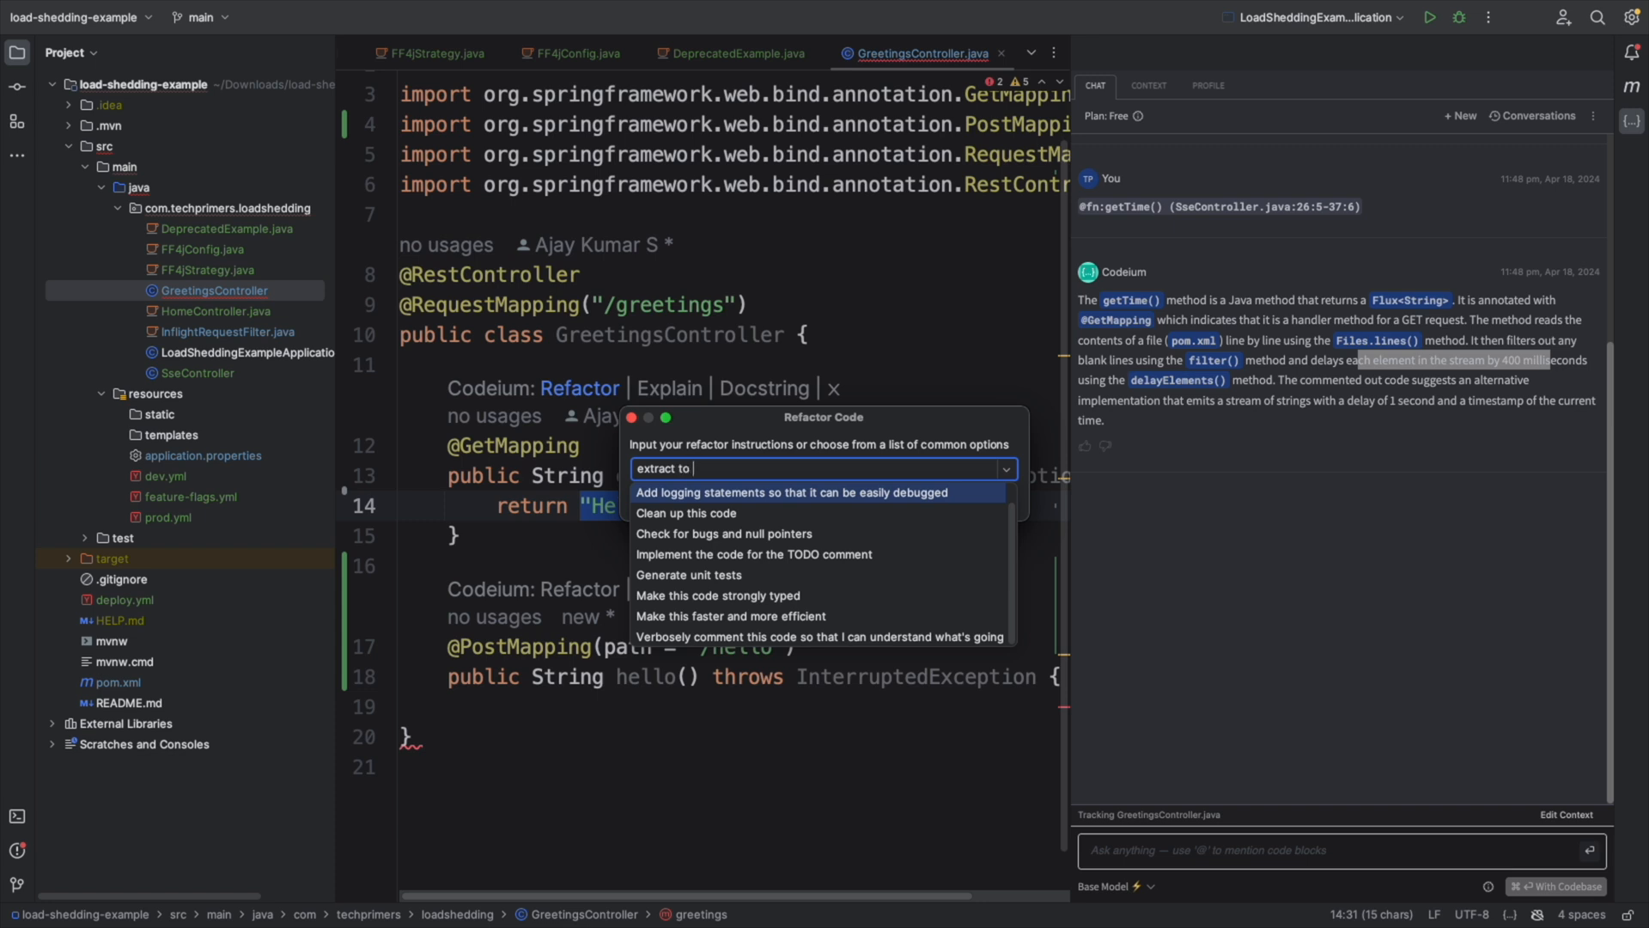
{"action": "type", "text": "String constant"}
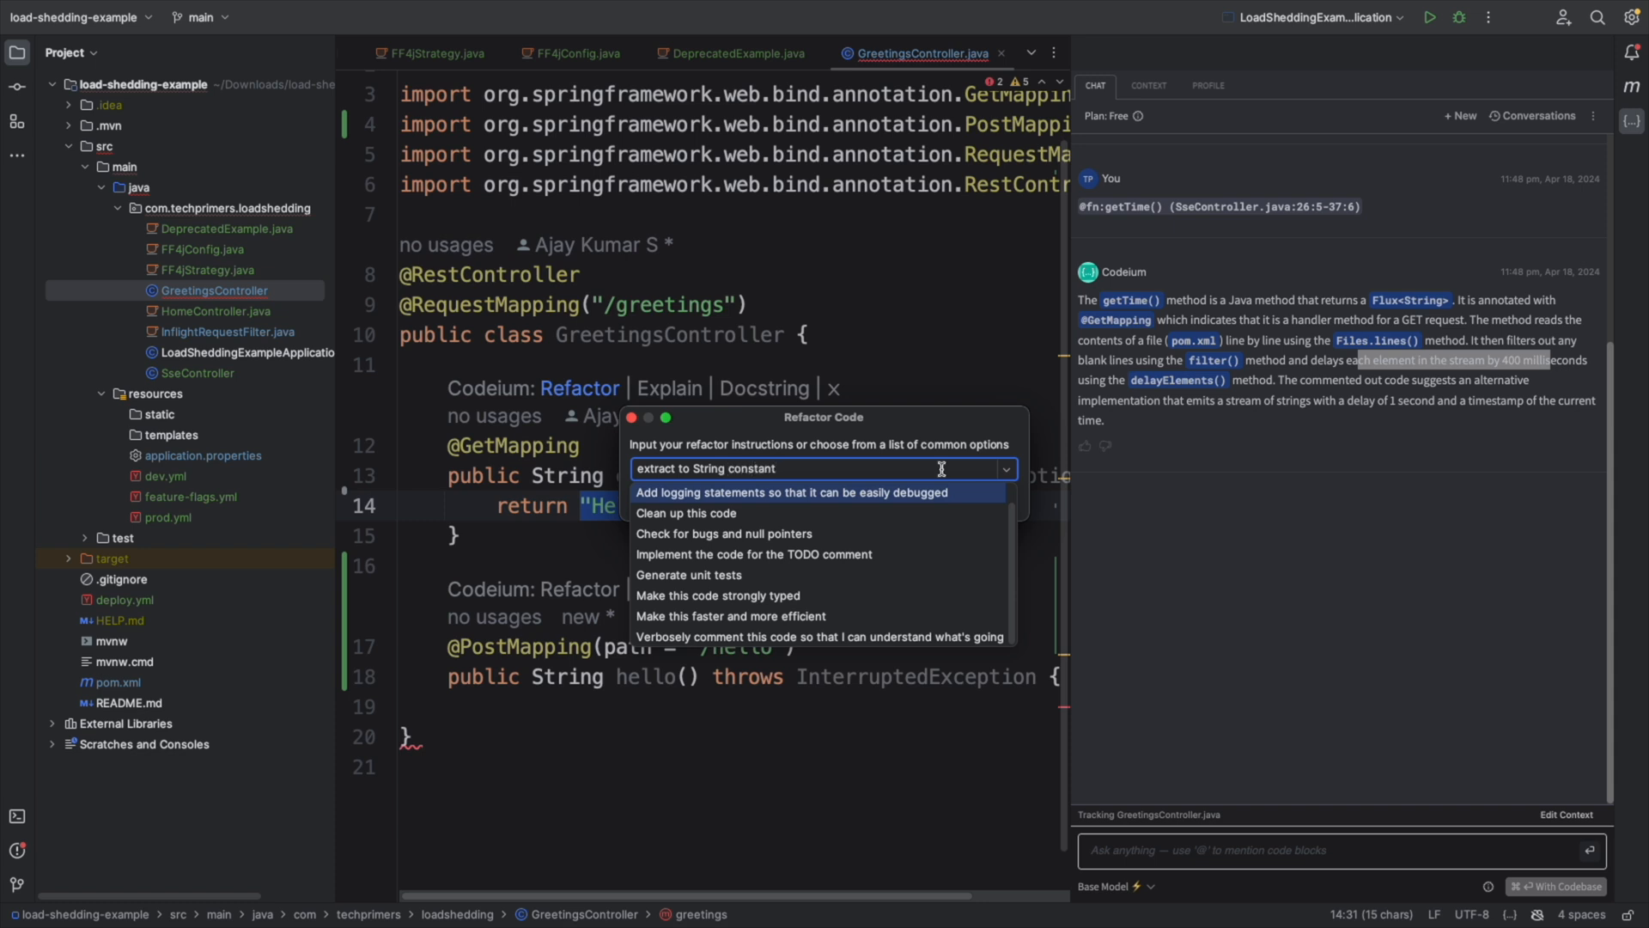
{"action": "left_click", "coordinate": [936, 467]}
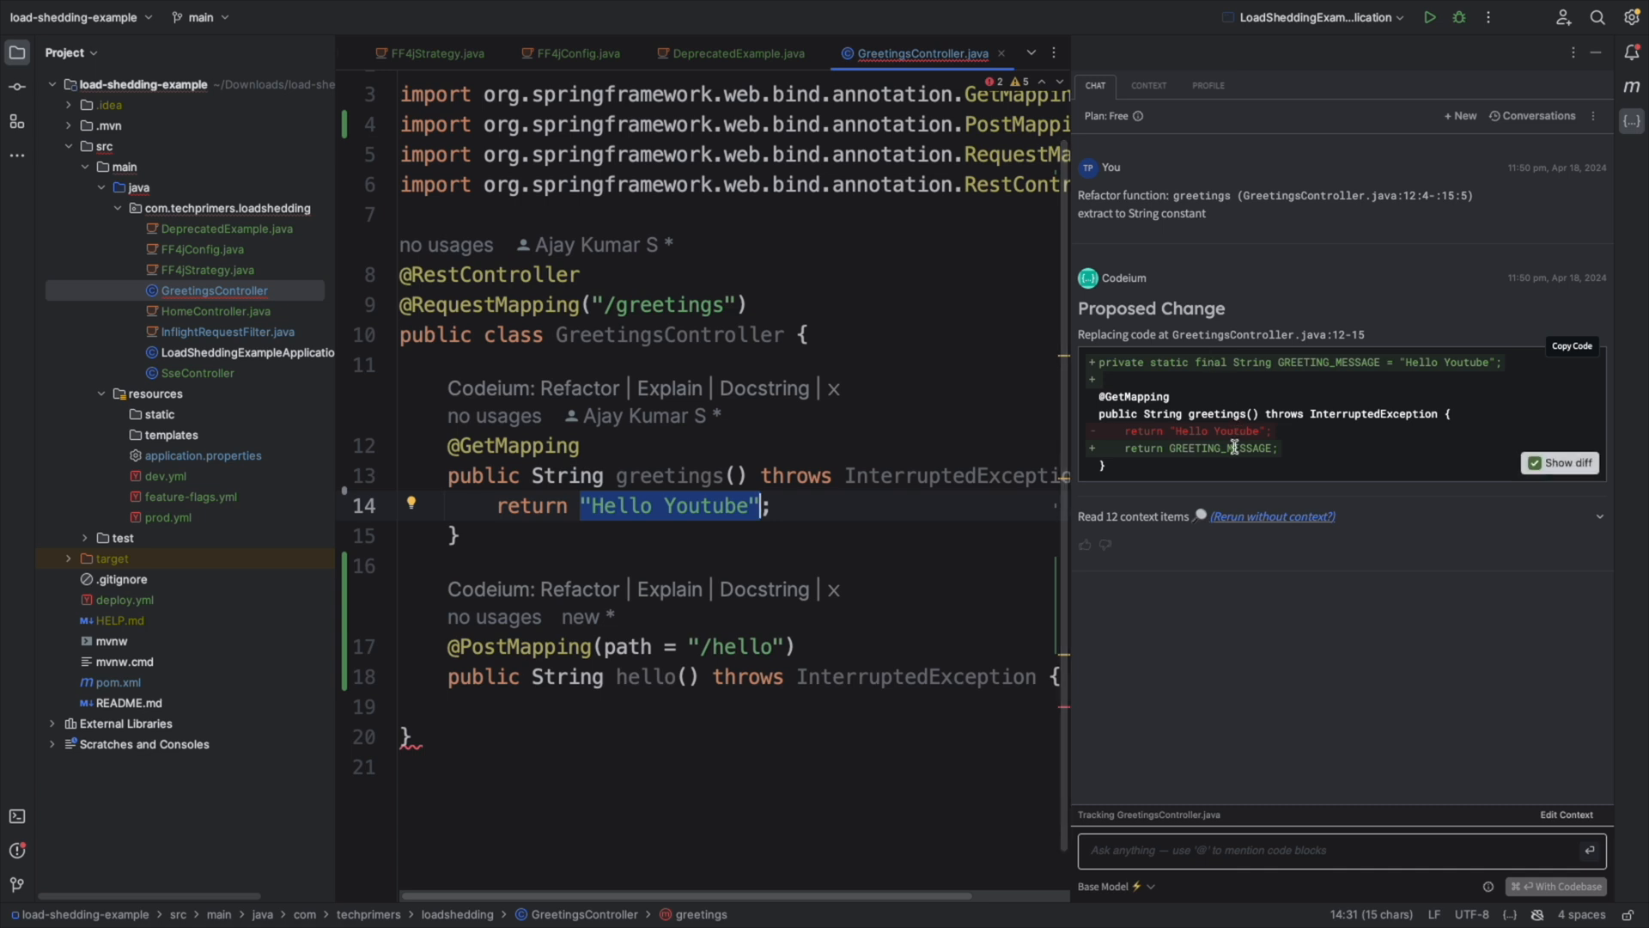
{"action": "mouse_move", "coordinate": [1240, 440]}
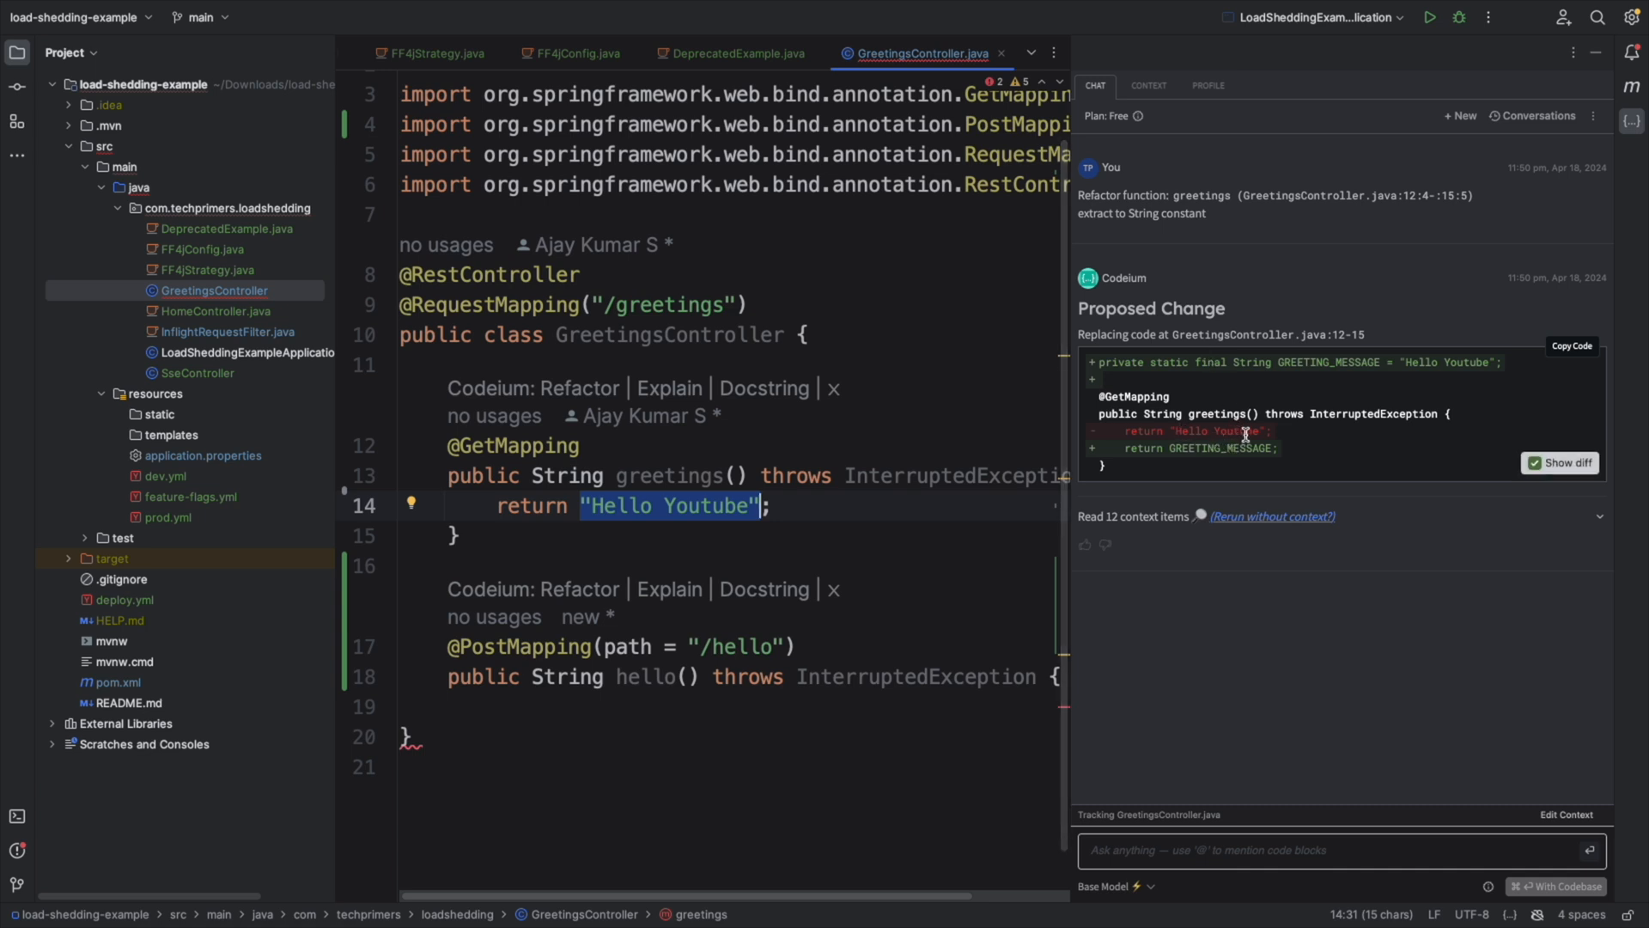
{"action": "double_click", "coordinate": [1220, 446]}
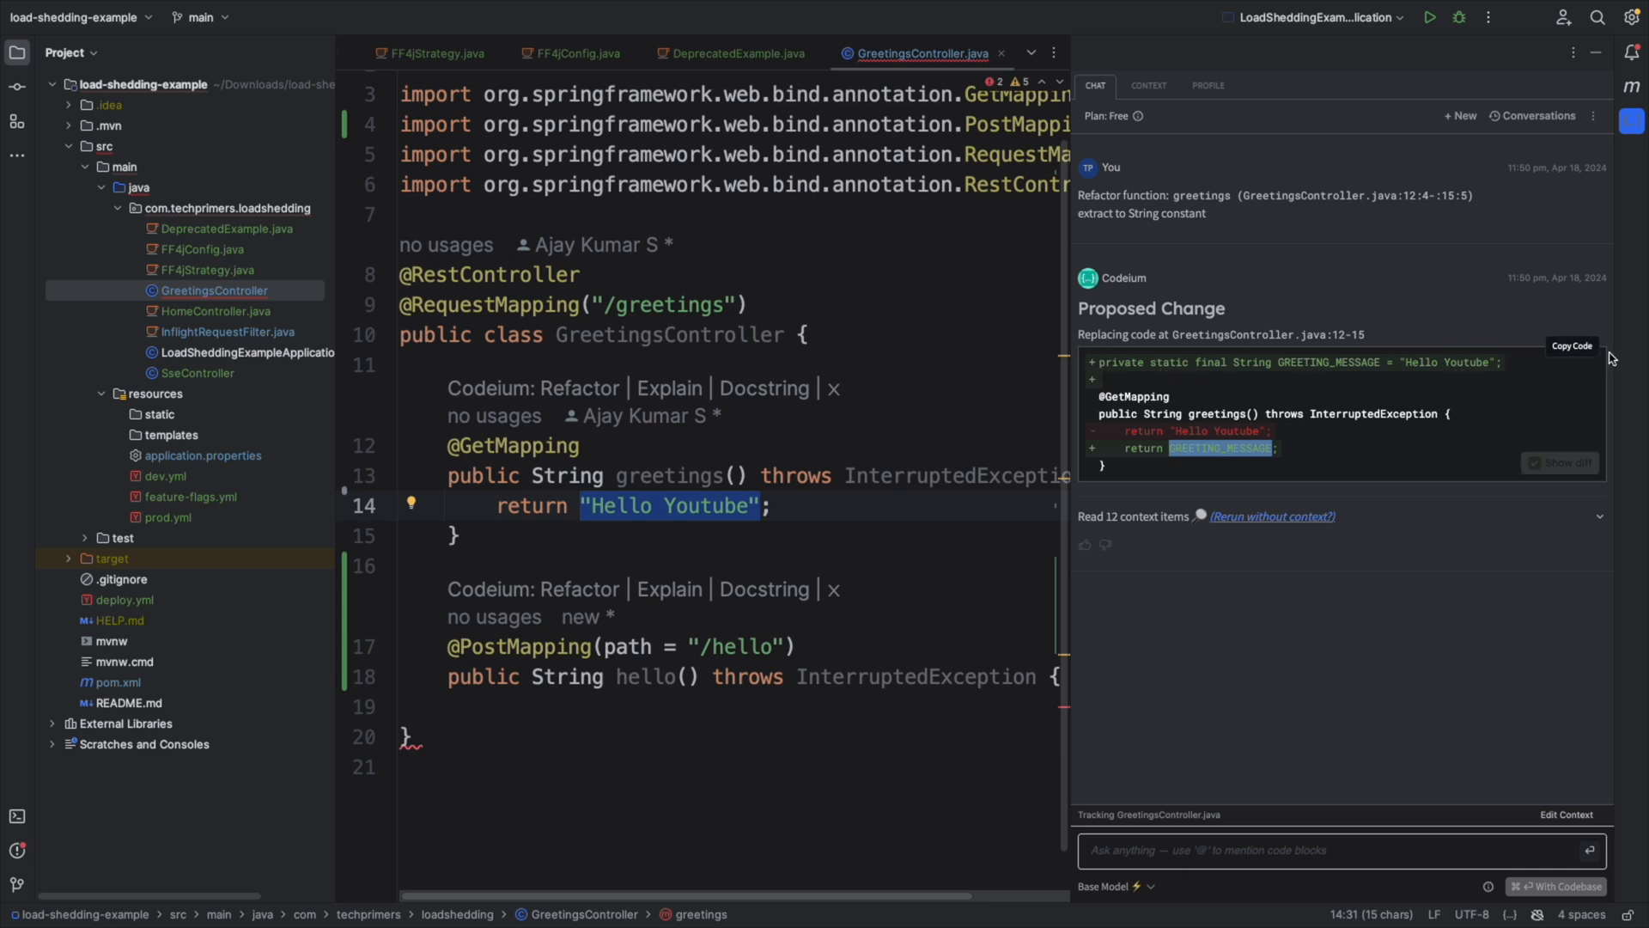
{"action": "left_click", "coordinate": [1572, 346]}
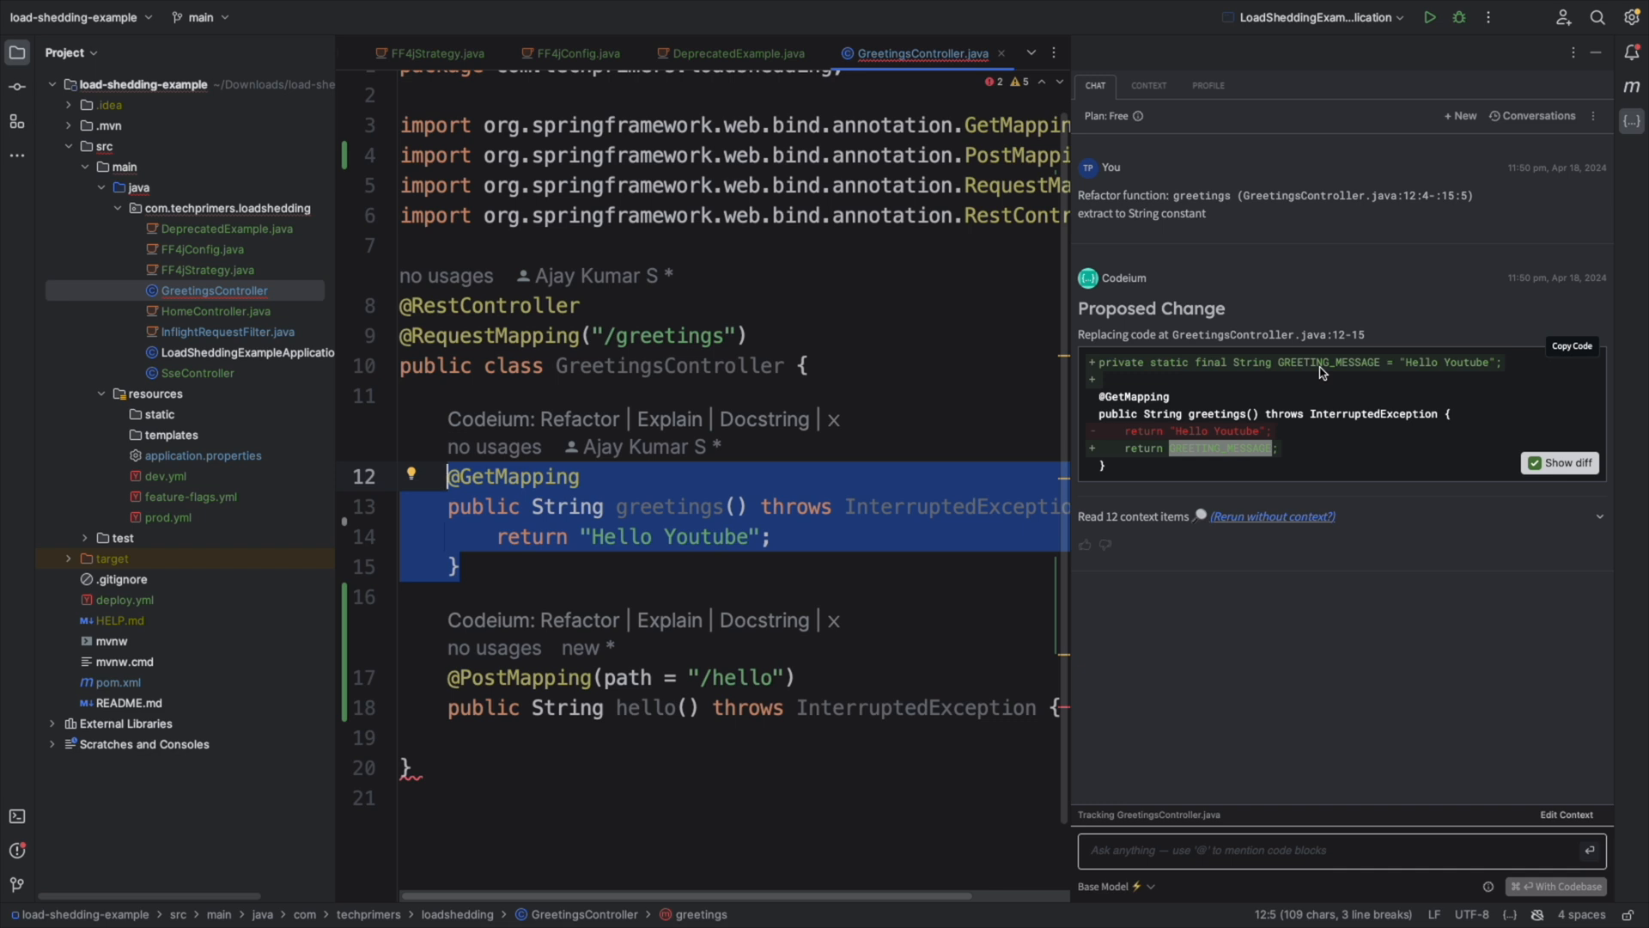
{"action": "mouse_move", "coordinate": [670, 620]}
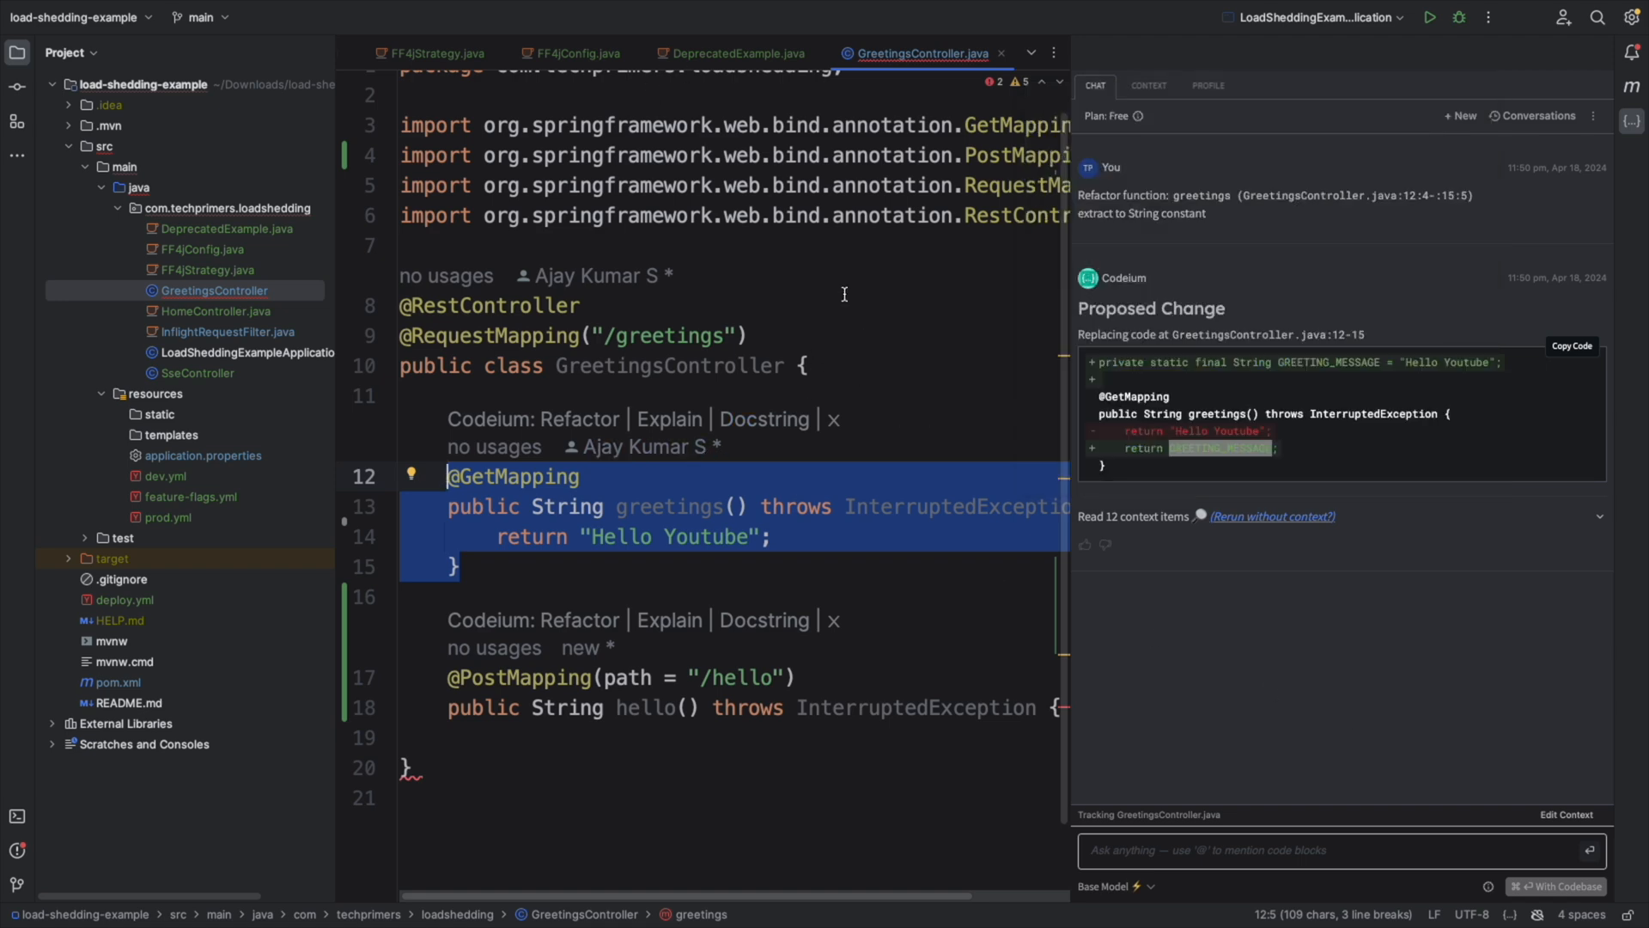
{"action": "mouse_move", "coordinate": [1297, 167]}
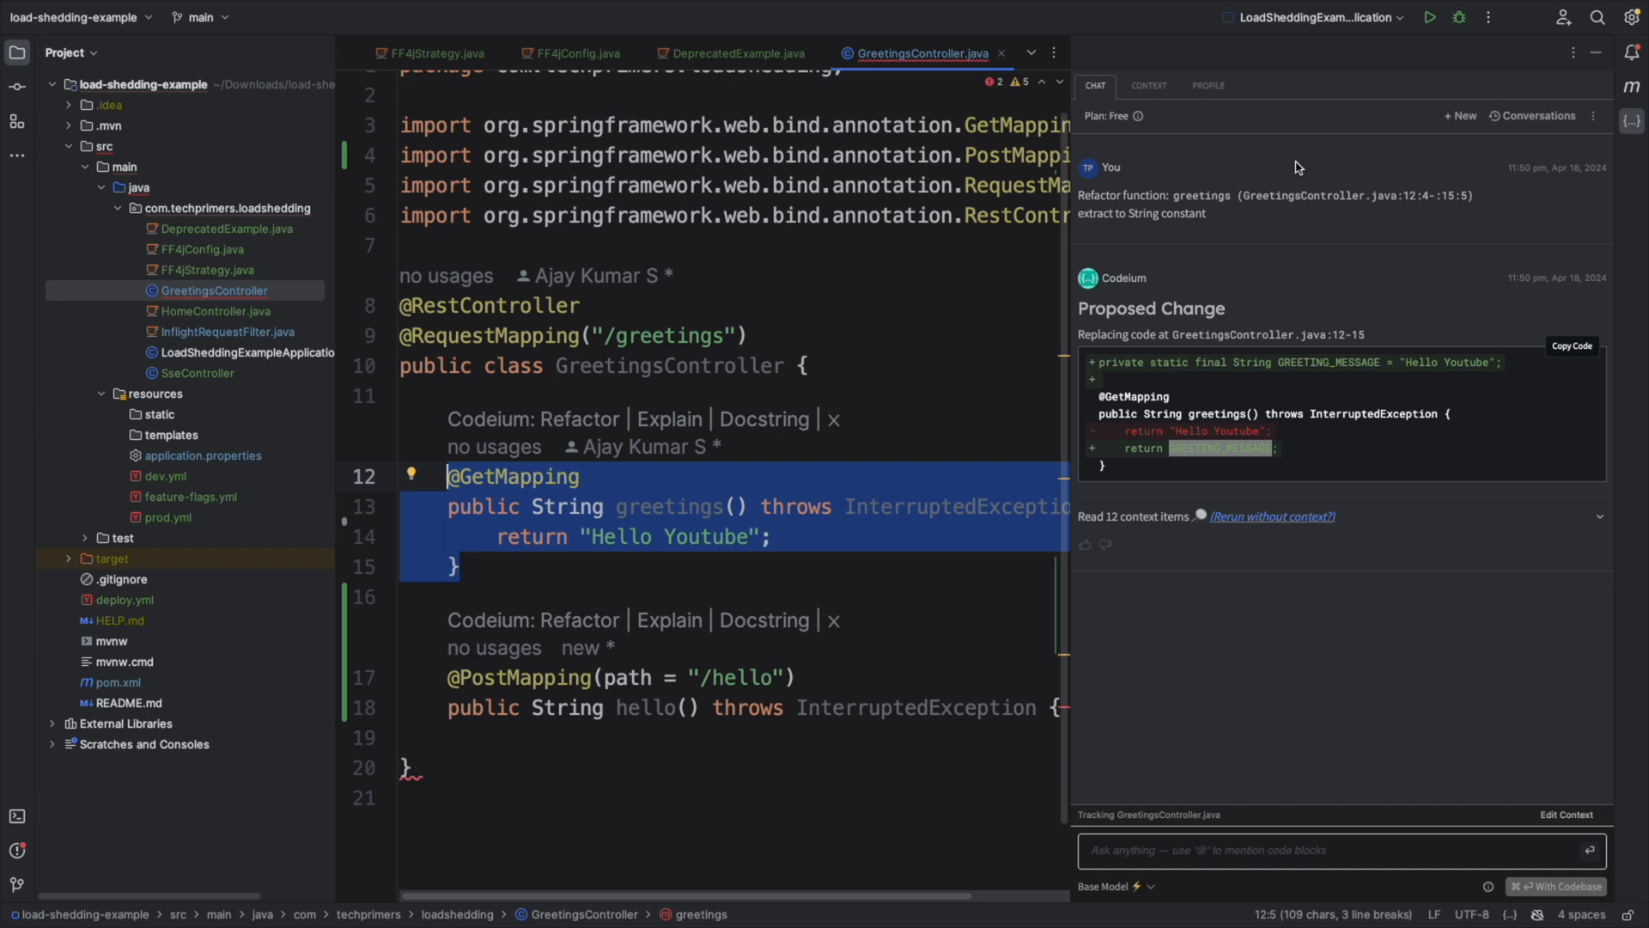
Request a Javadoc docstring for the selected greetings method
{"action": "left_click", "coordinate": [764, 419]}
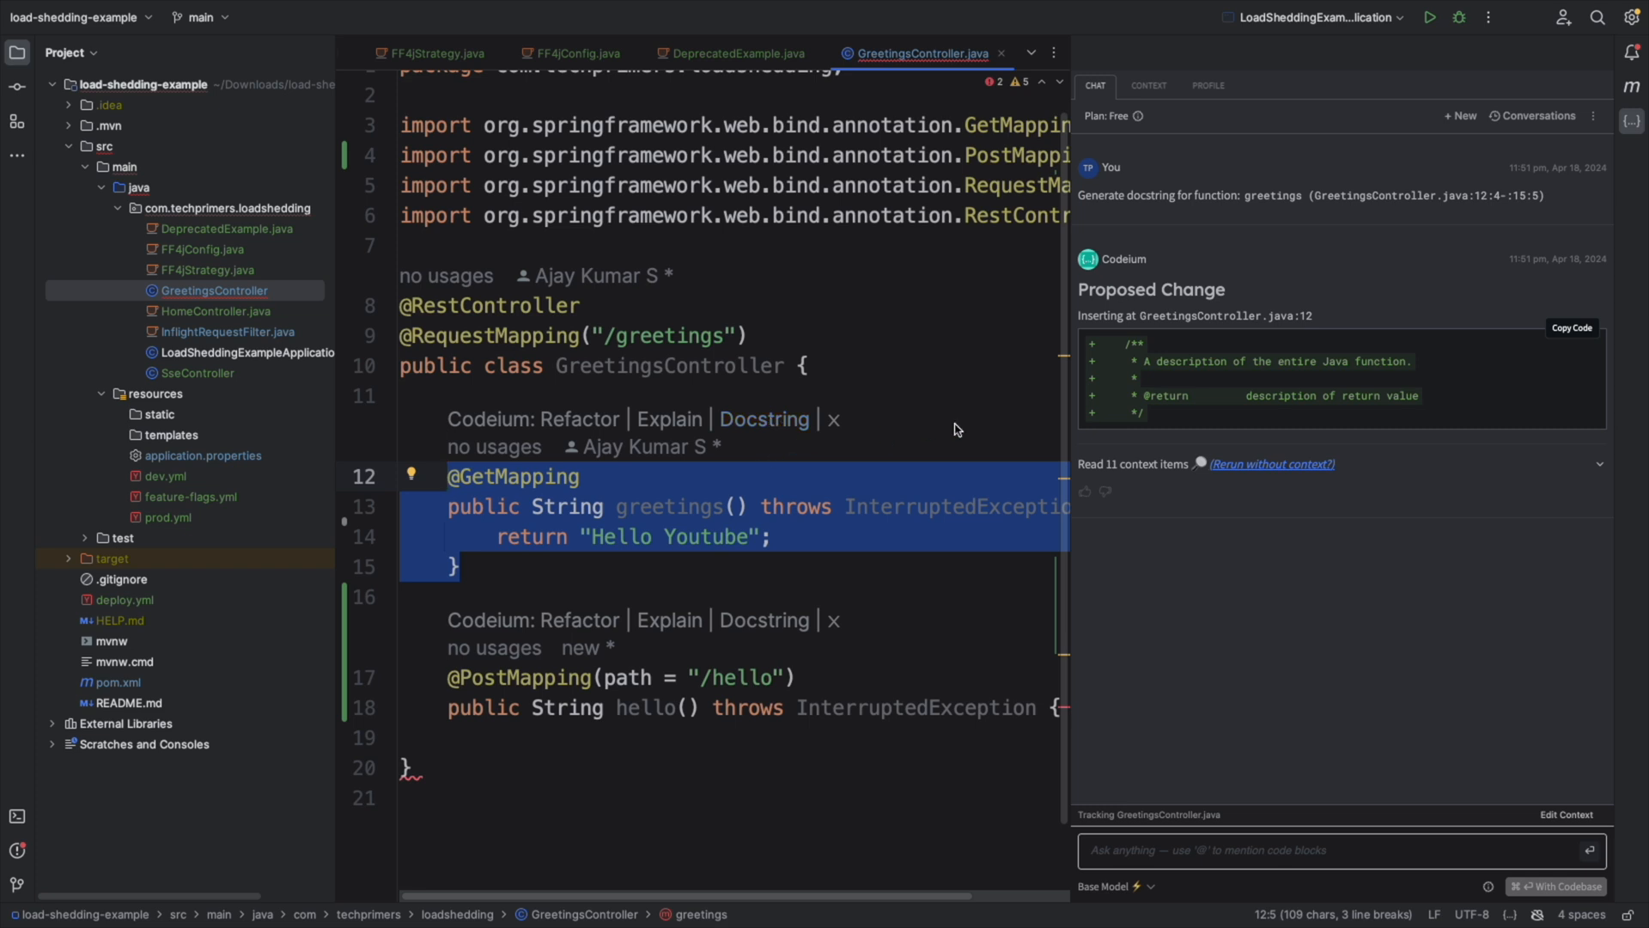
{"action": "mouse_move", "coordinate": [938, 429]}
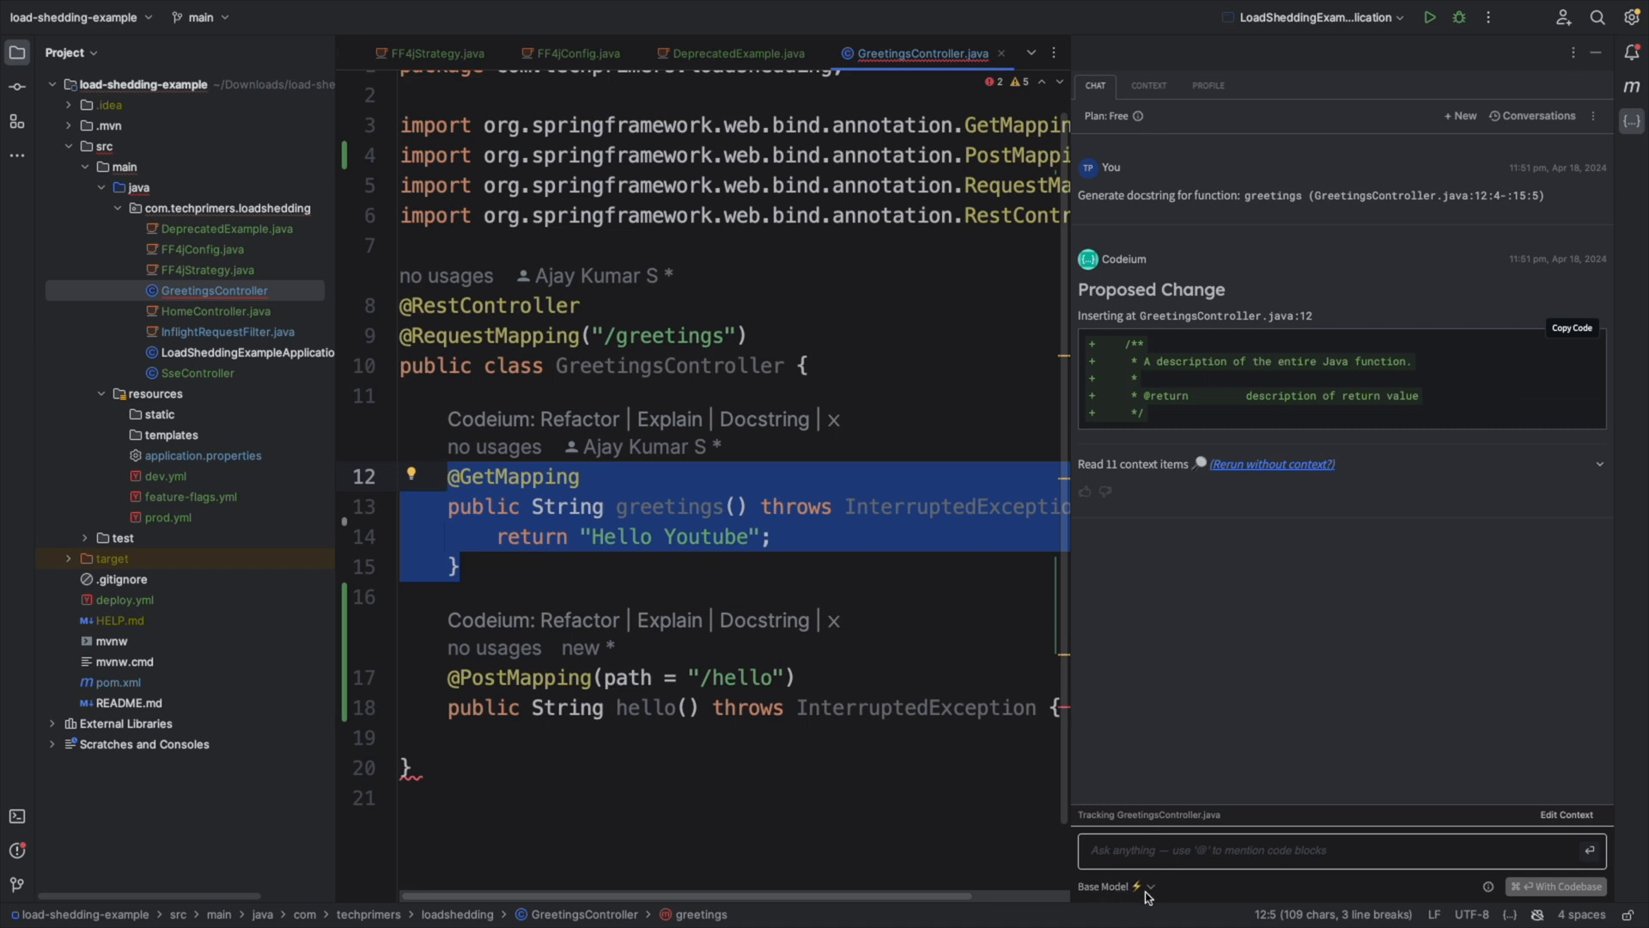
Review the chat models keeping Base Model, view profile stats, then show Codeium's context settings
{"action": "left_click", "coordinate": [1111, 887]}
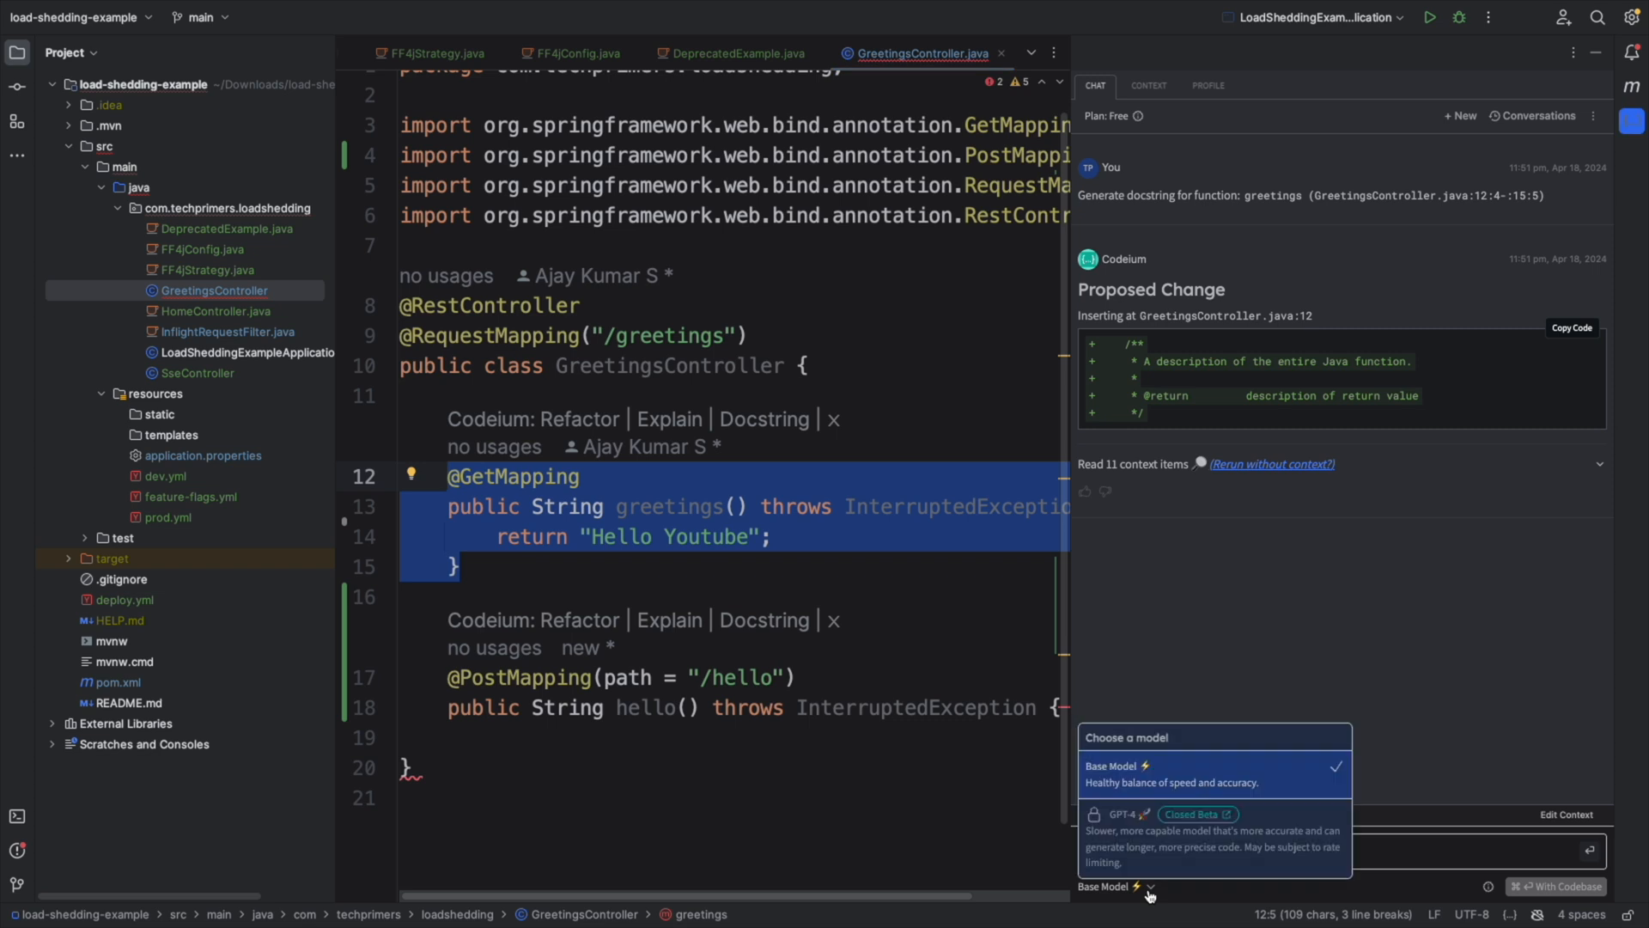
{"action": "mouse_move", "coordinate": [1156, 870]}
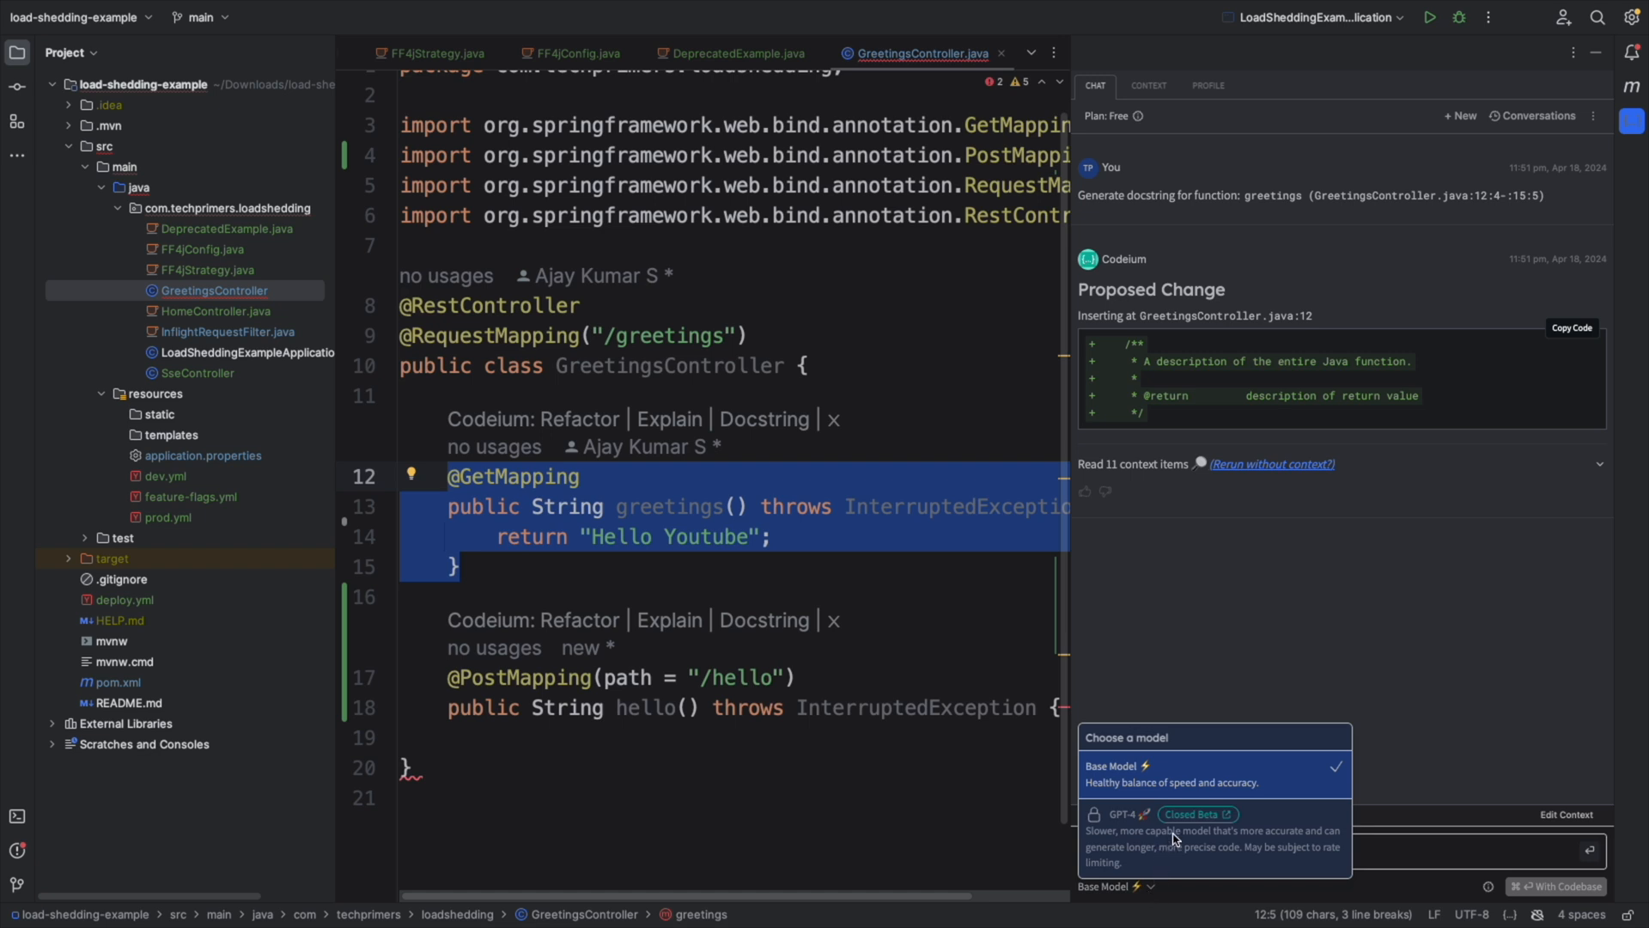
{"action": "mouse_move", "coordinate": [1278, 809]}
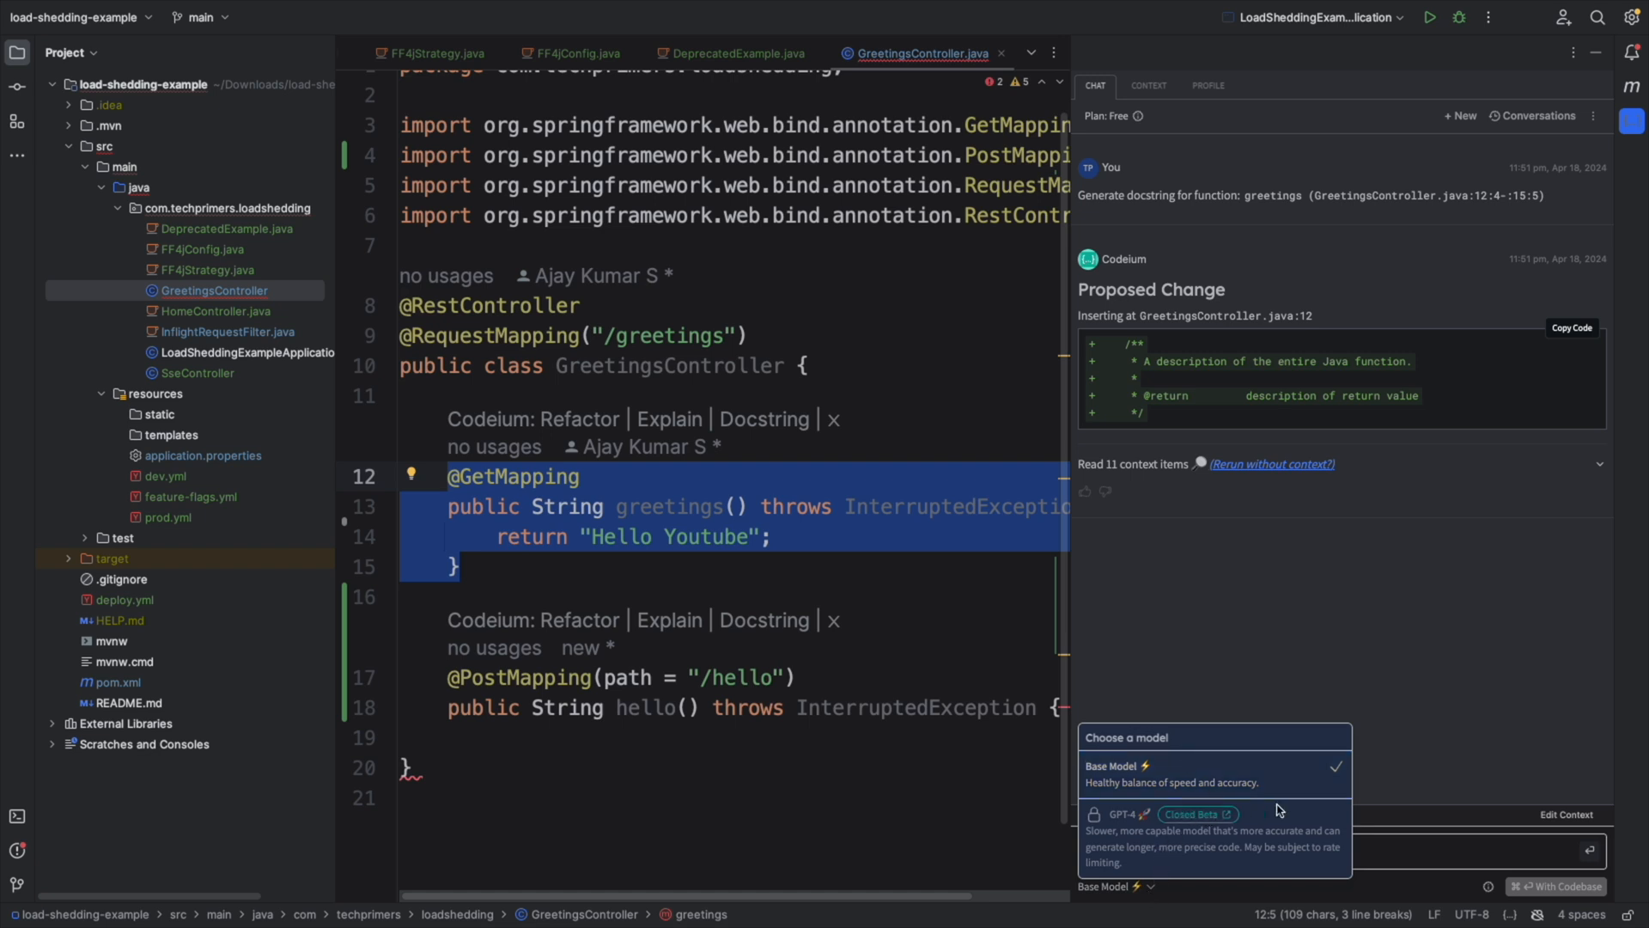
{"action": "mouse_move", "coordinate": [1290, 732]}
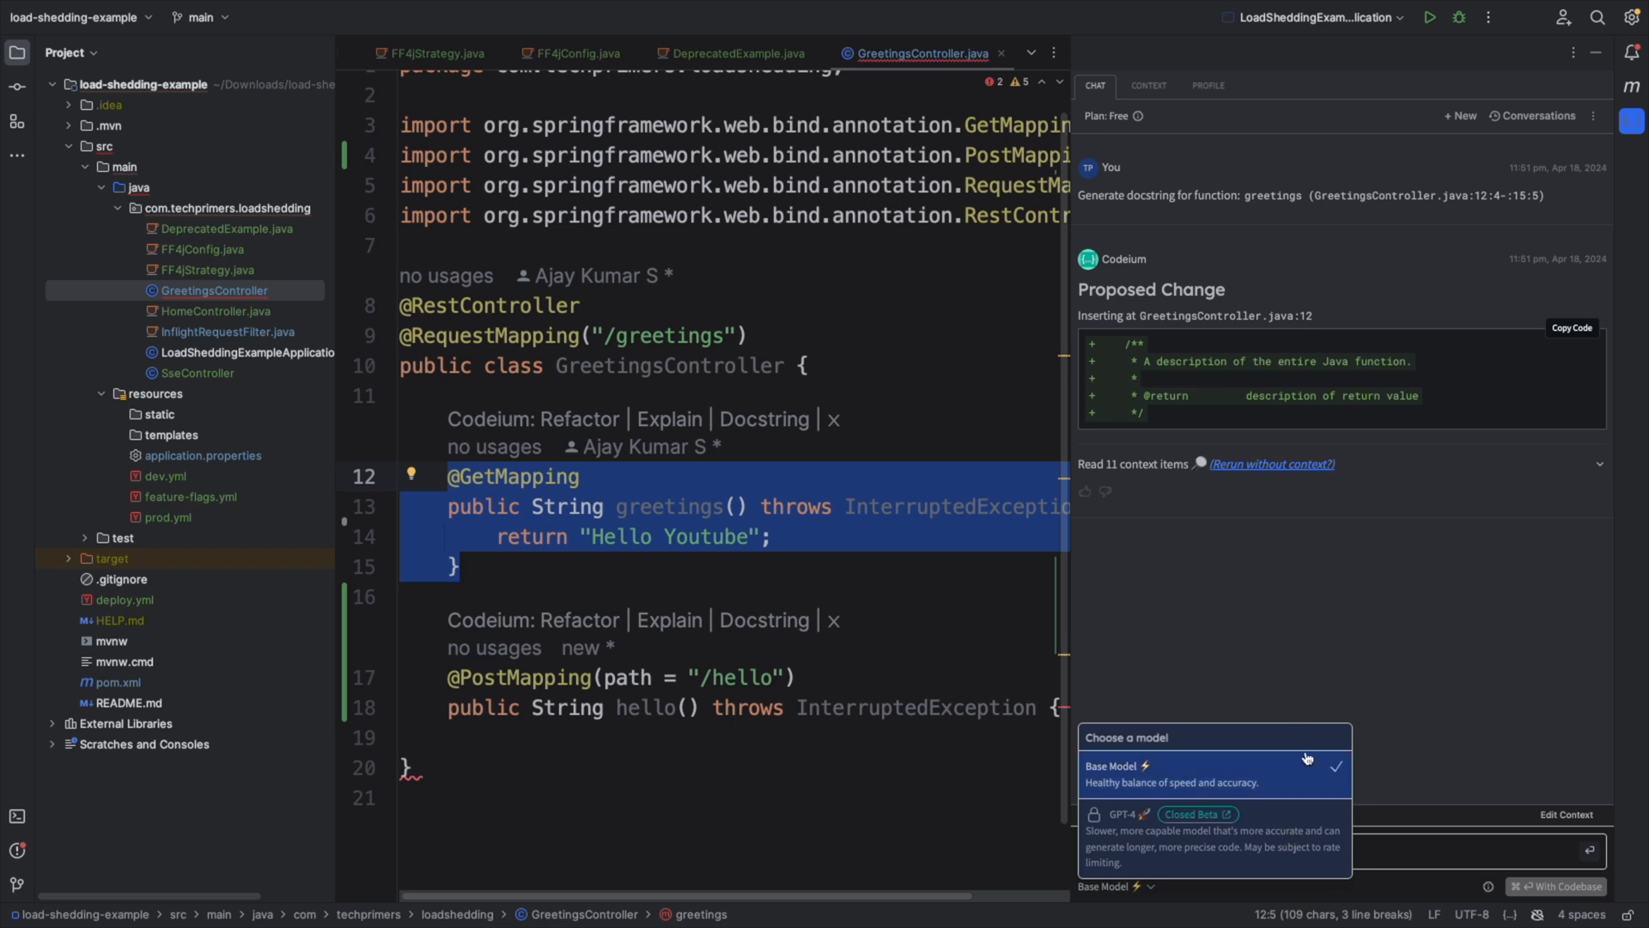
{"action": "left_click", "coordinate": [1273, 723]}
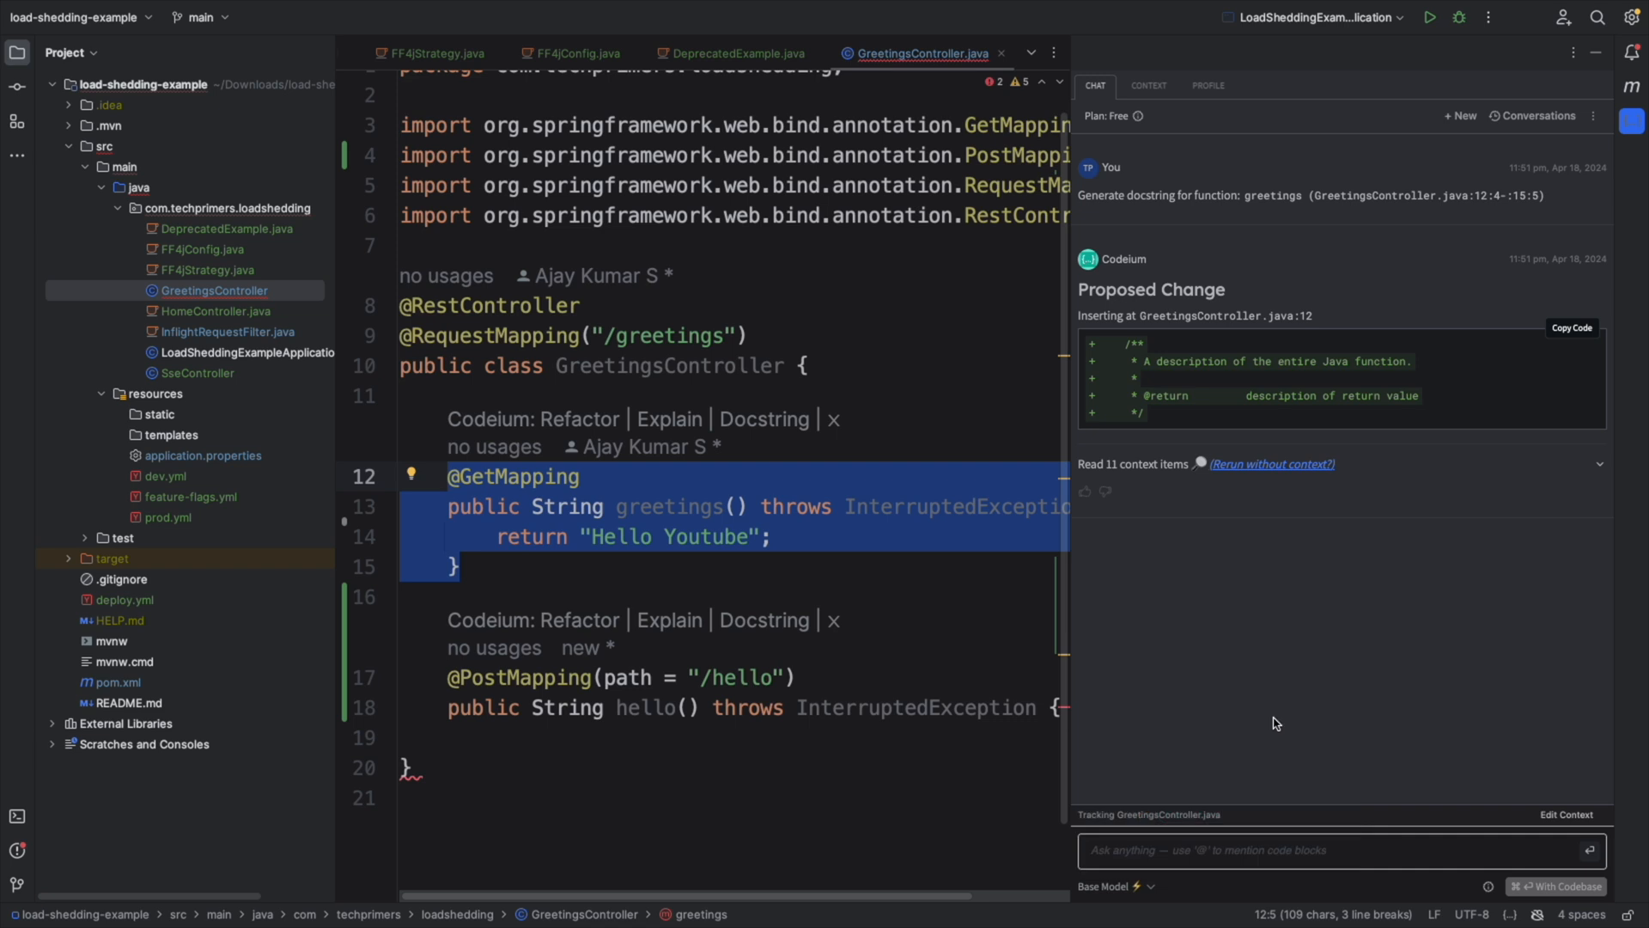
{"action": "mouse_move", "coordinate": [1242, 140]}
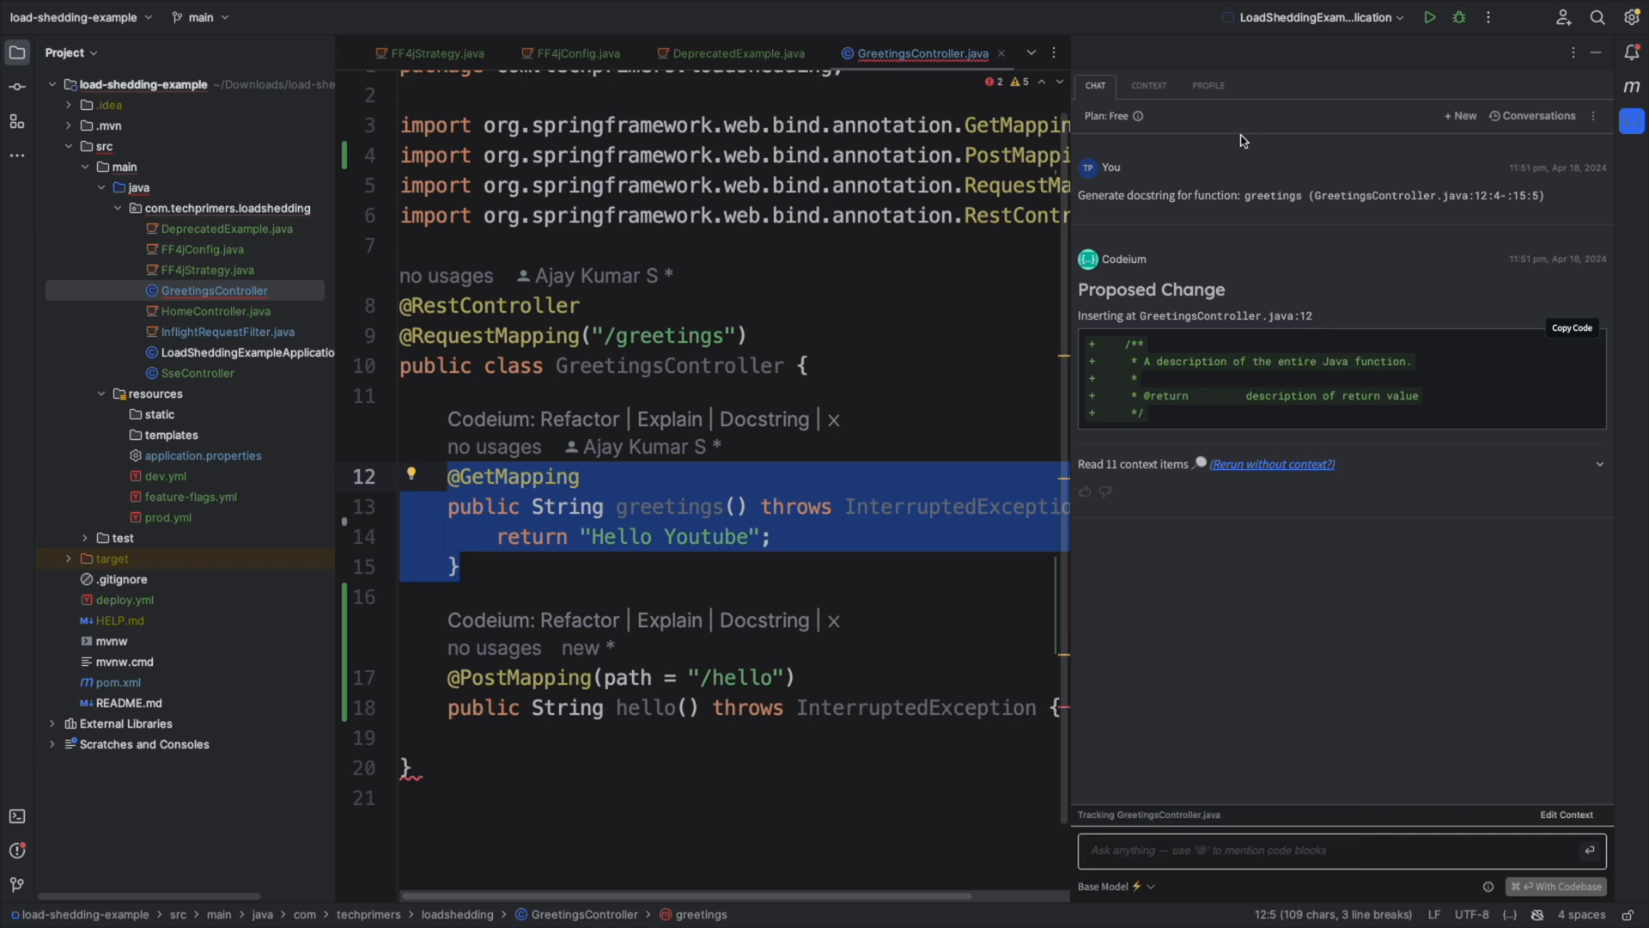
{"action": "left_click", "coordinate": [1206, 86]}
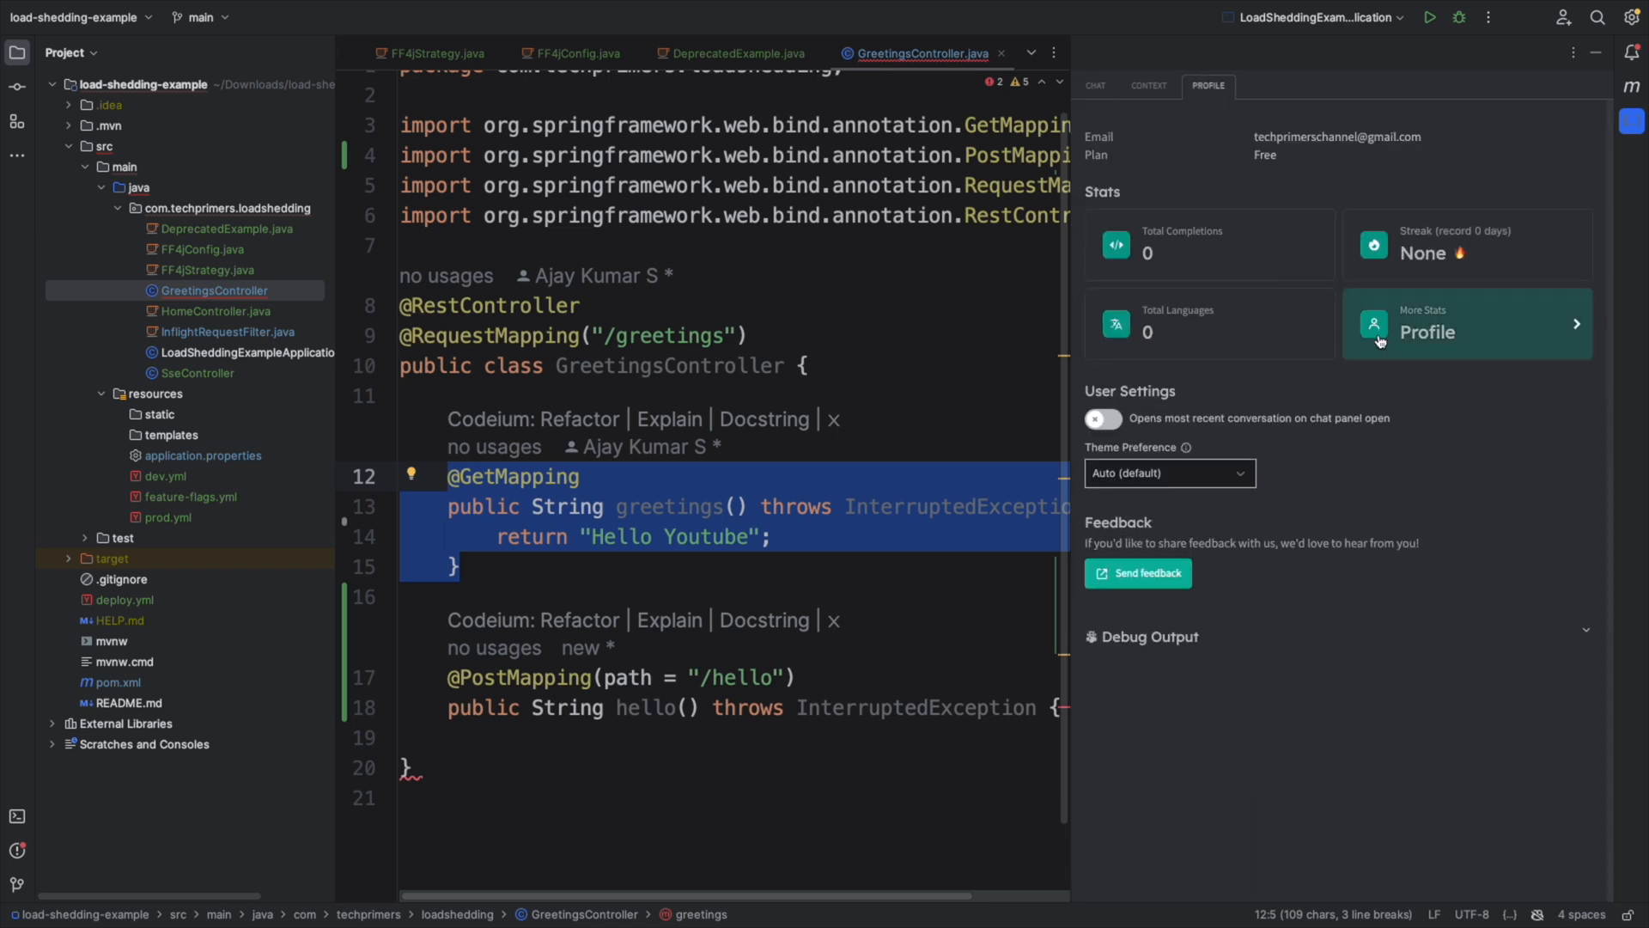
{"action": "mouse_move", "coordinate": [1501, 335]}
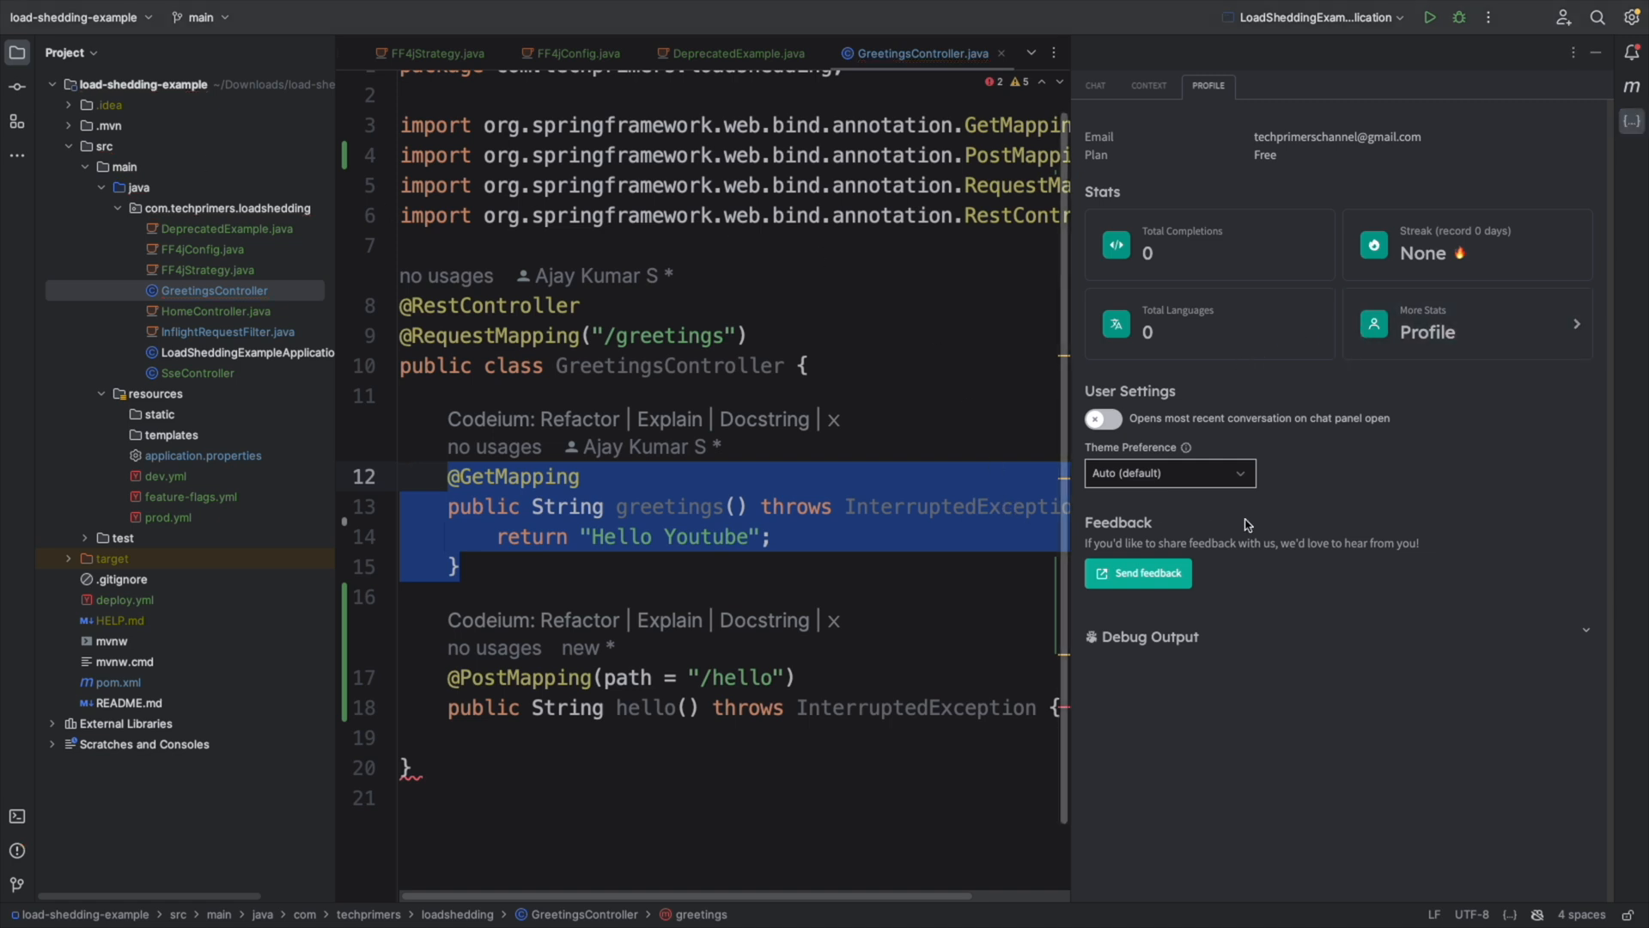
{"action": "left_click", "coordinate": [1147, 85]}
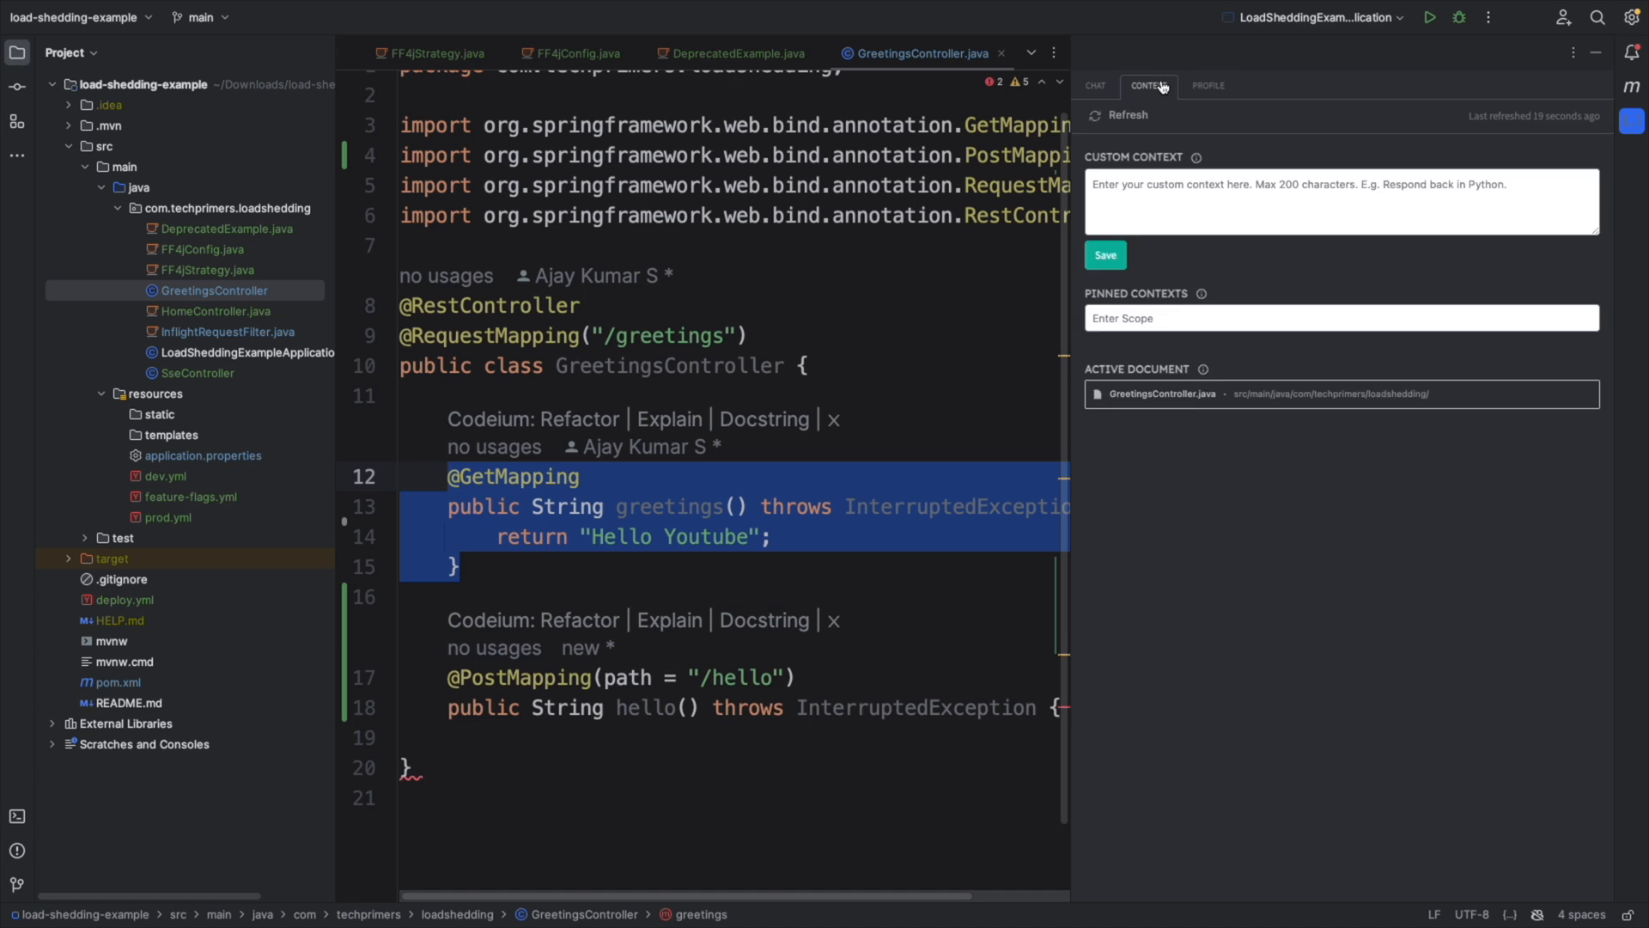
Review the Custom Context options, then hide the Codeium panel to restore the full-width editor
{"action": "left_click", "coordinate": [1341, 199]}
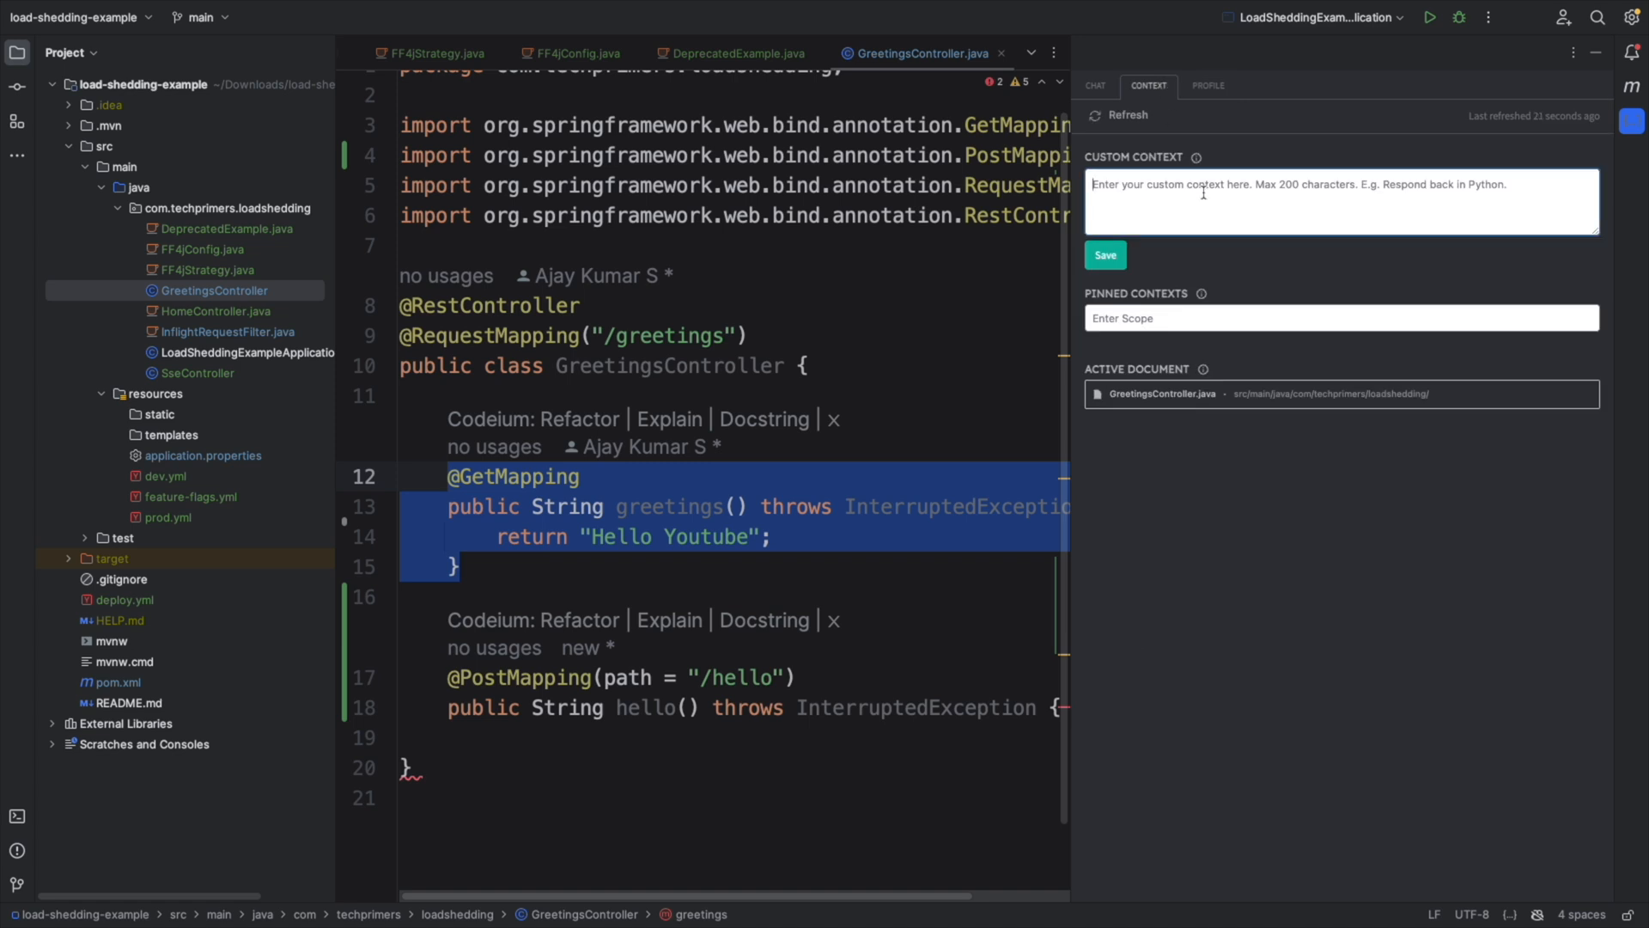
{"action": "left_click", "coordinate": [1118, 115]}
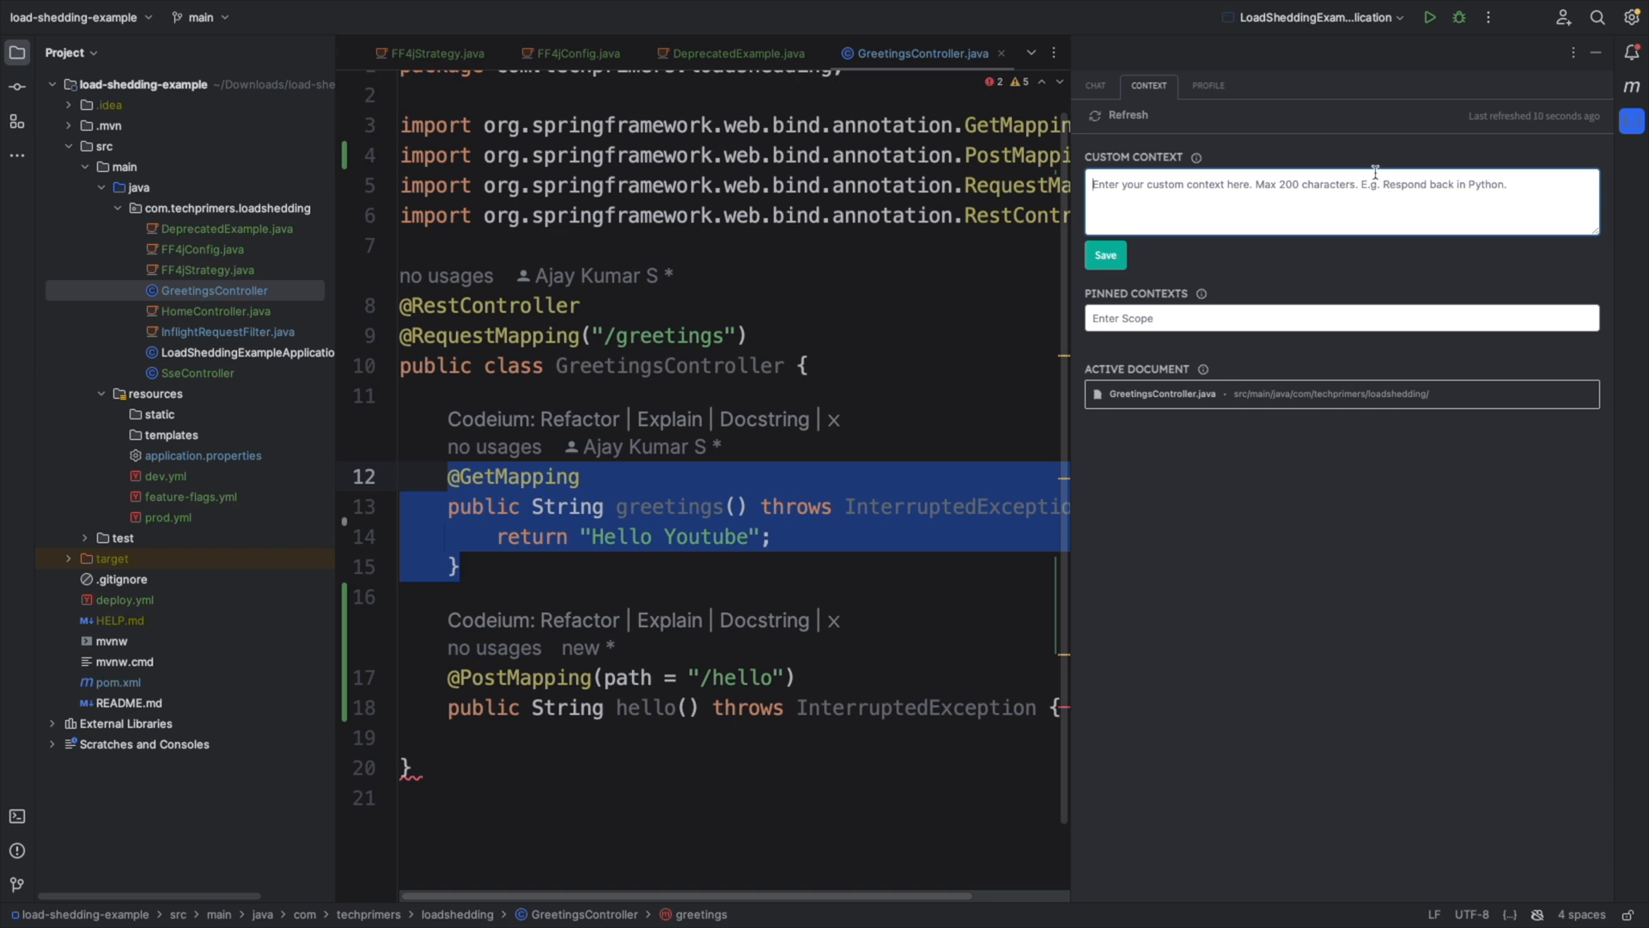
{"action": "mouse_move", "coordinate": [1372, 172]}
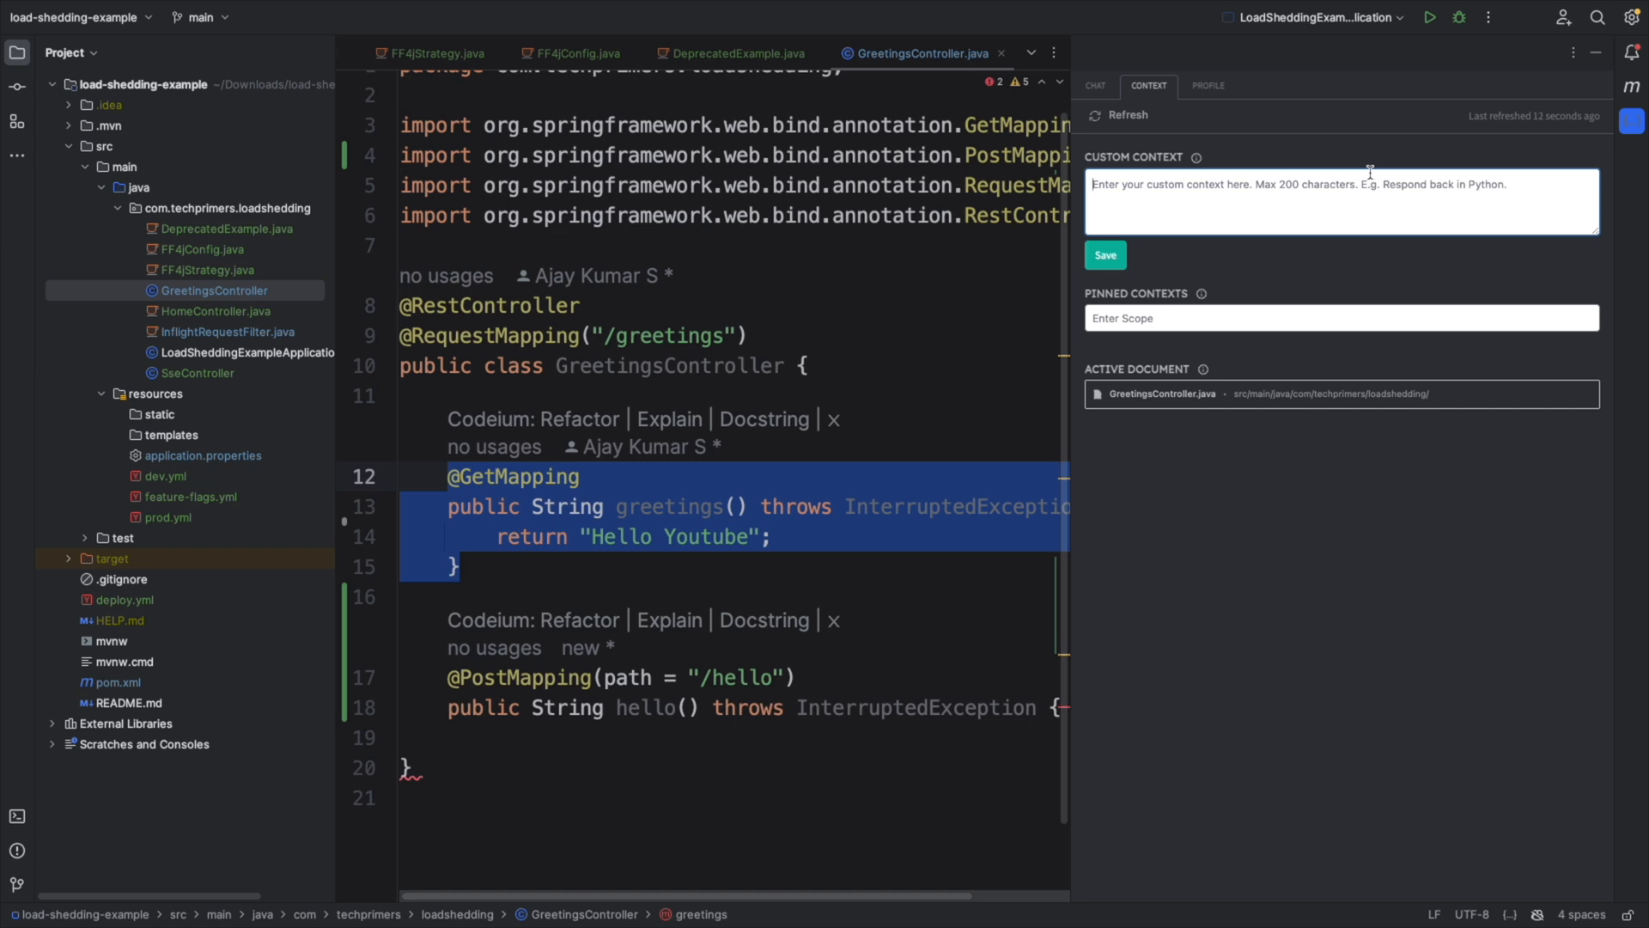
{"action": "mouse_move", "coordinate": [1227, 304]}
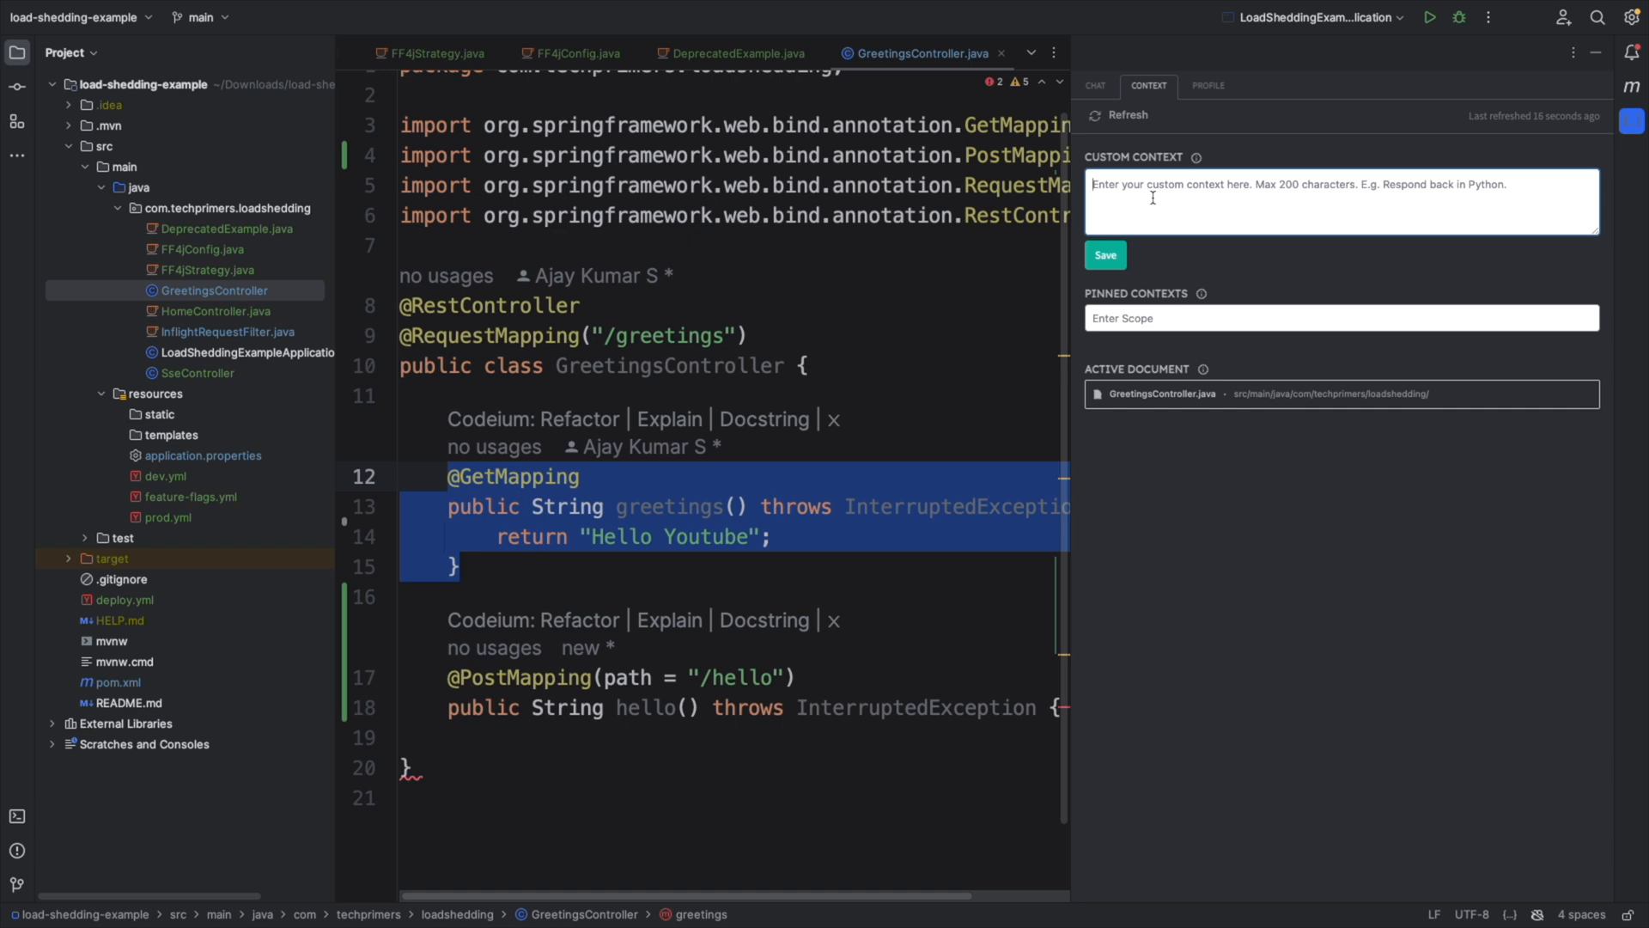
{"action": "mouse_move", "coordinate": [1582, 129]}
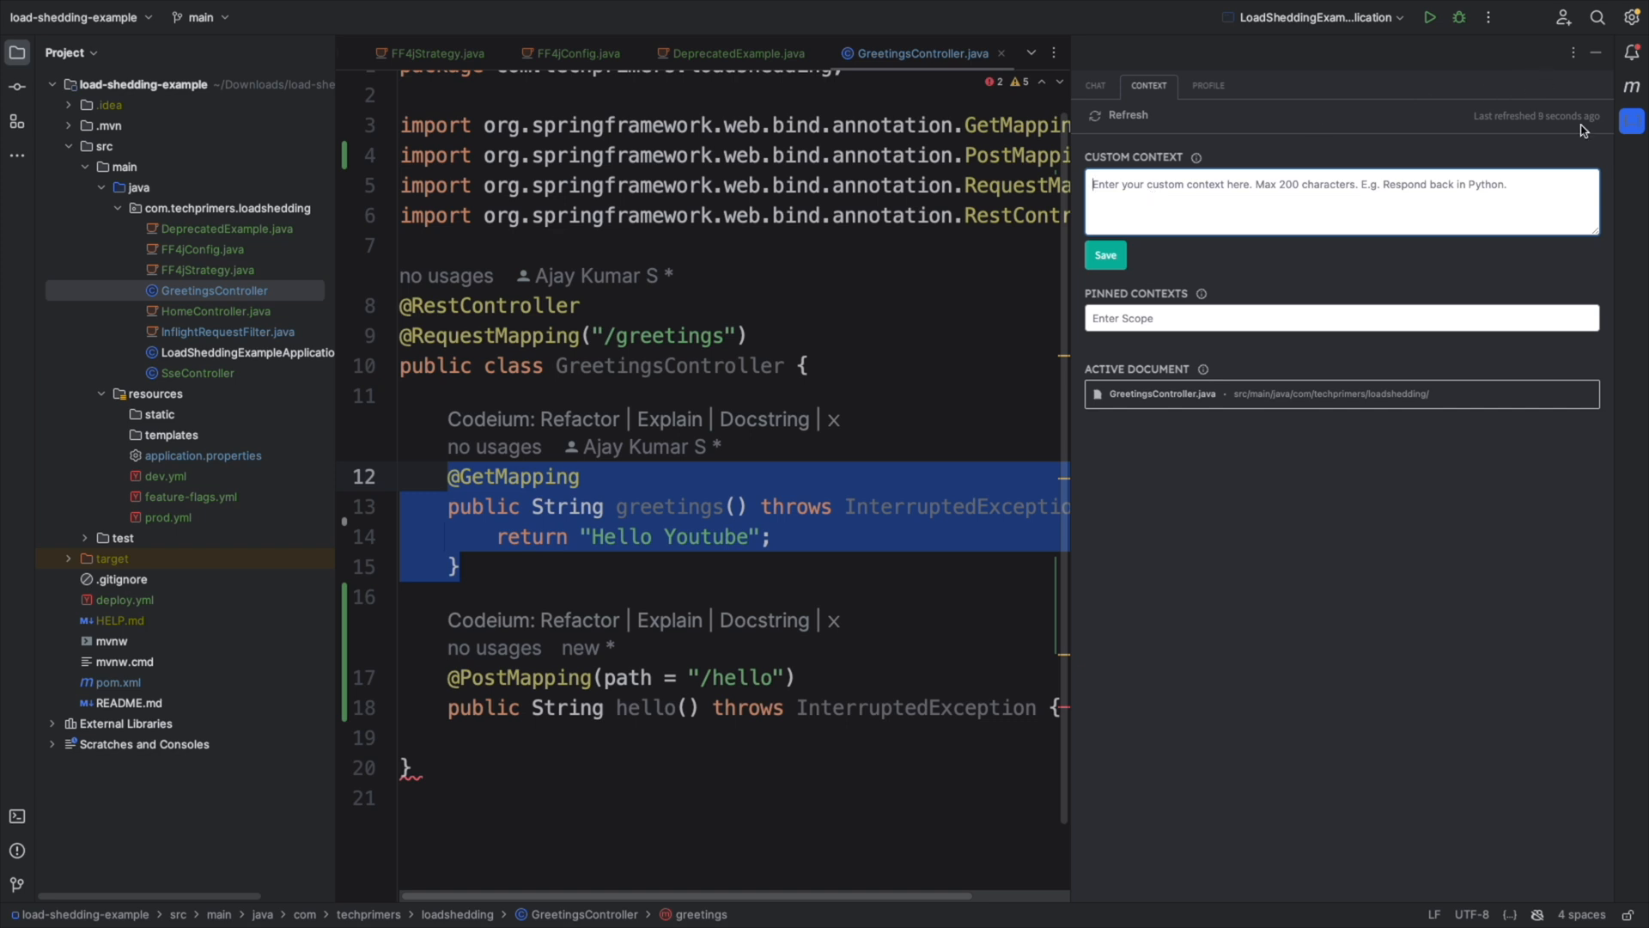
{"action": "mouse_move", "coordinate": [1632, 123]}
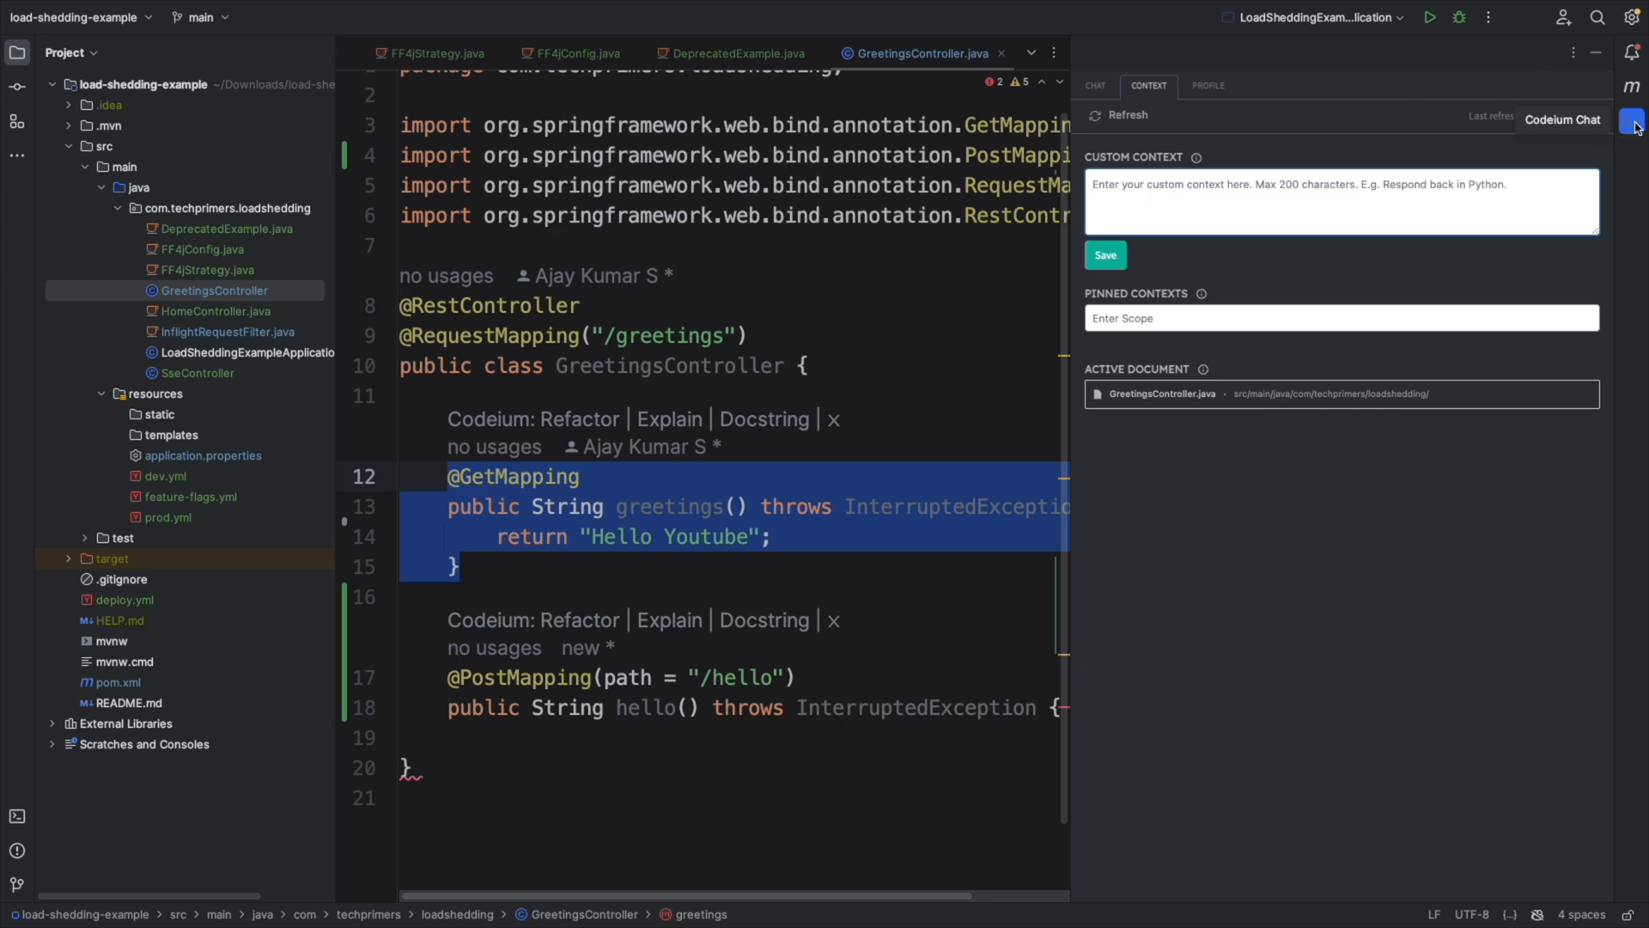
{"action": "left_click", "coordinate": [1633, 118]}
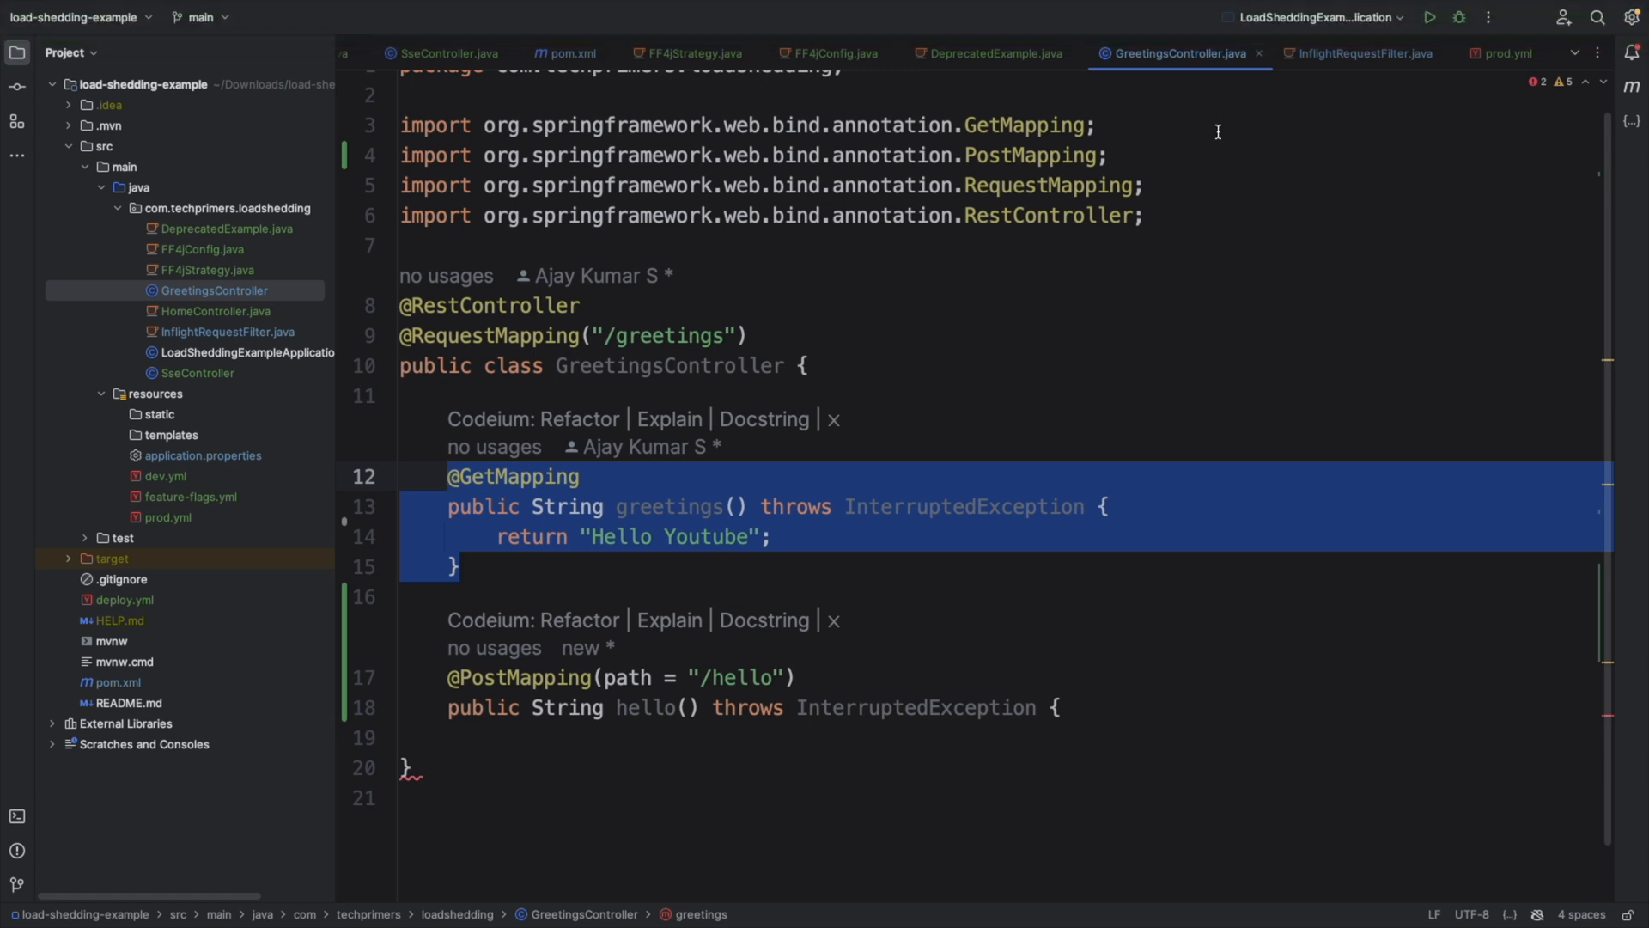
{"action": "mouse_move", "coordinate": [1637, 118]}
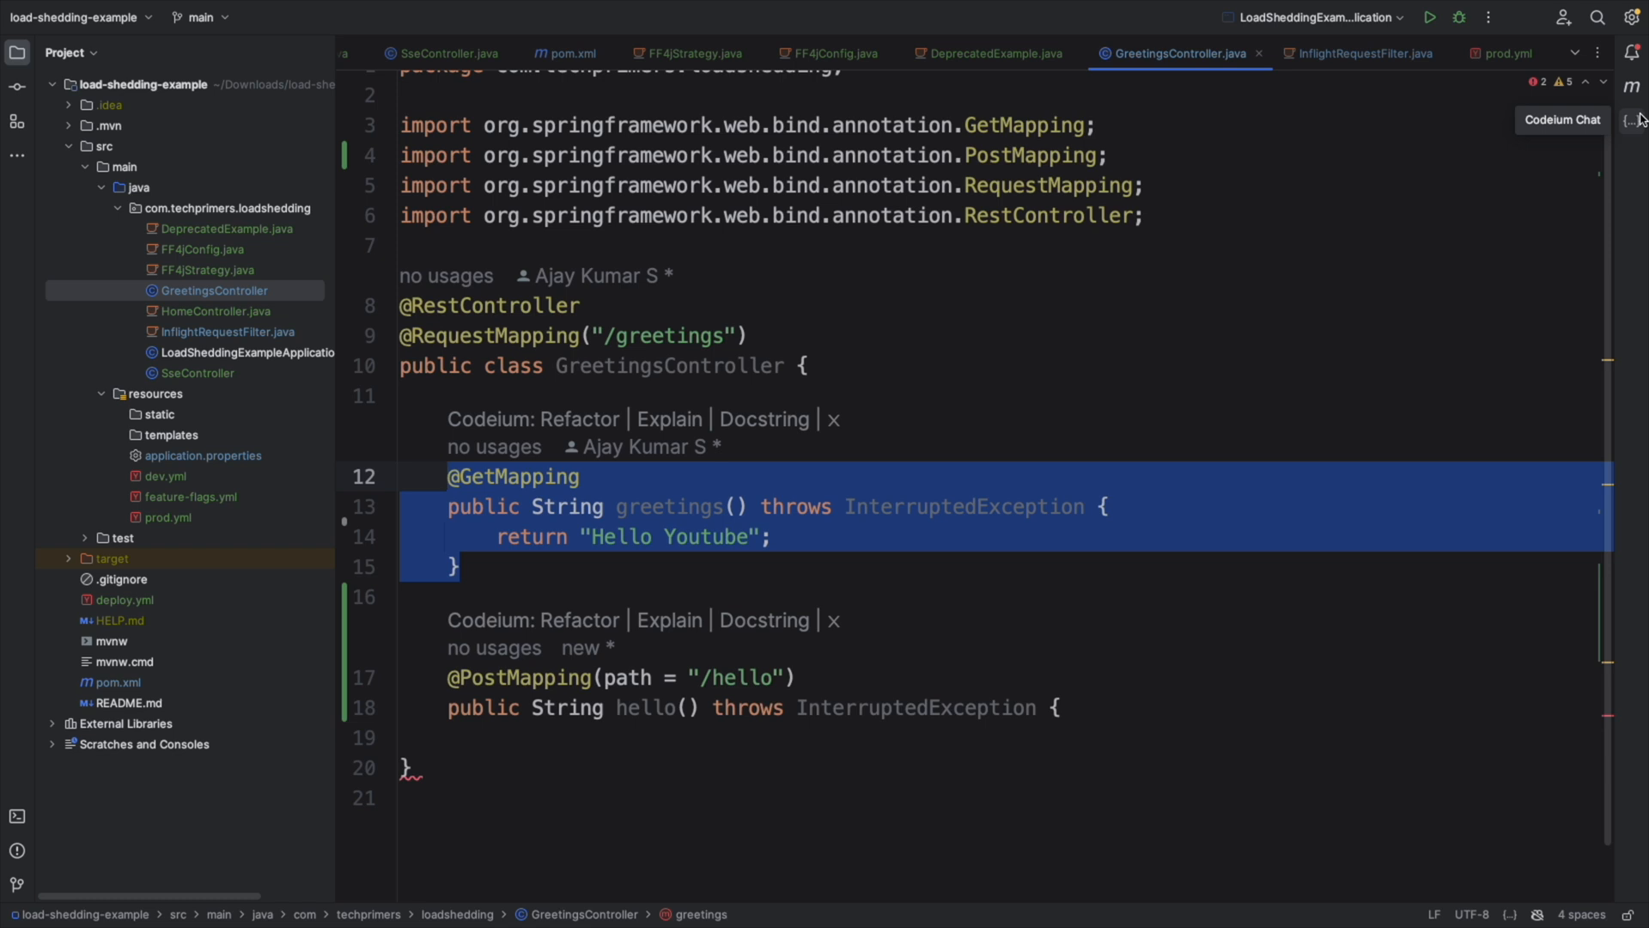